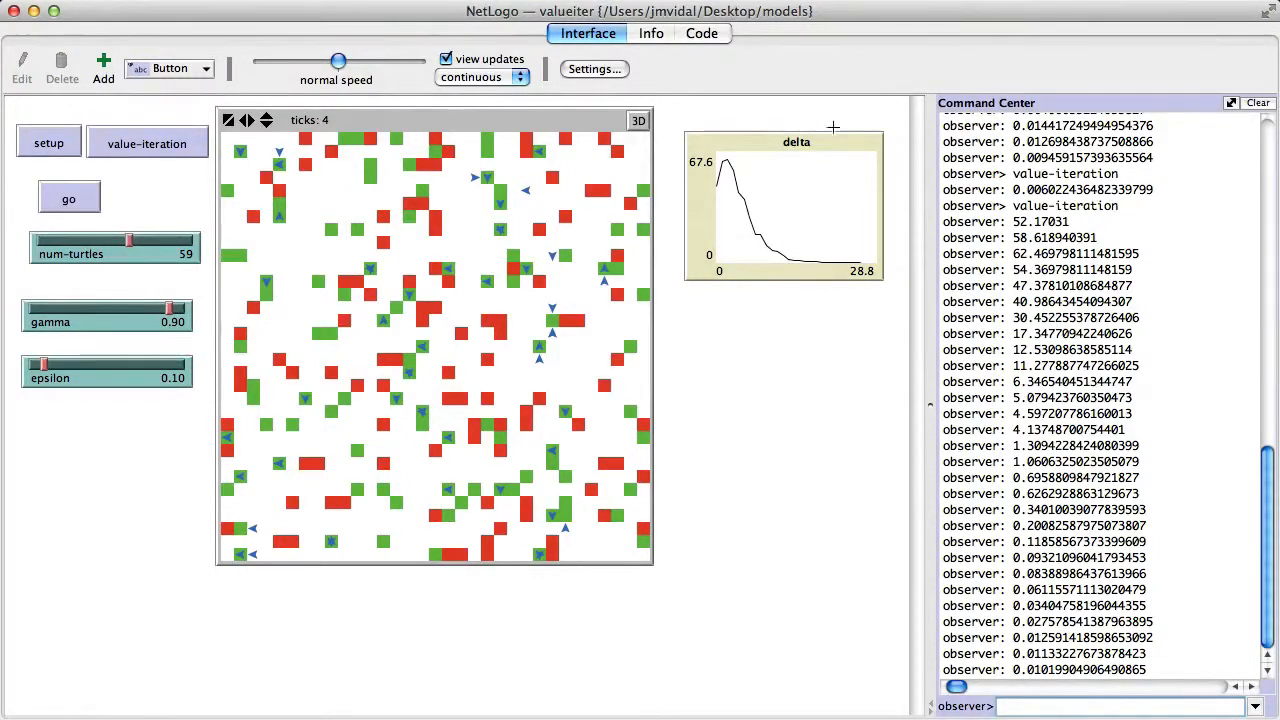
mouse_move(676, 341)
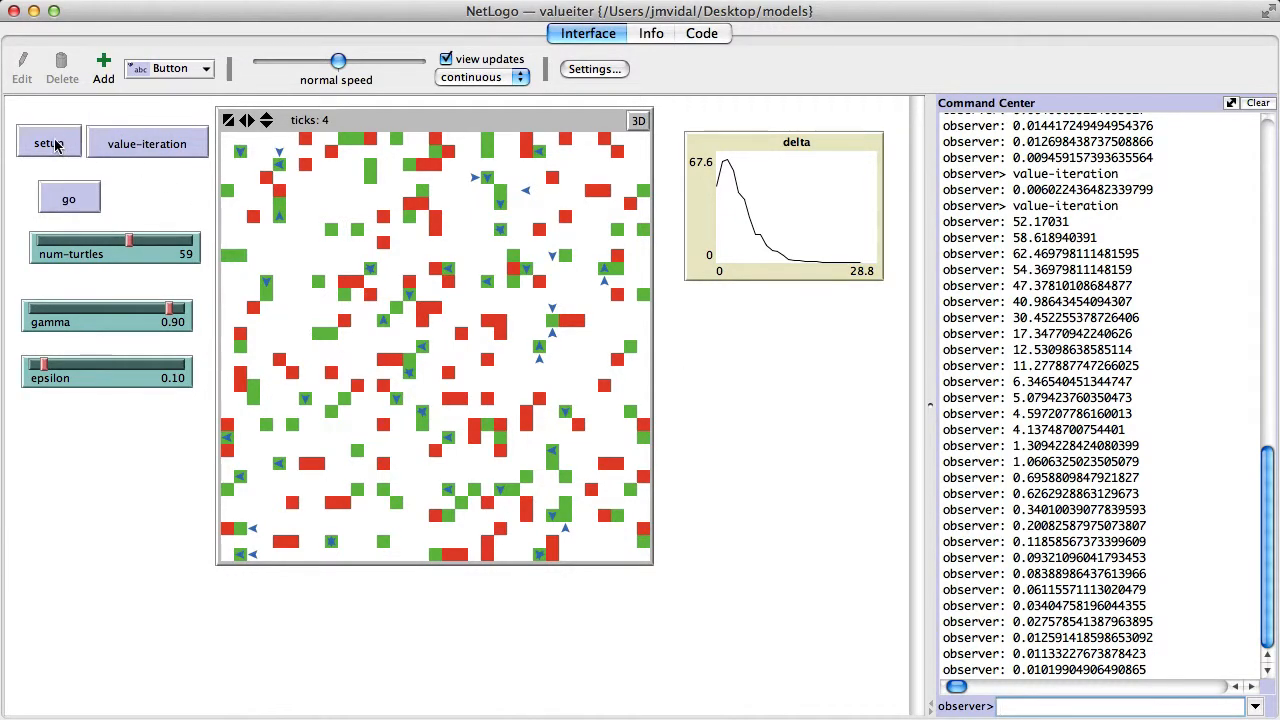
Step: Press setup to generate a fresh random world at tick 0 with an empty delta plot
left_click(48, 144)
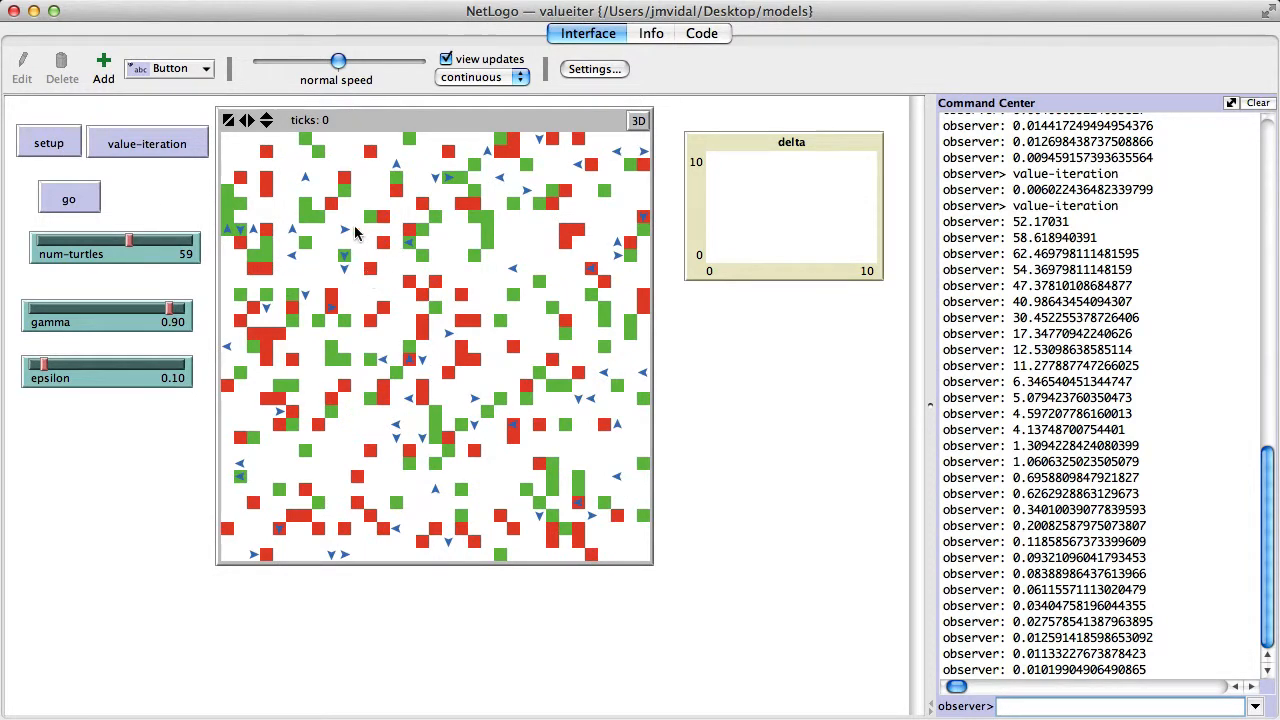
mouse_move(240, 264)
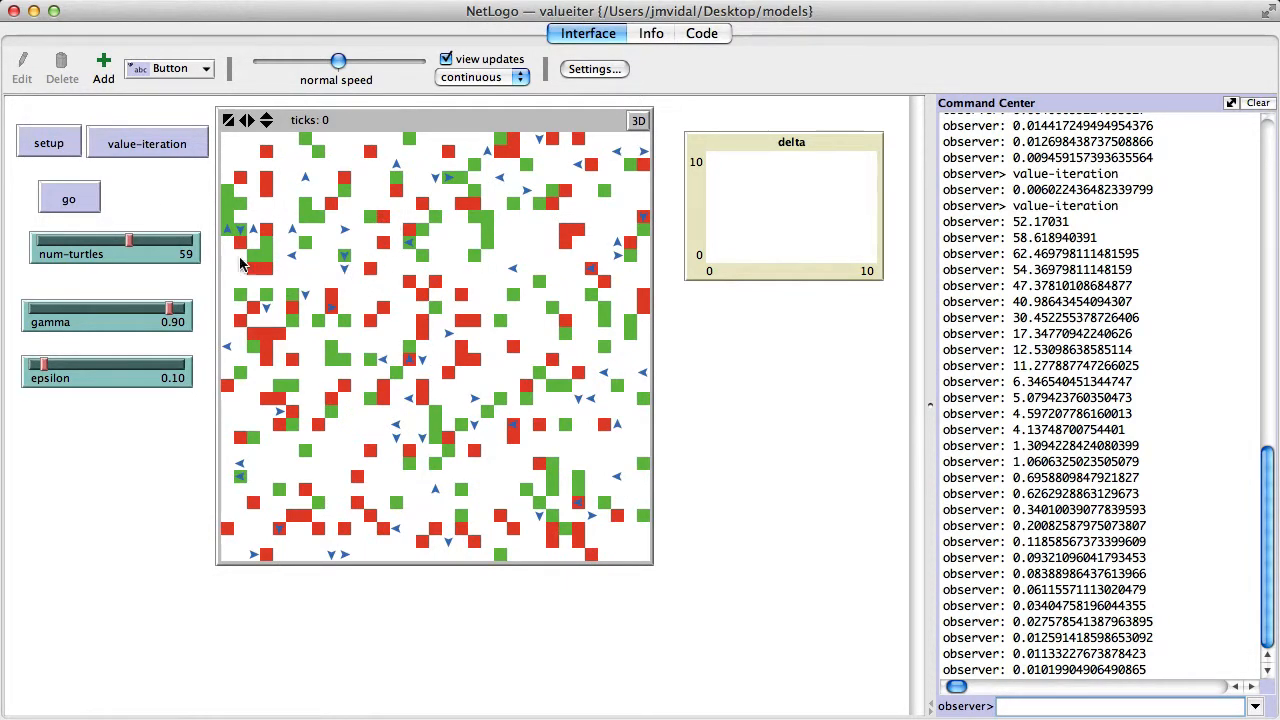
mouse_move(305, 190)
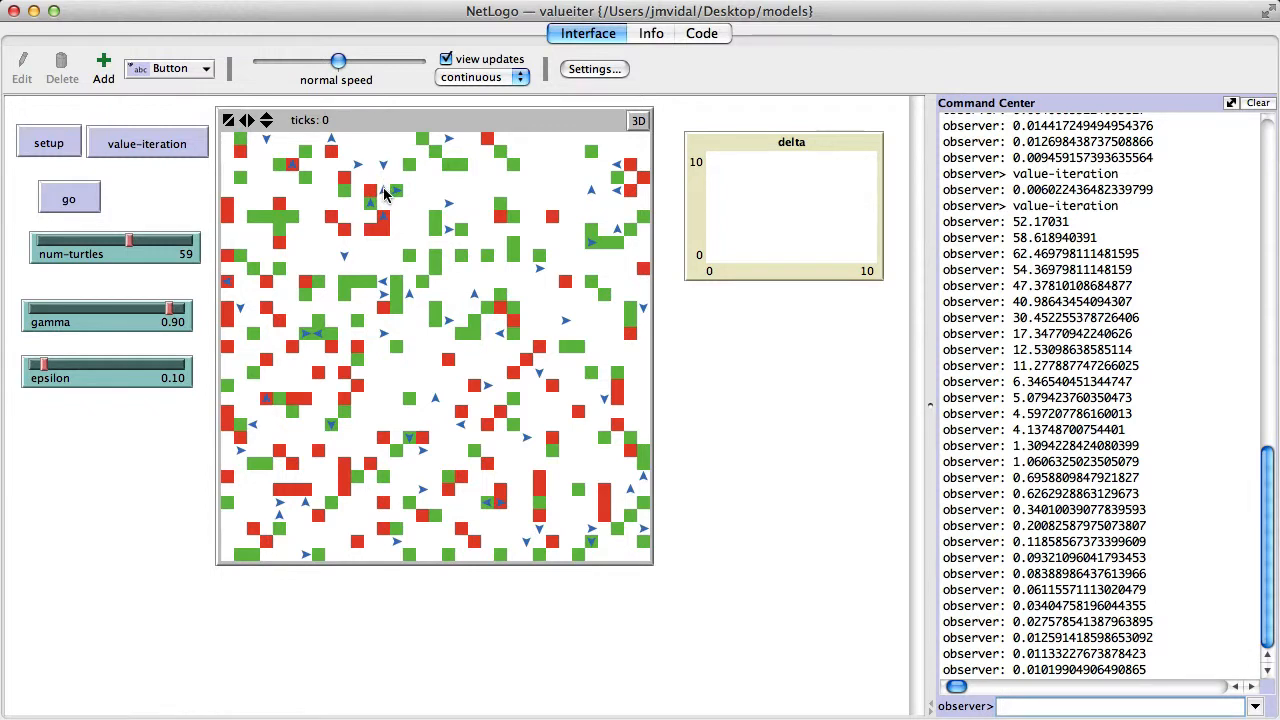
mouse_move(390, 169)
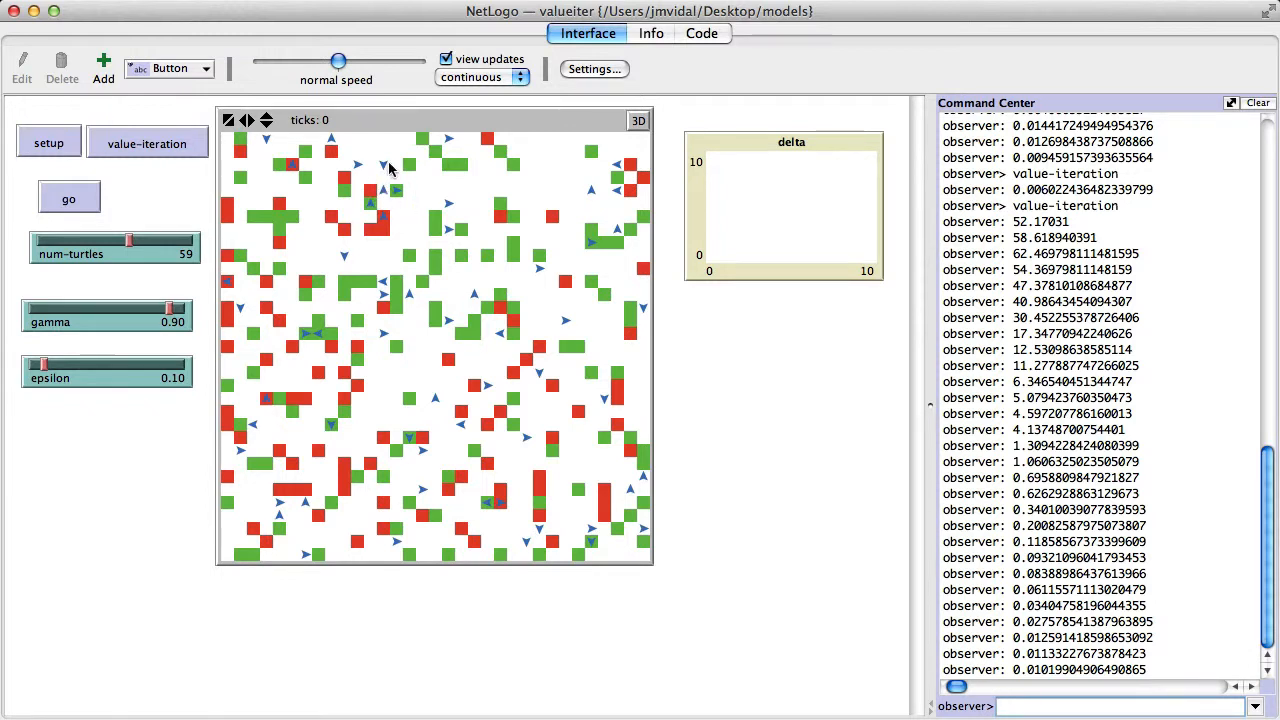
mouse_move(388, 193)
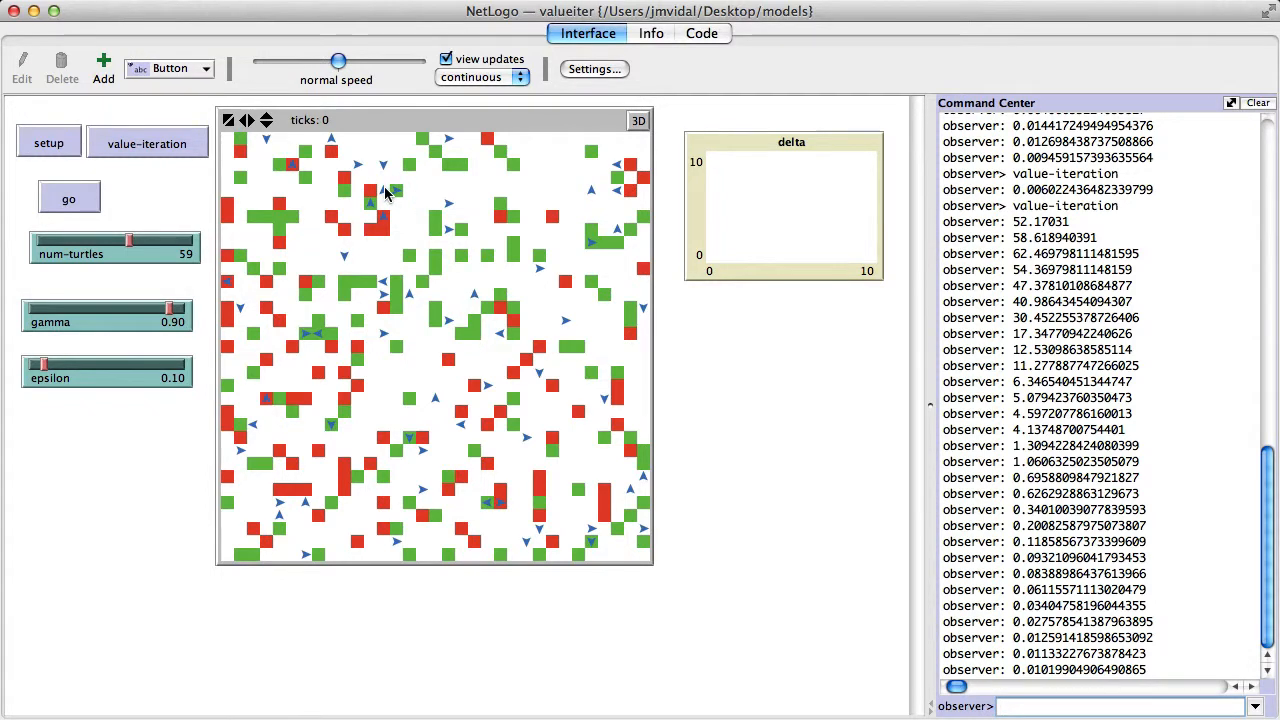
mouse_move(350, 200)
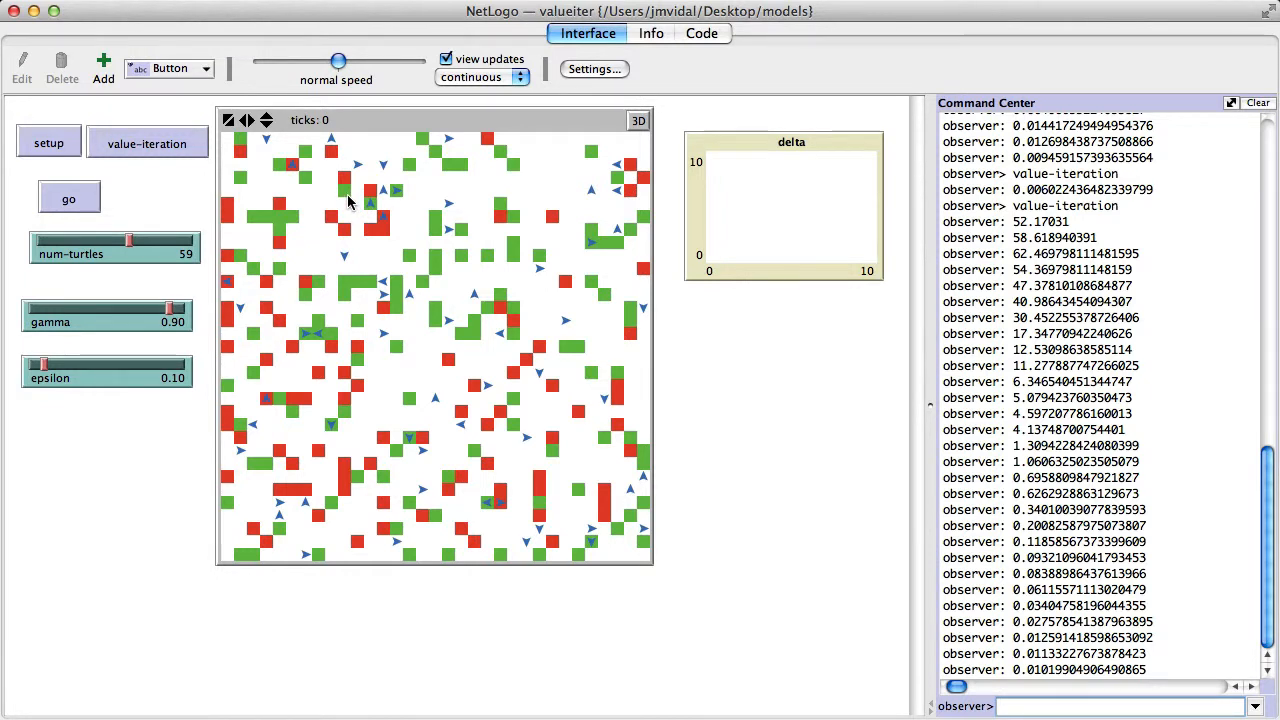
mouse_move(358, 170)
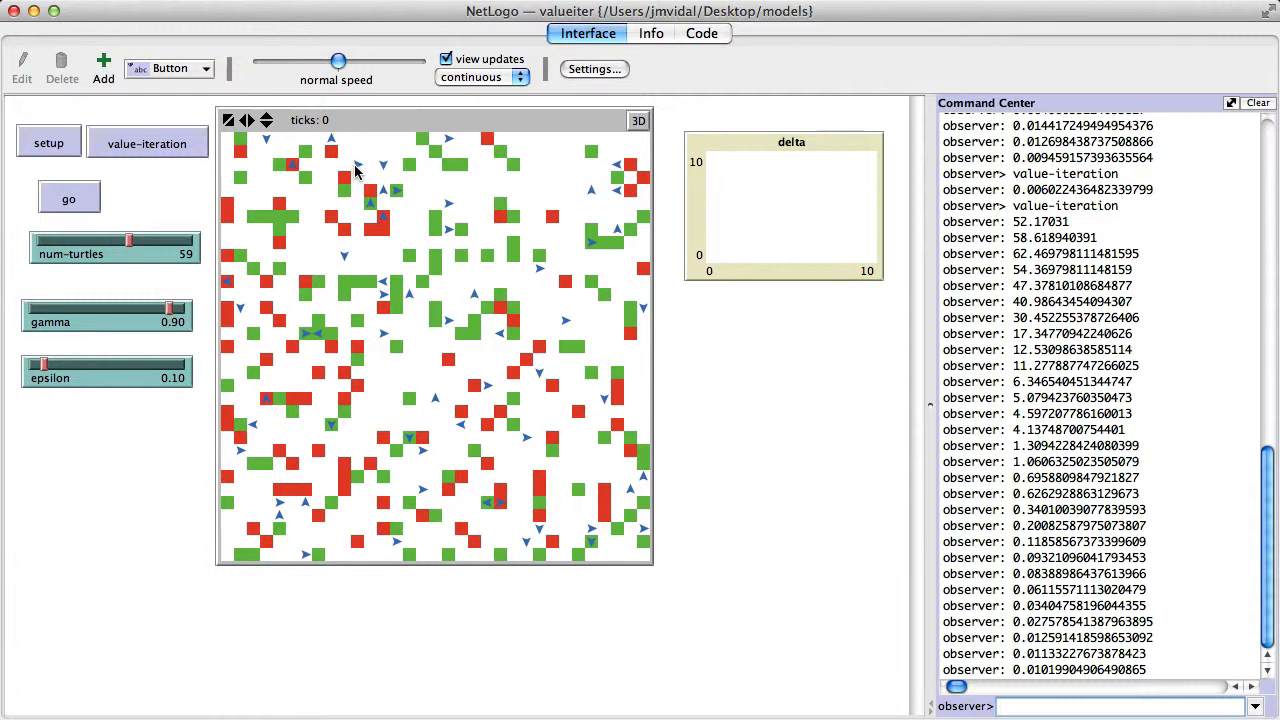
mouse_move(342, 180)
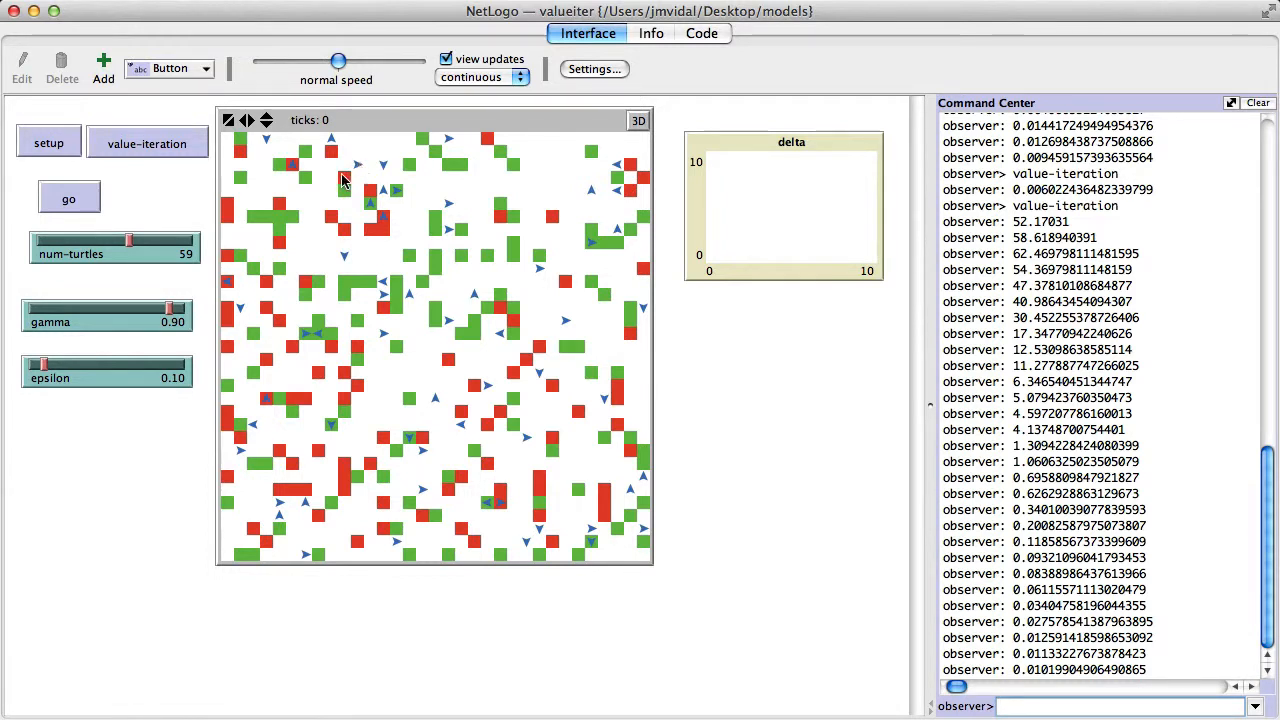
mouse_move(345, 195)
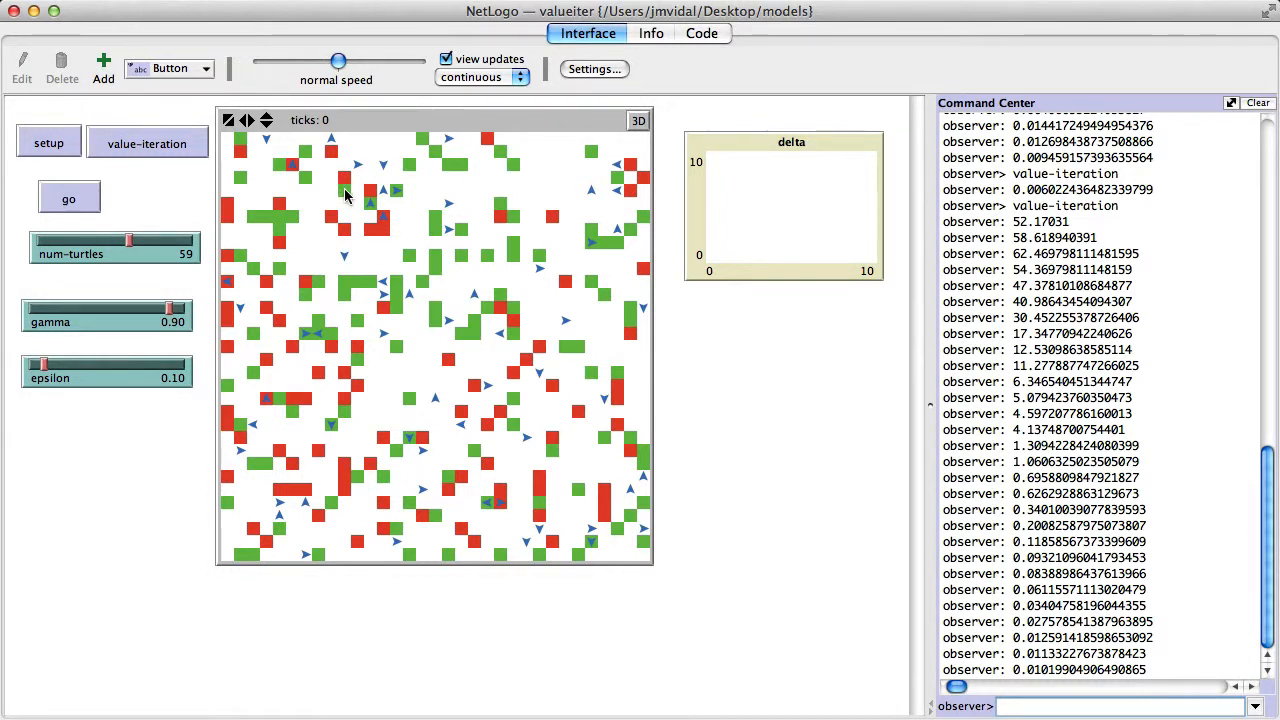
mouse_move(348, 183)
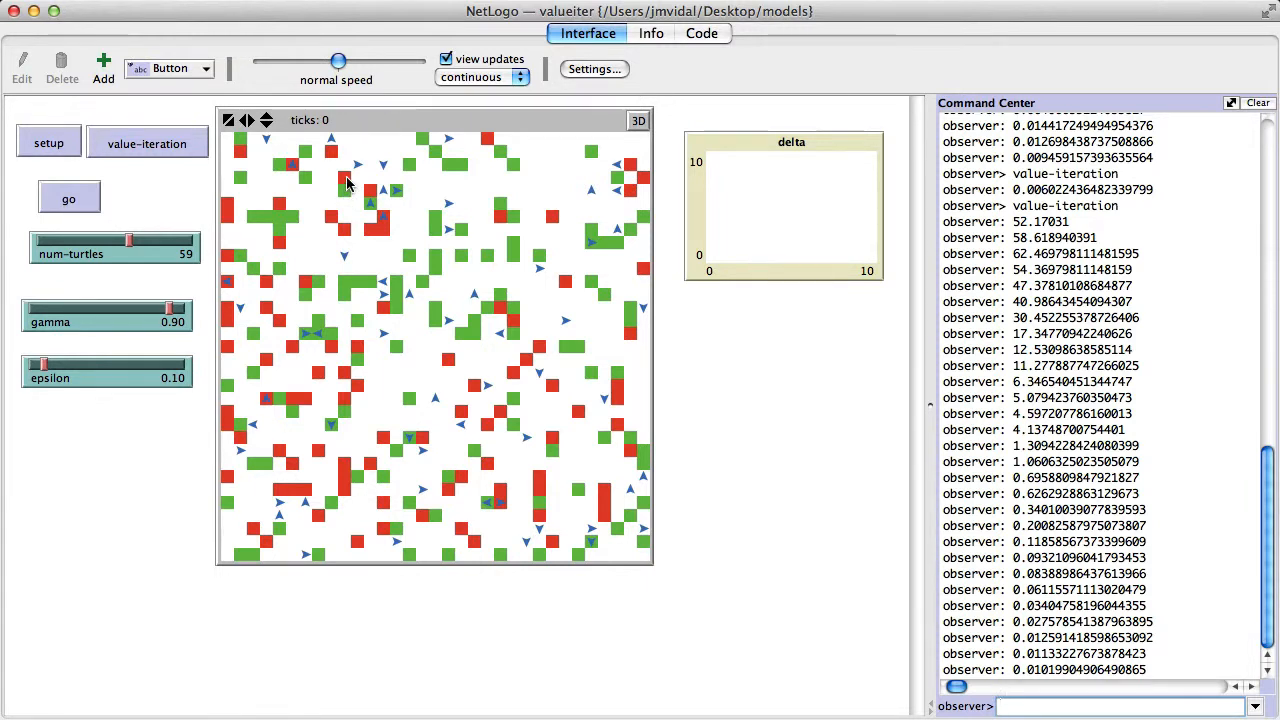
mouse_move(482, 409)
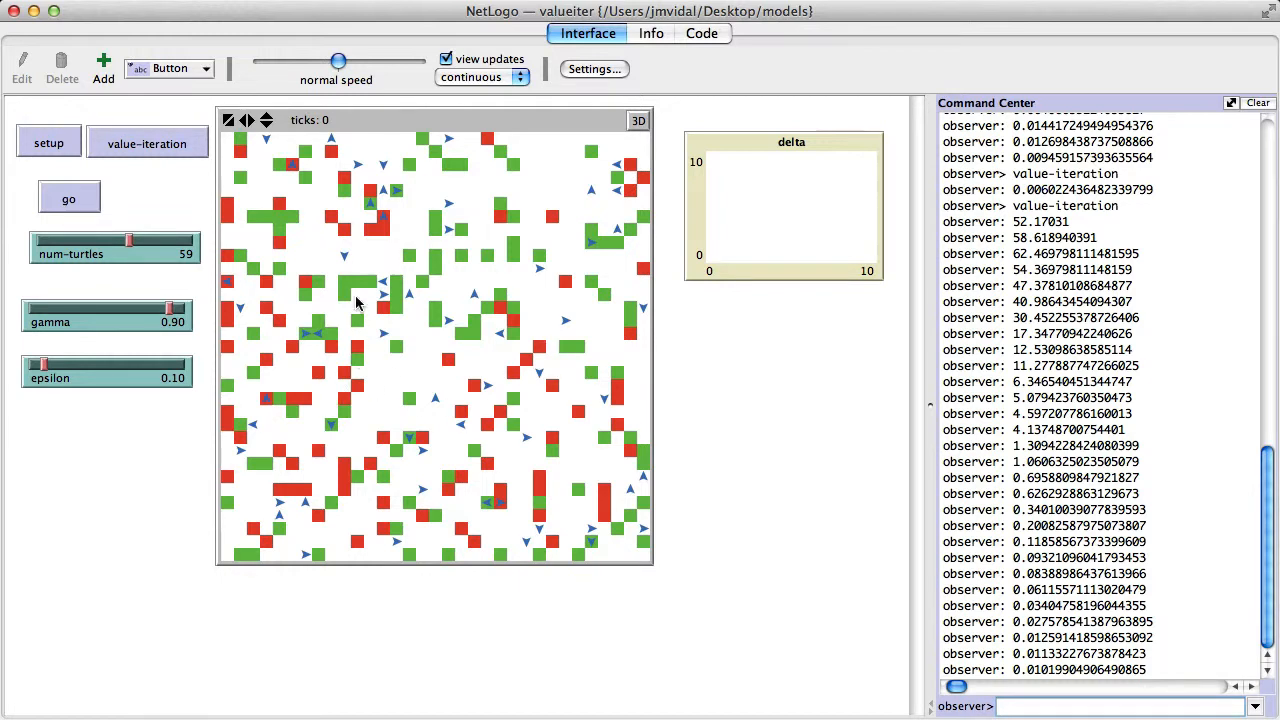
Step: Run value-iteration until the delta plot peaks near 68 and decays toward zero
left_click(147, 143)
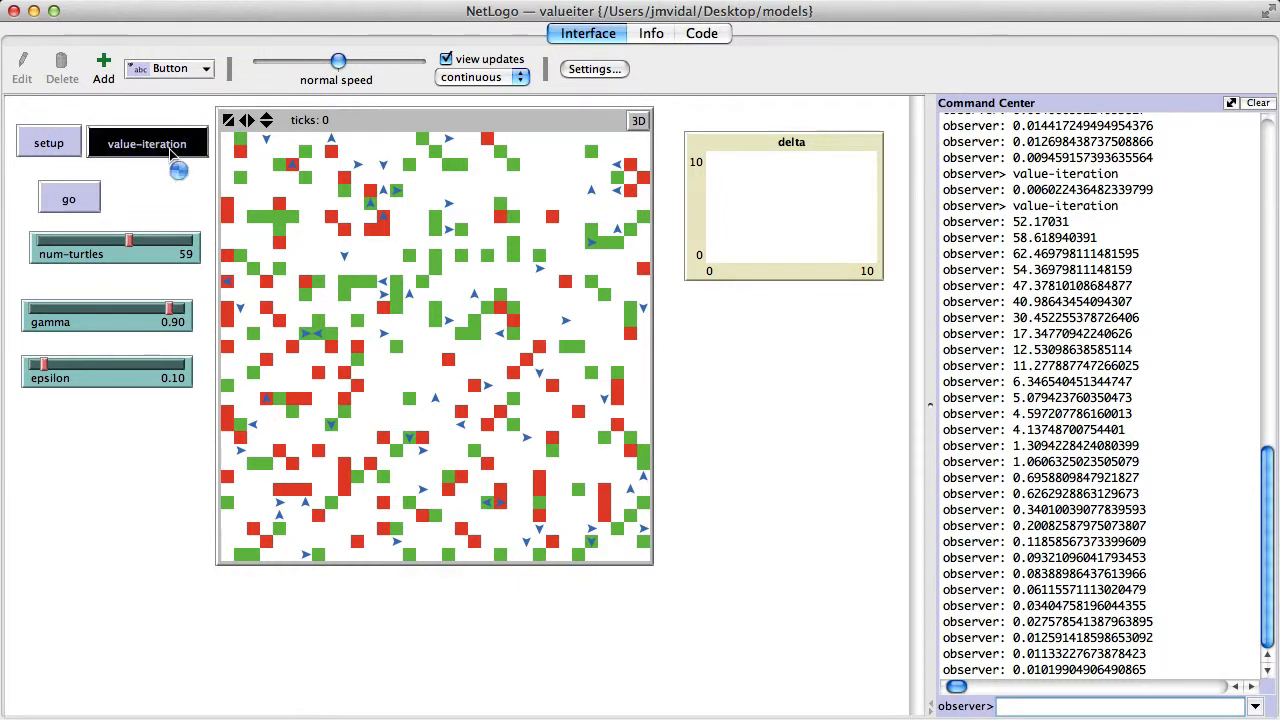
left_click(147, 143)
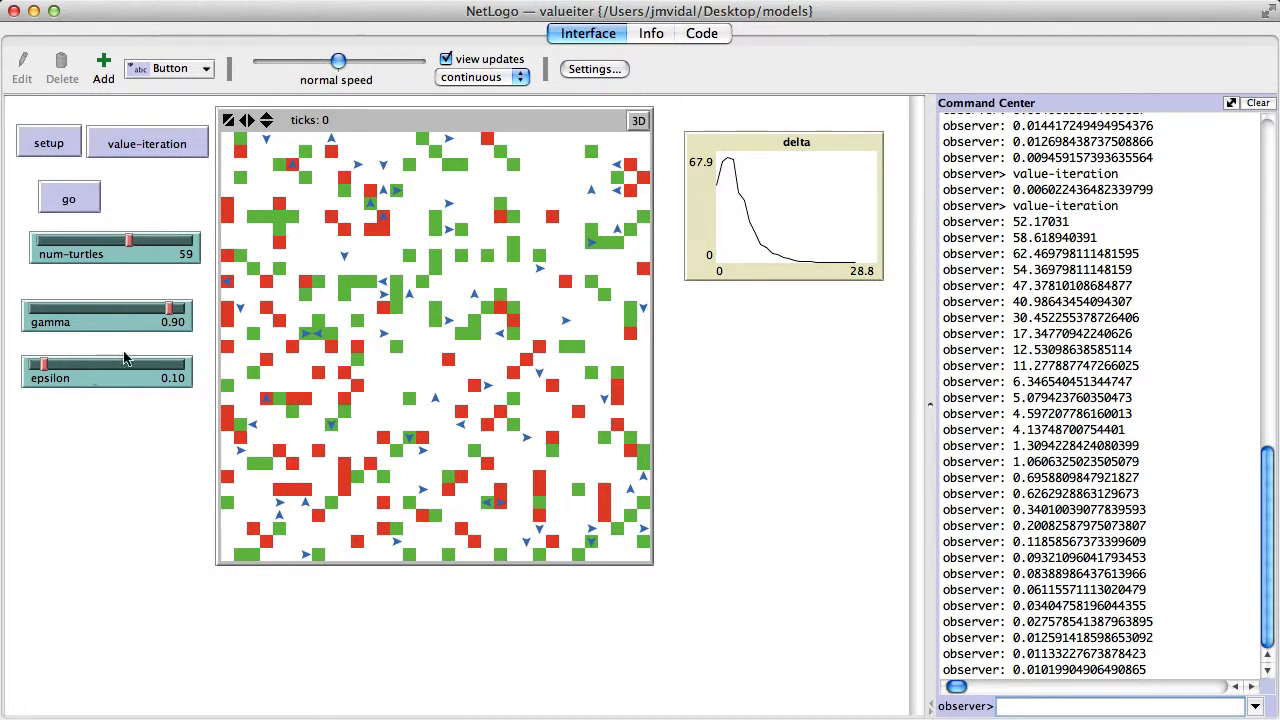
mouse_move(100, 383)
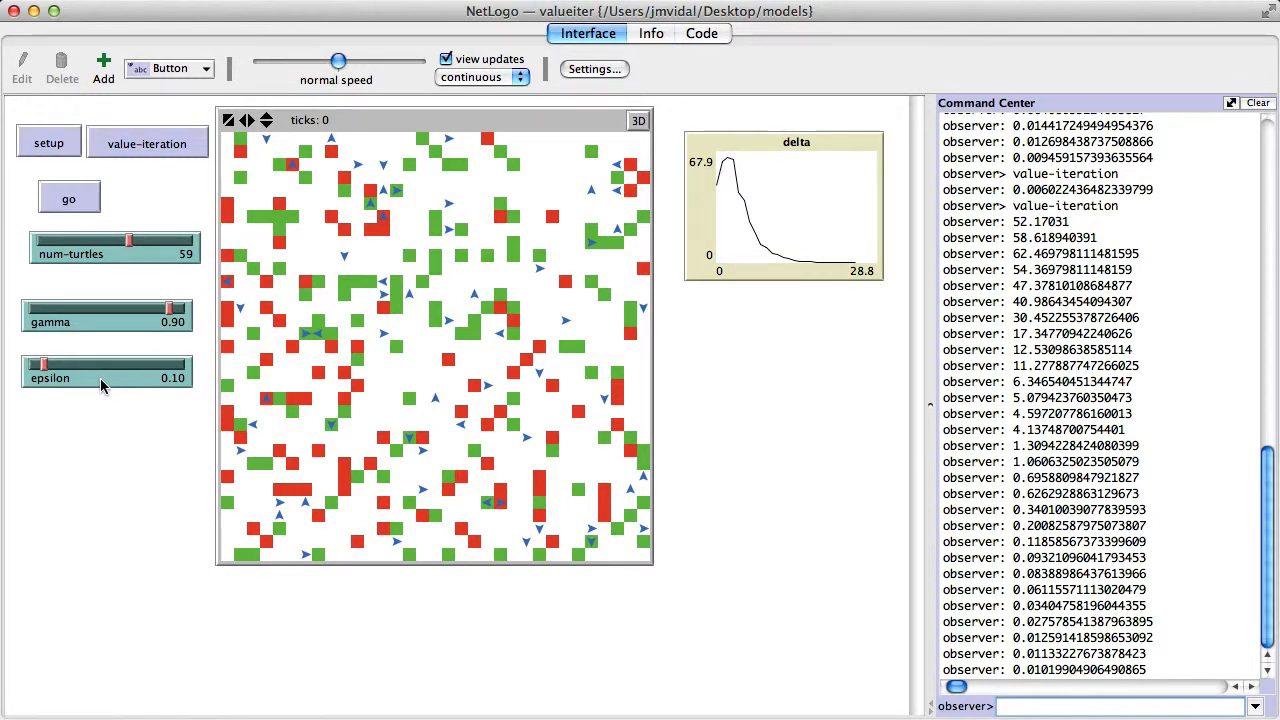
mouse_move(198, 311)
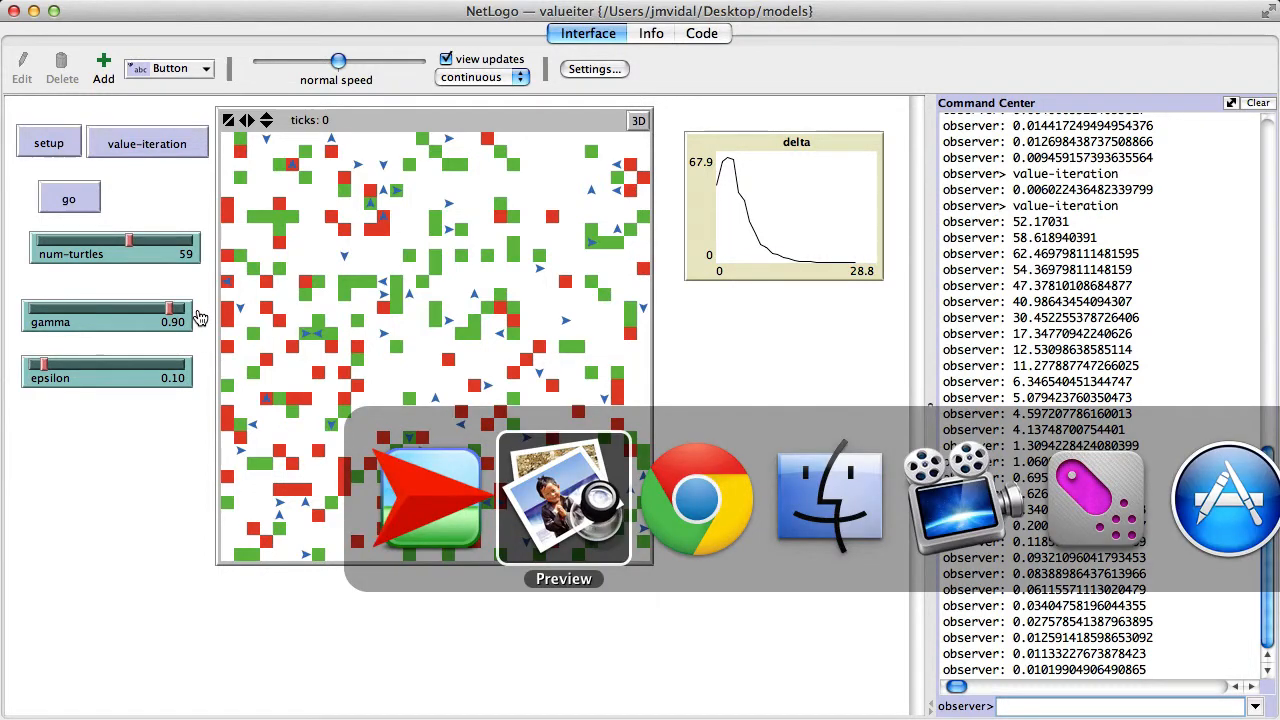
Step: Show the VALUE-ITERATION pseudocode slide on page 35 of models-talk.pdf in Preview
left_click(563, 500)
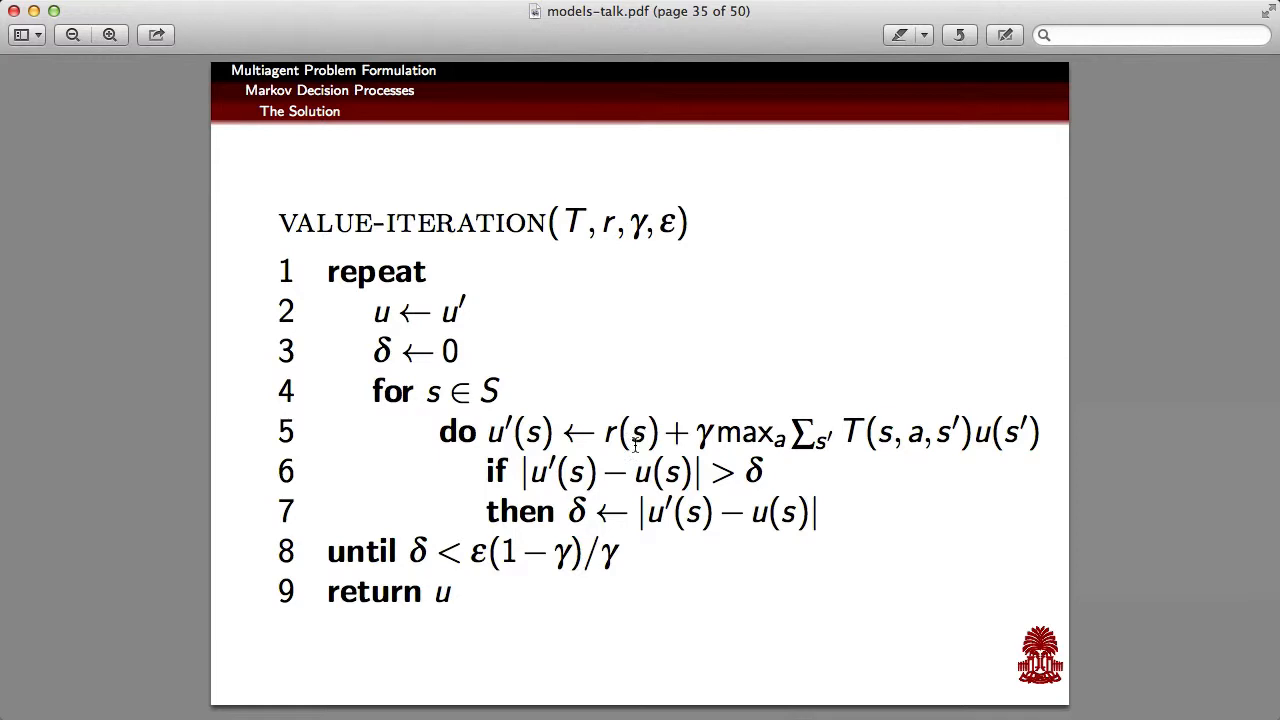
mouse_move(452, 543)
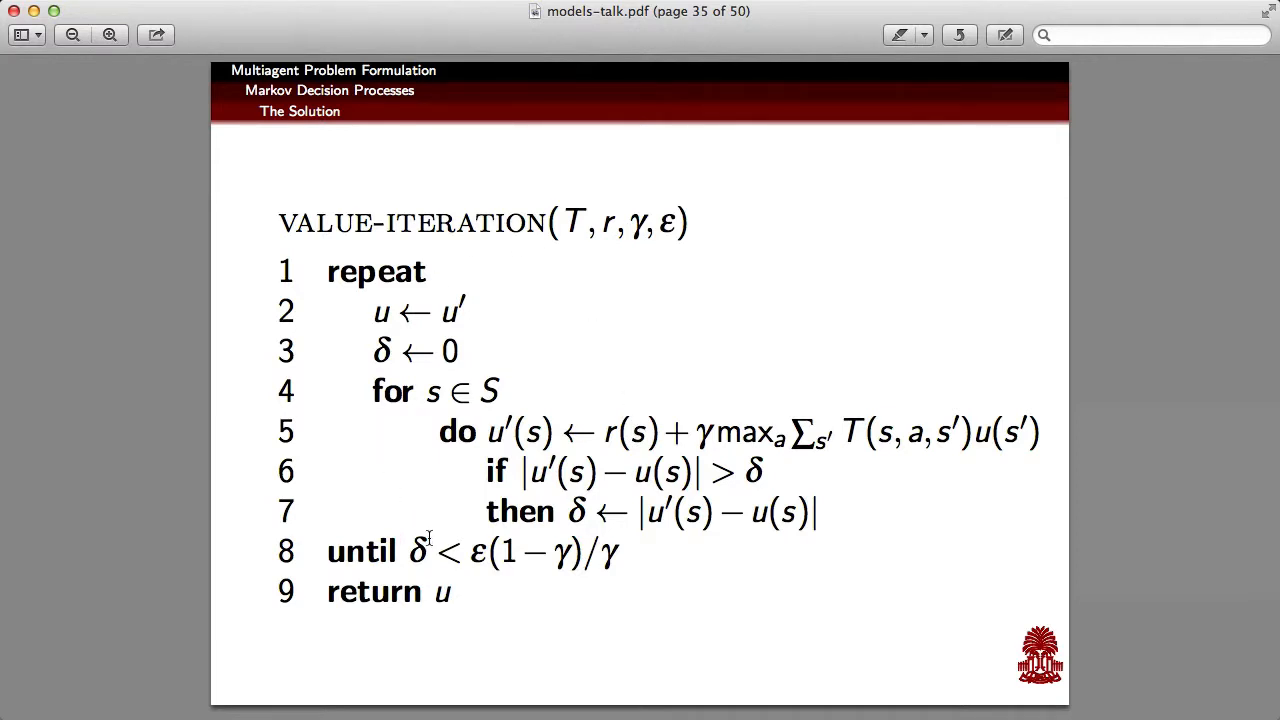
mouse_move(407, 210)
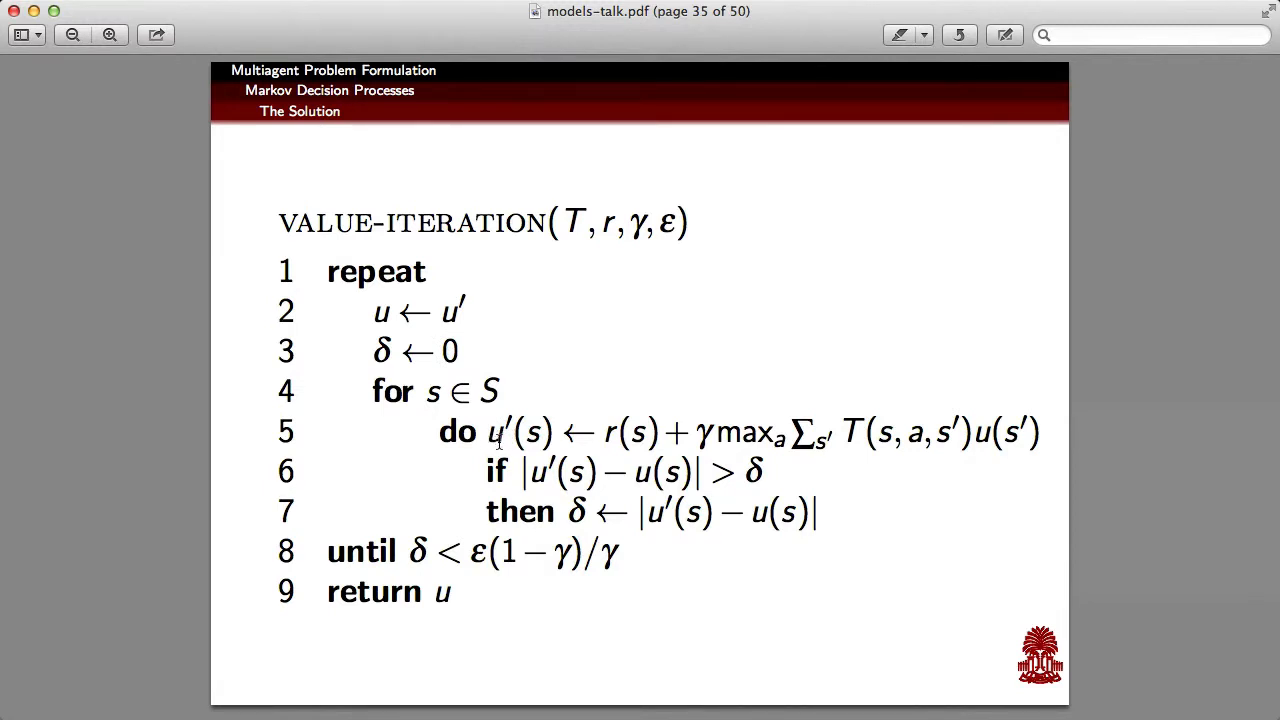
mouse_move(542, 442)
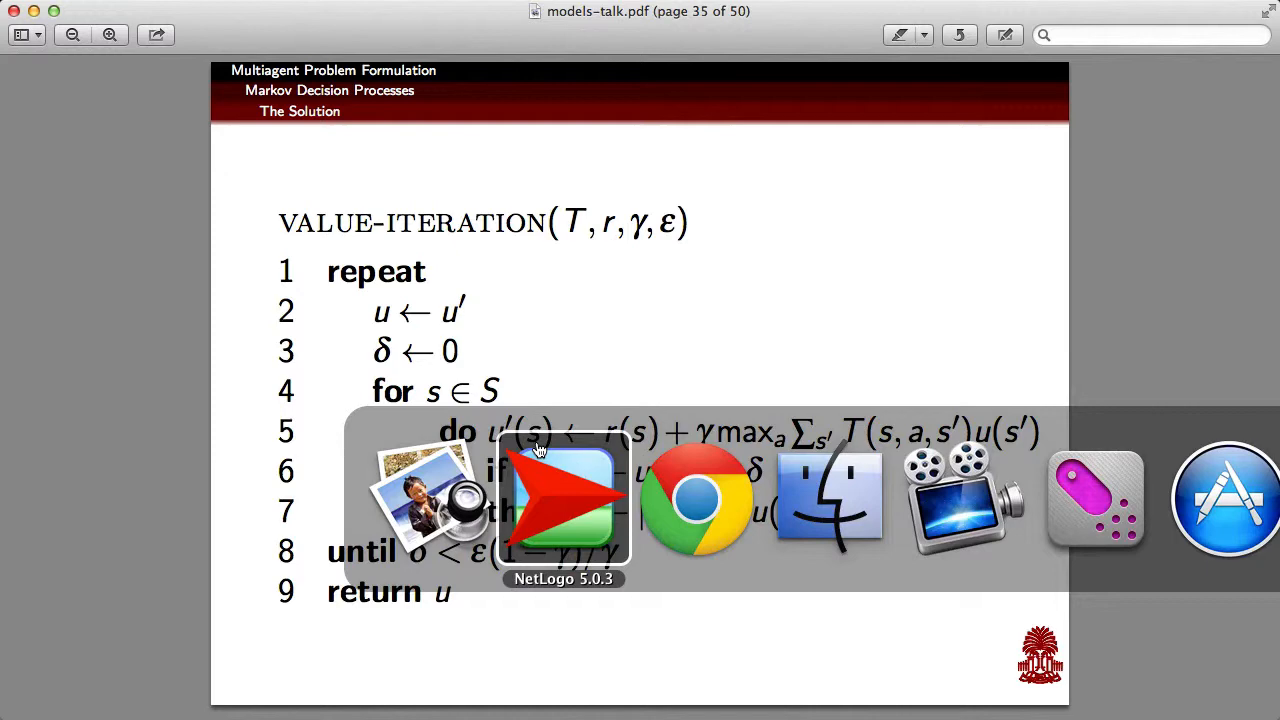
Step: Return to NetLogo's Code tab and scroll down to the setup and go procedures
left_click(561, 497)
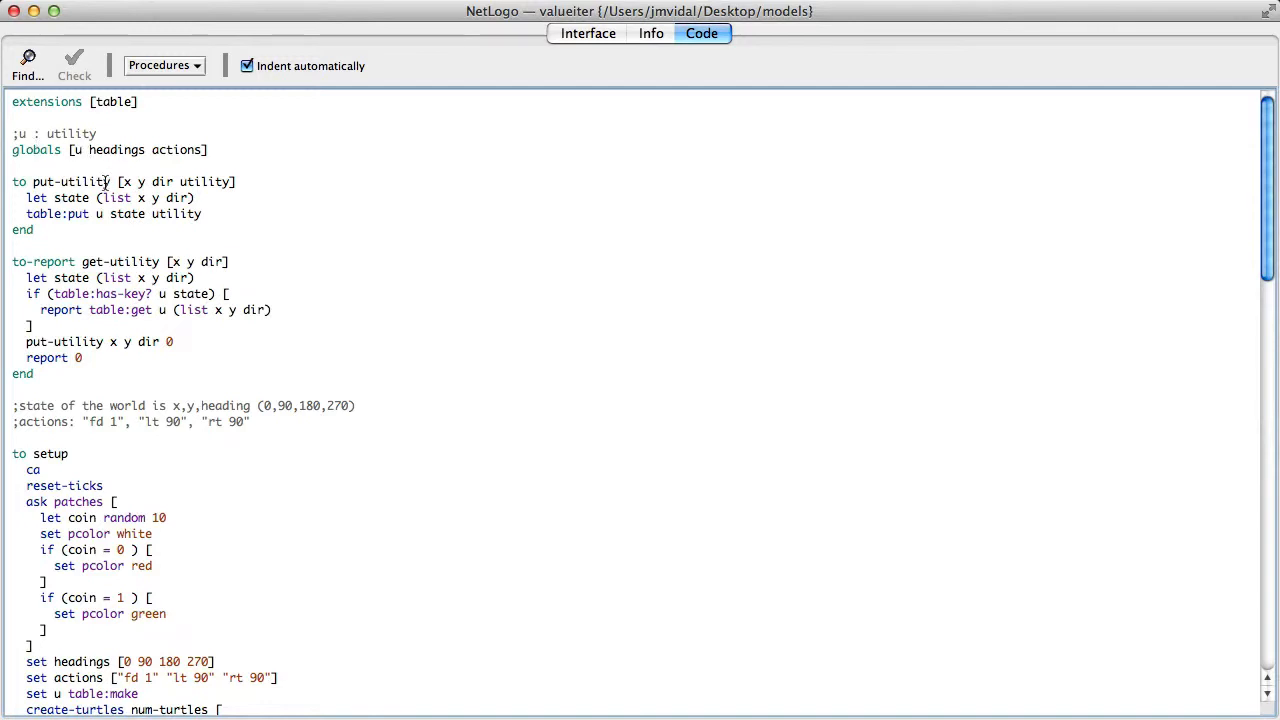
scroll("down", 3)
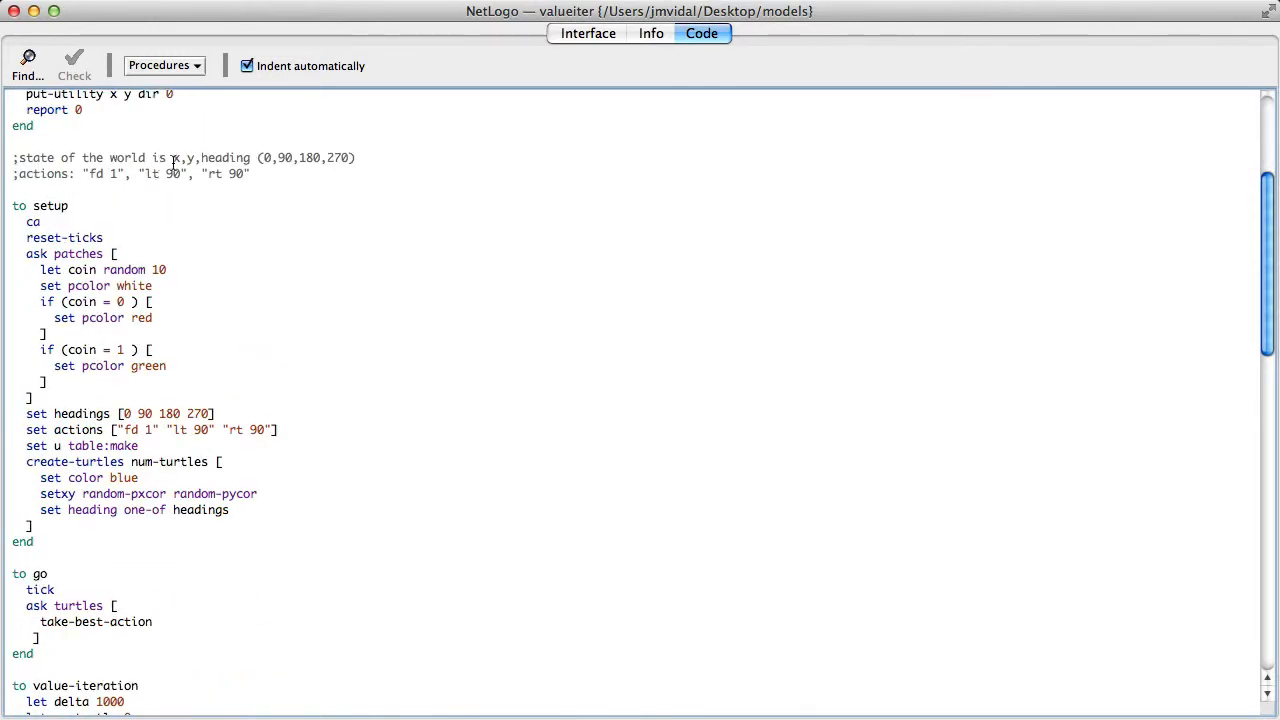
mouse_move(227, 157)
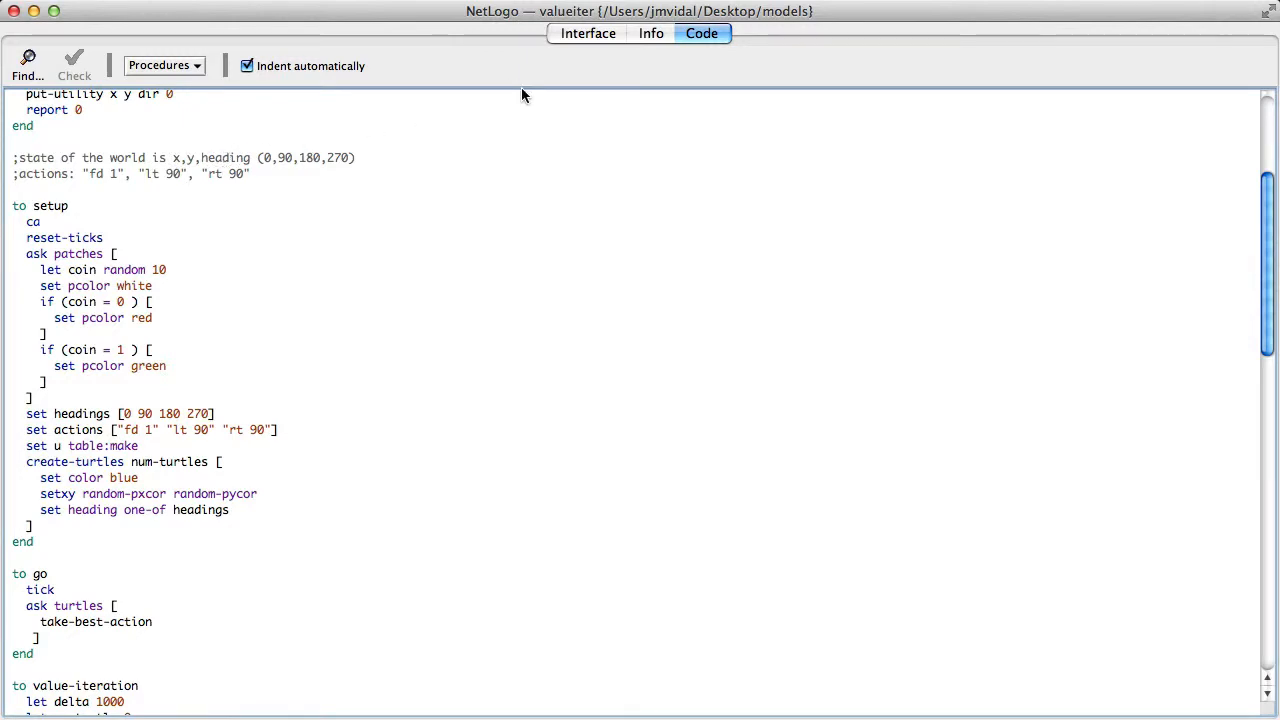
left_click(586, 33)
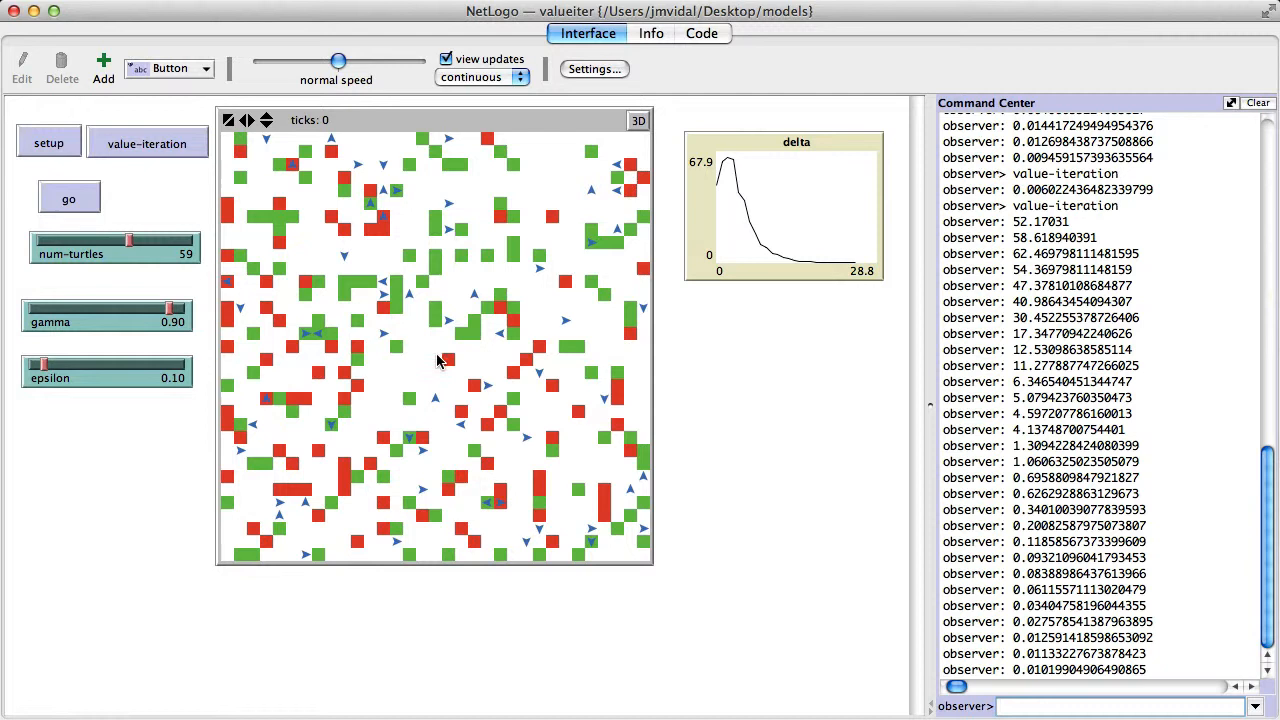
mouse_move(411, 350)
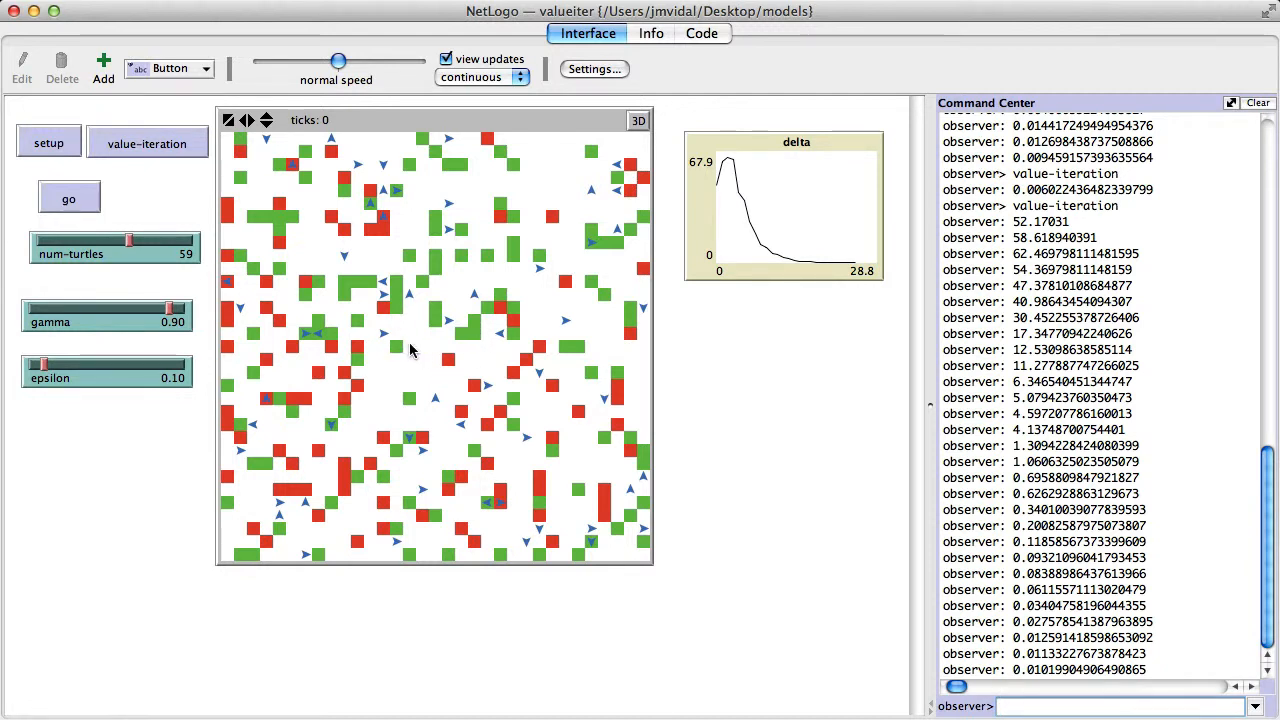
mouse_move(439, 349)
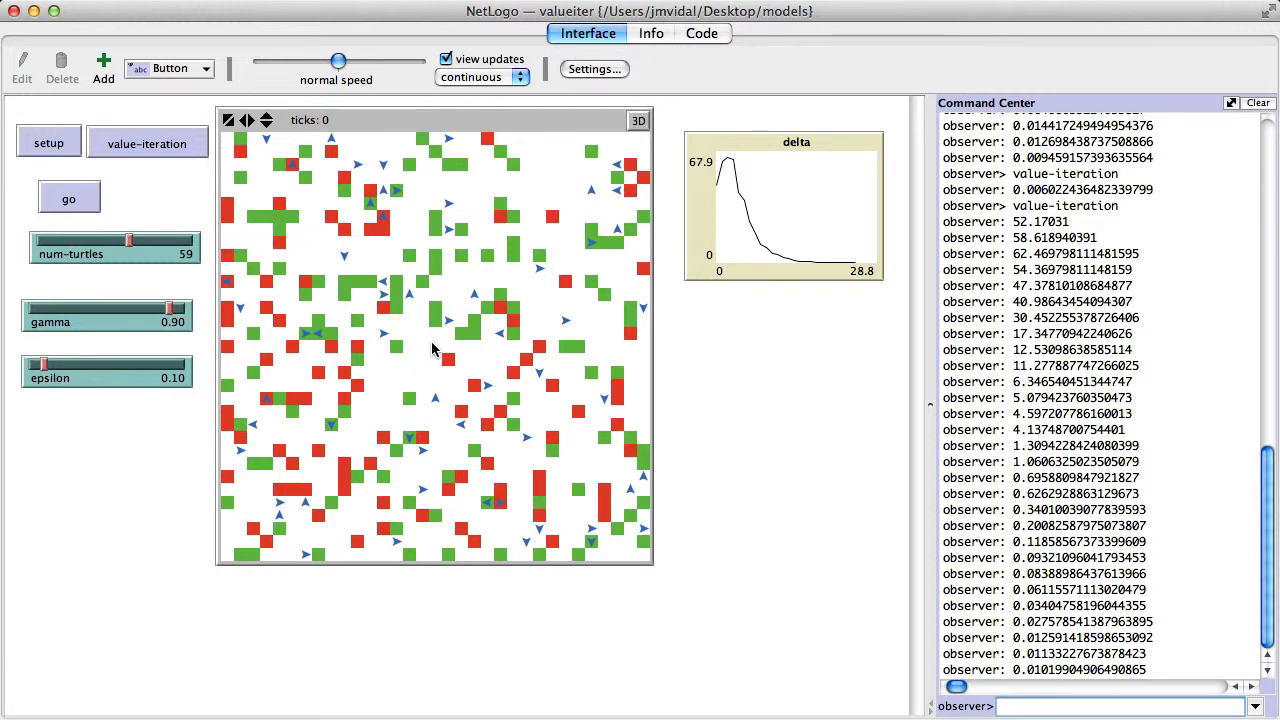
mouse_move(422, 353)
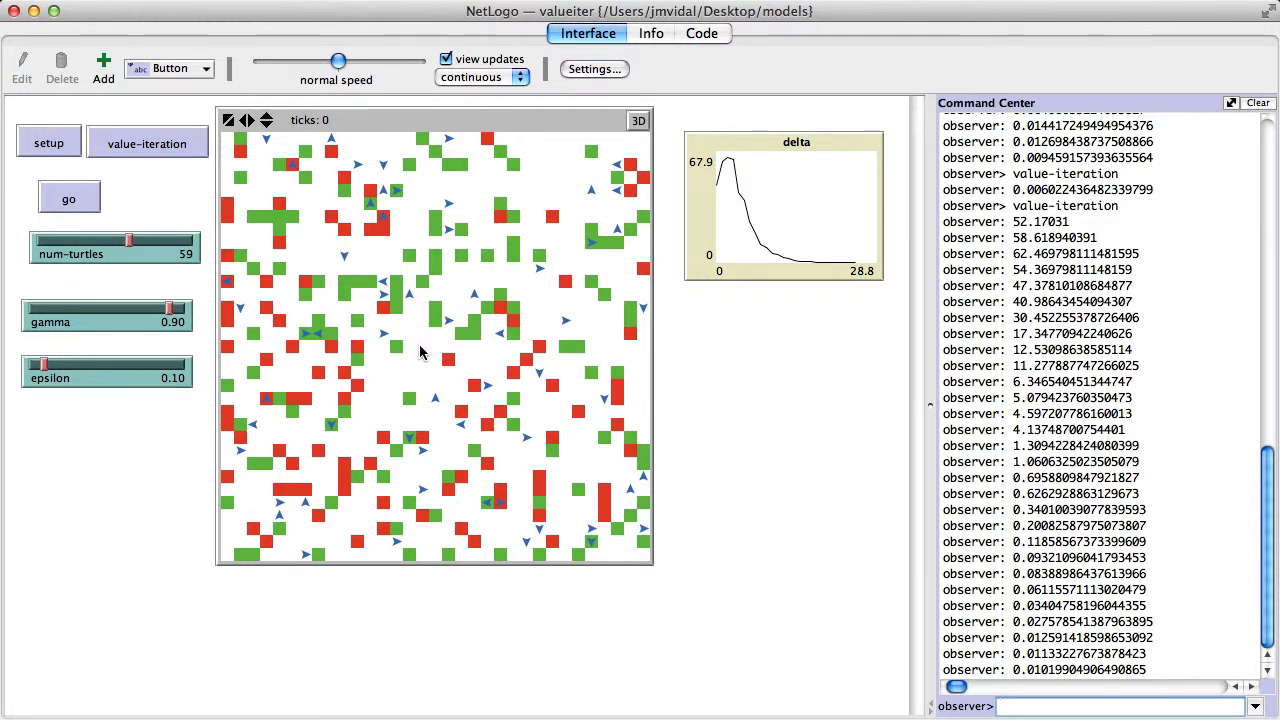
mouse_move(389, 342)
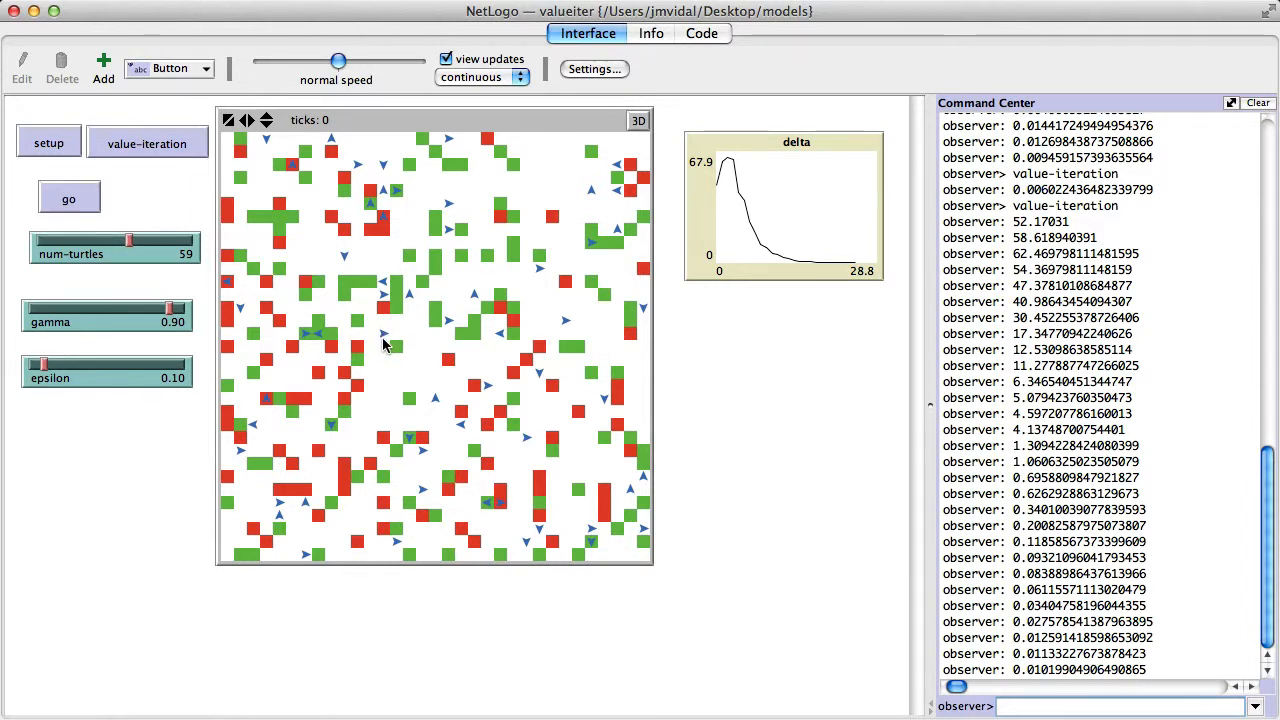
mouse_move(428, 360)
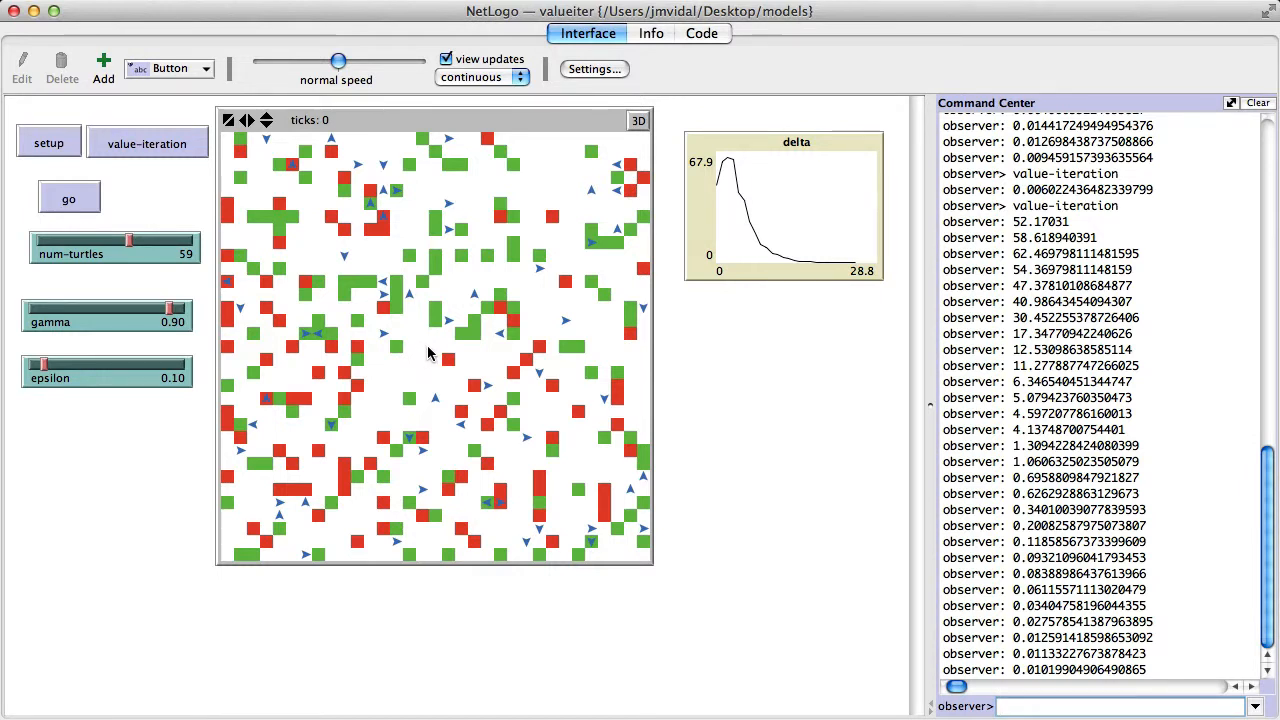
mouse_move(434, 350)
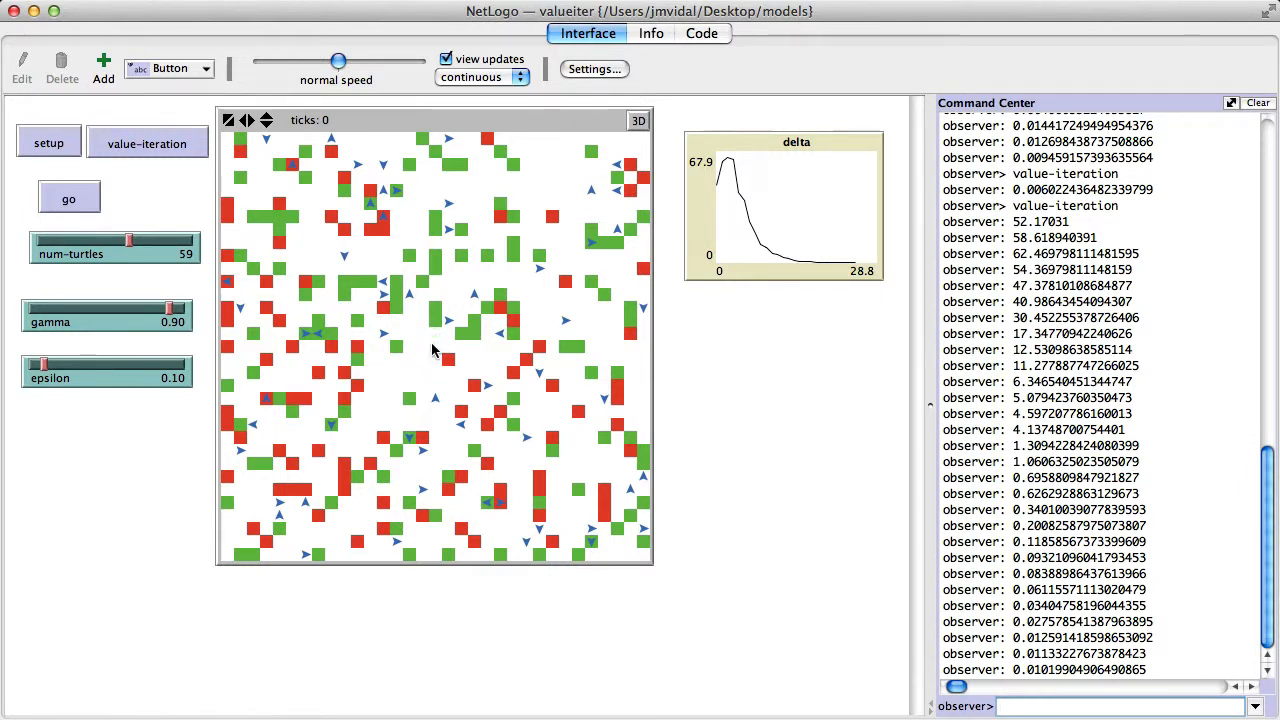
mouse_move(323, 353)
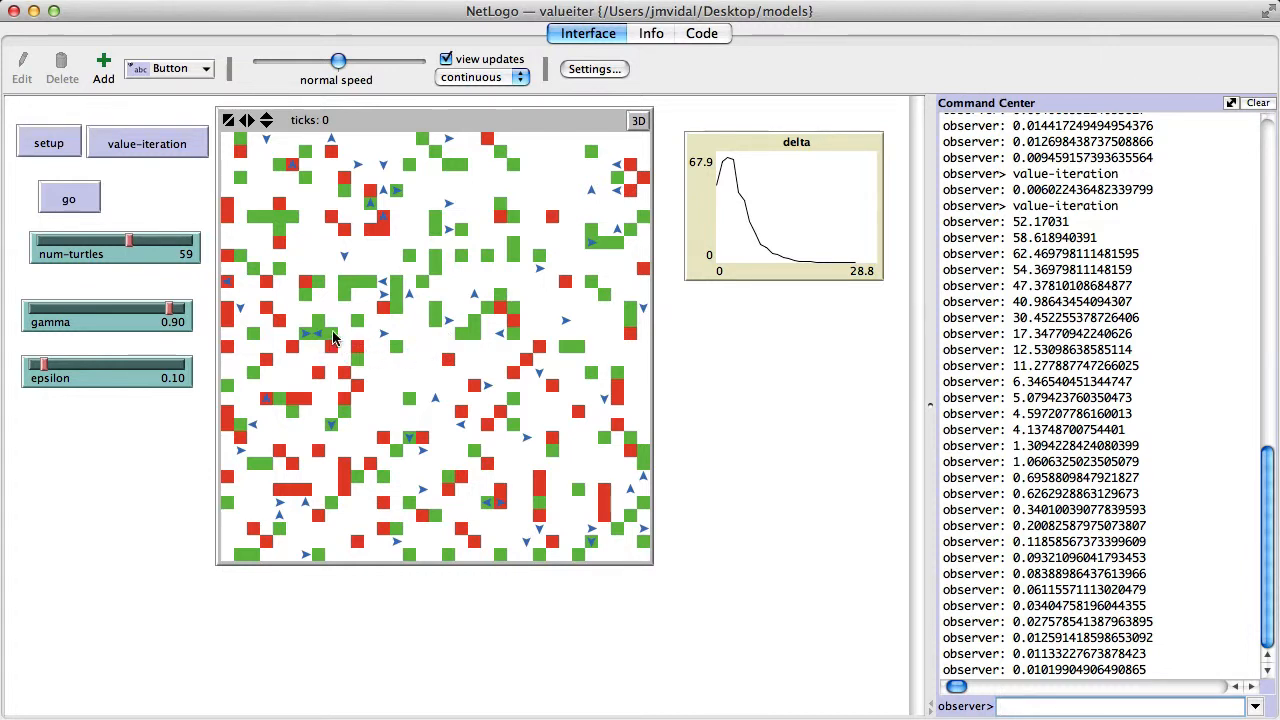
mouse_move(308, 342)
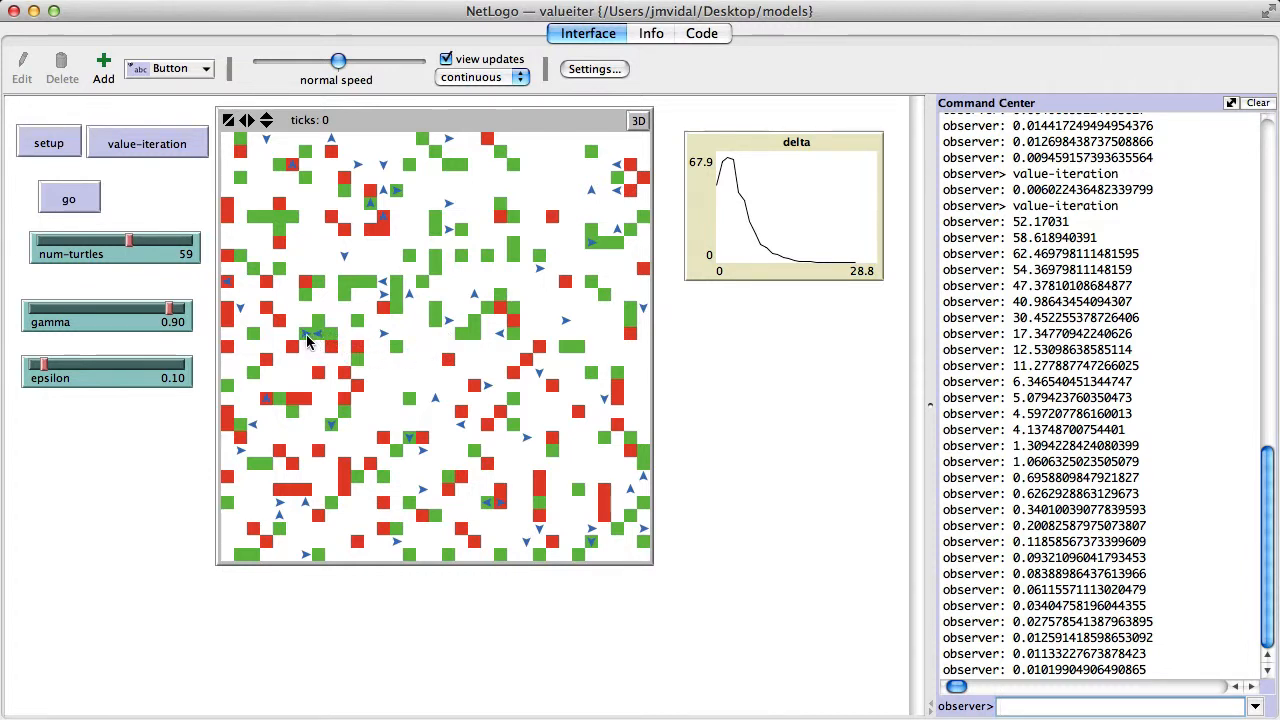
mouse_move(325, 340)
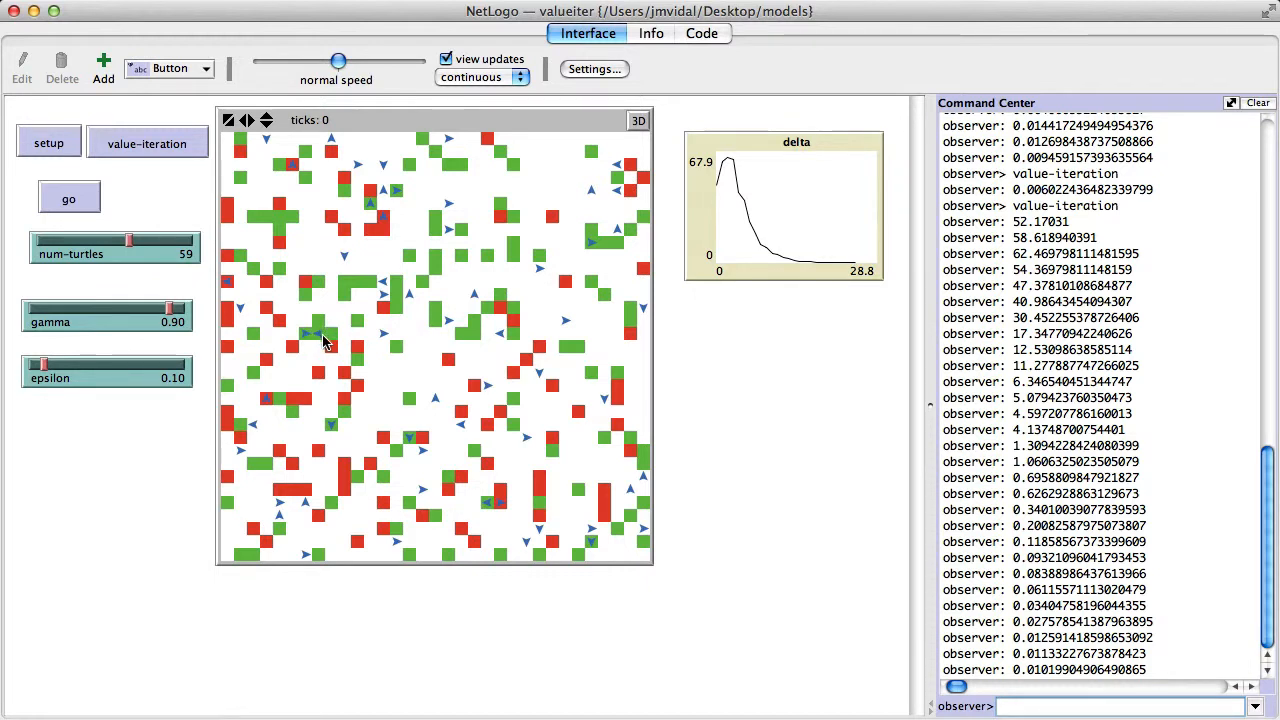
mouse_move(638, 374)
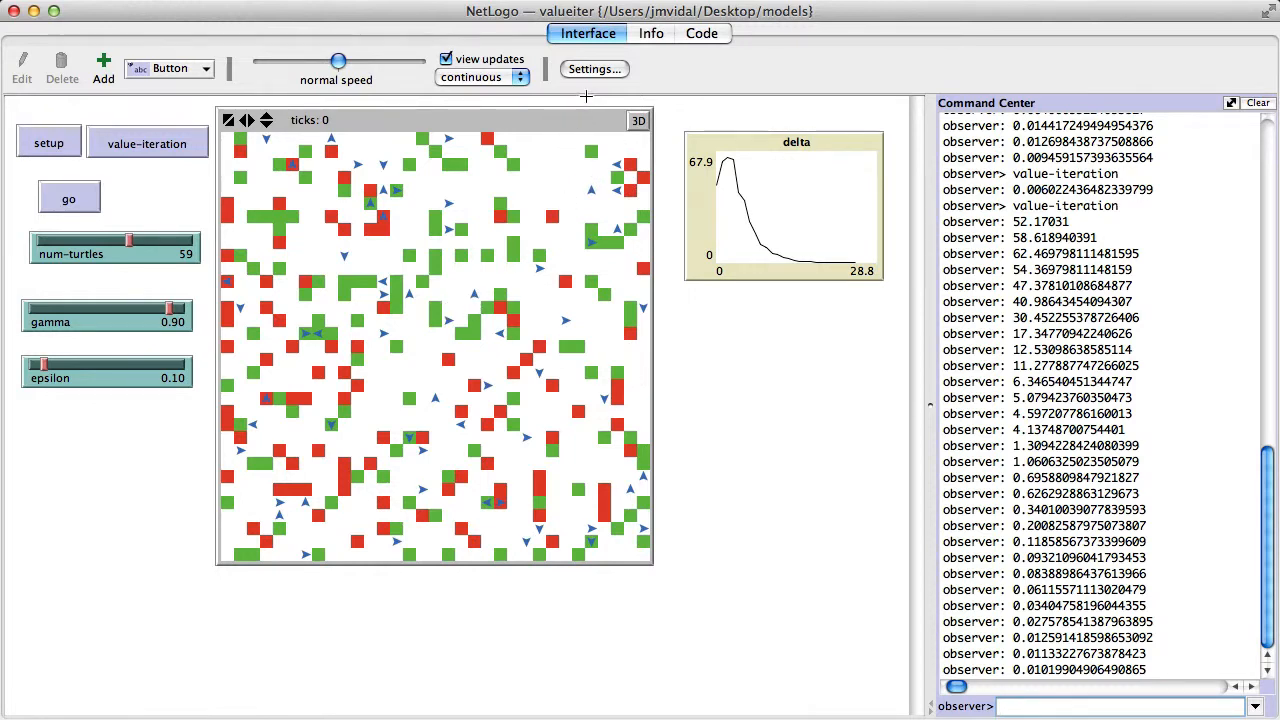
Step: View the world dimensions in Model Settings, then switch to the Code tab
left_click(593, 69)
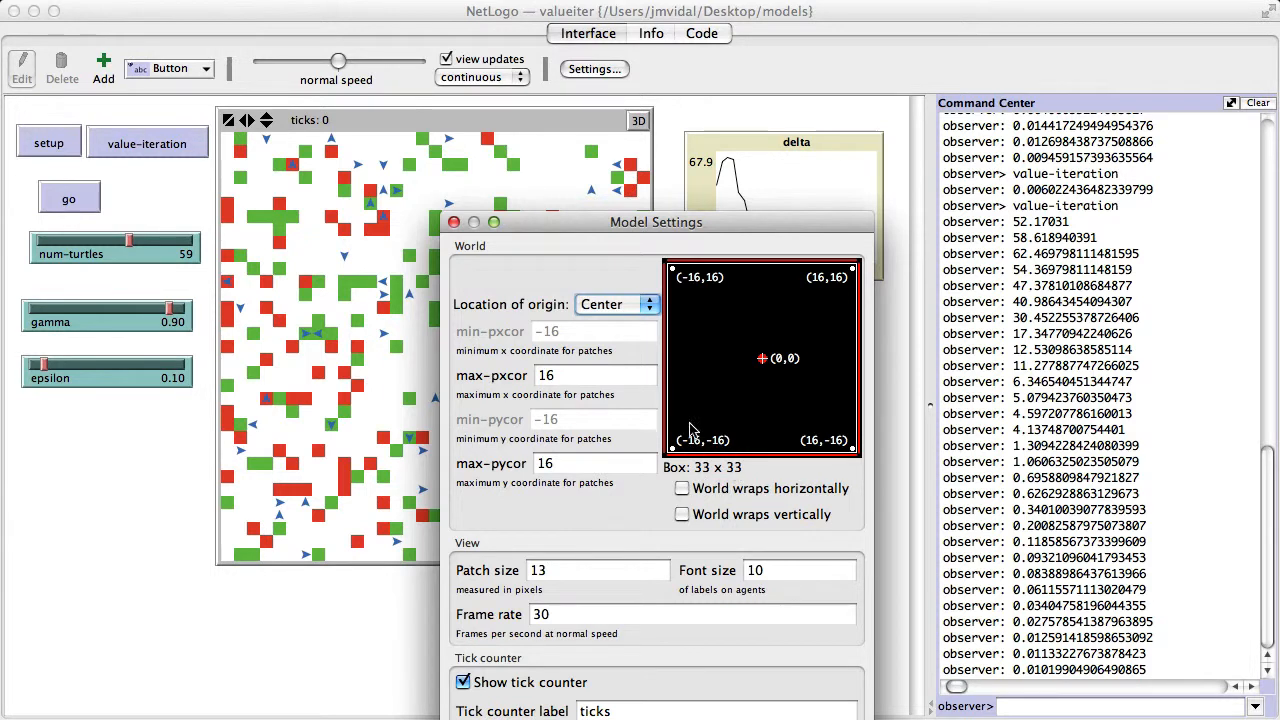
mouse_move(739, 488)
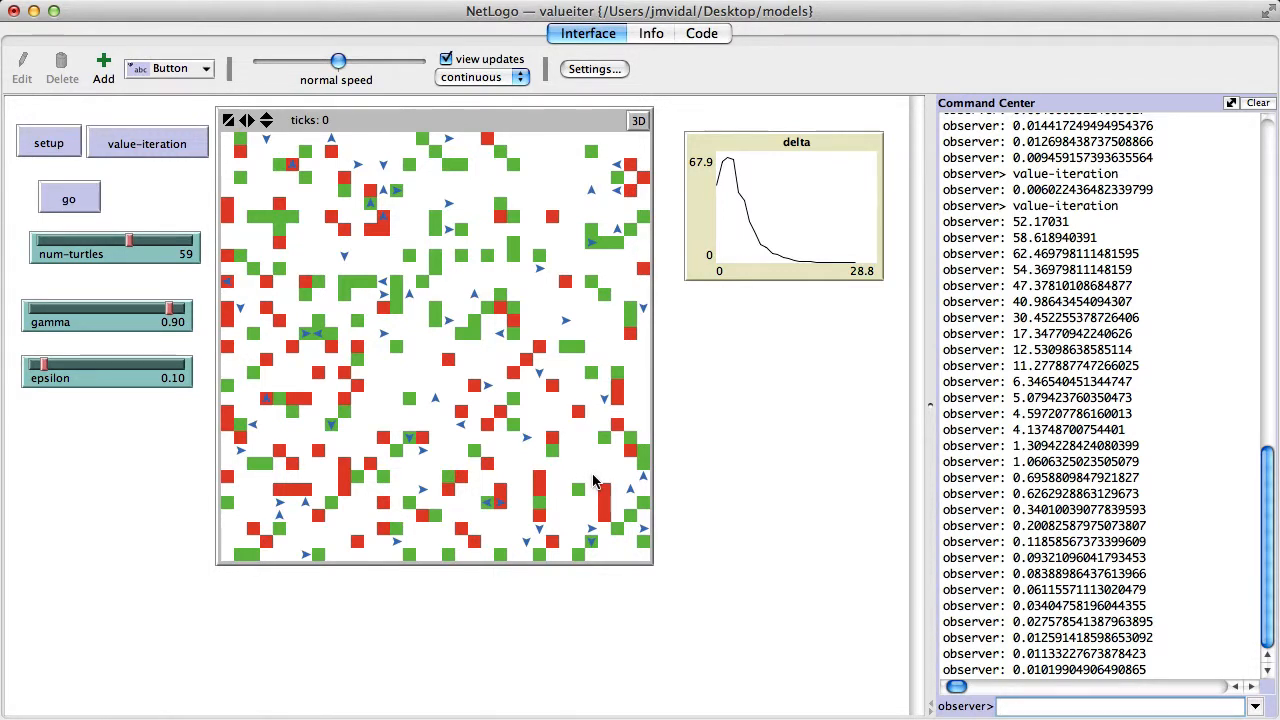
left_click(698, 33)
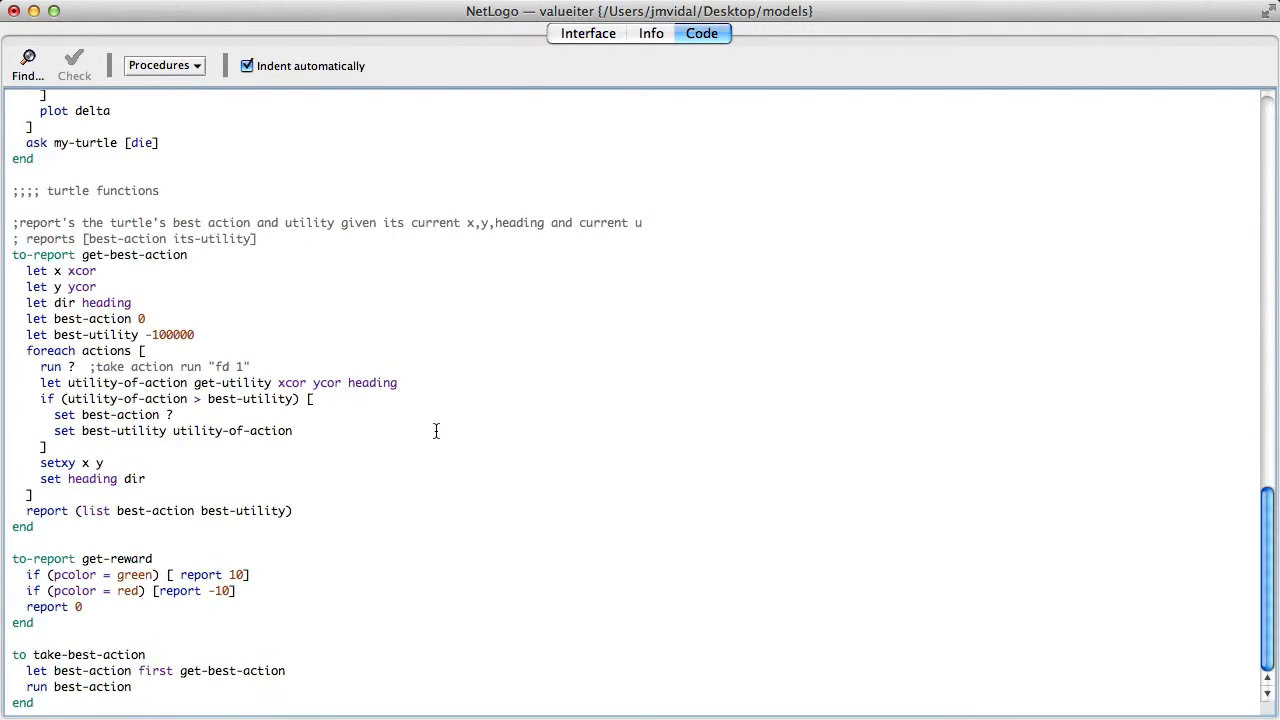
Step: Scroll up to the value-iteration procedure, then return to the page 35 pseudocode slide
scroll("up", 3)
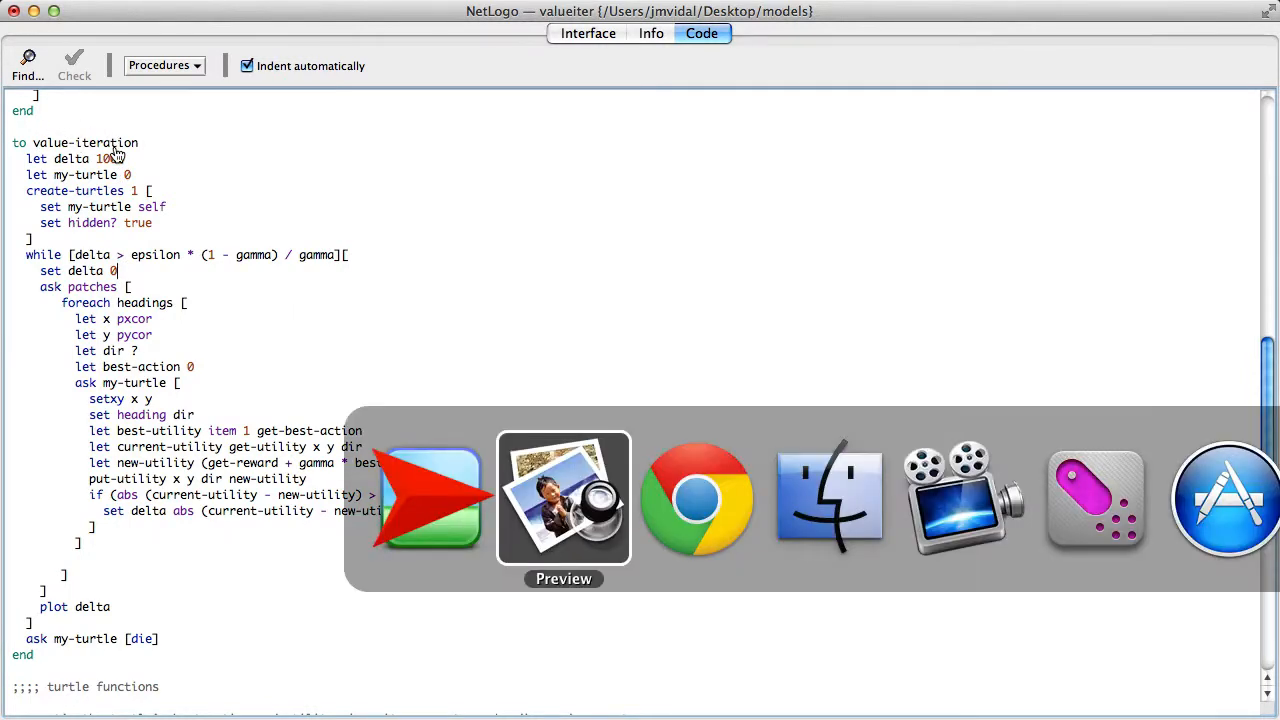
left_click(563, 499)
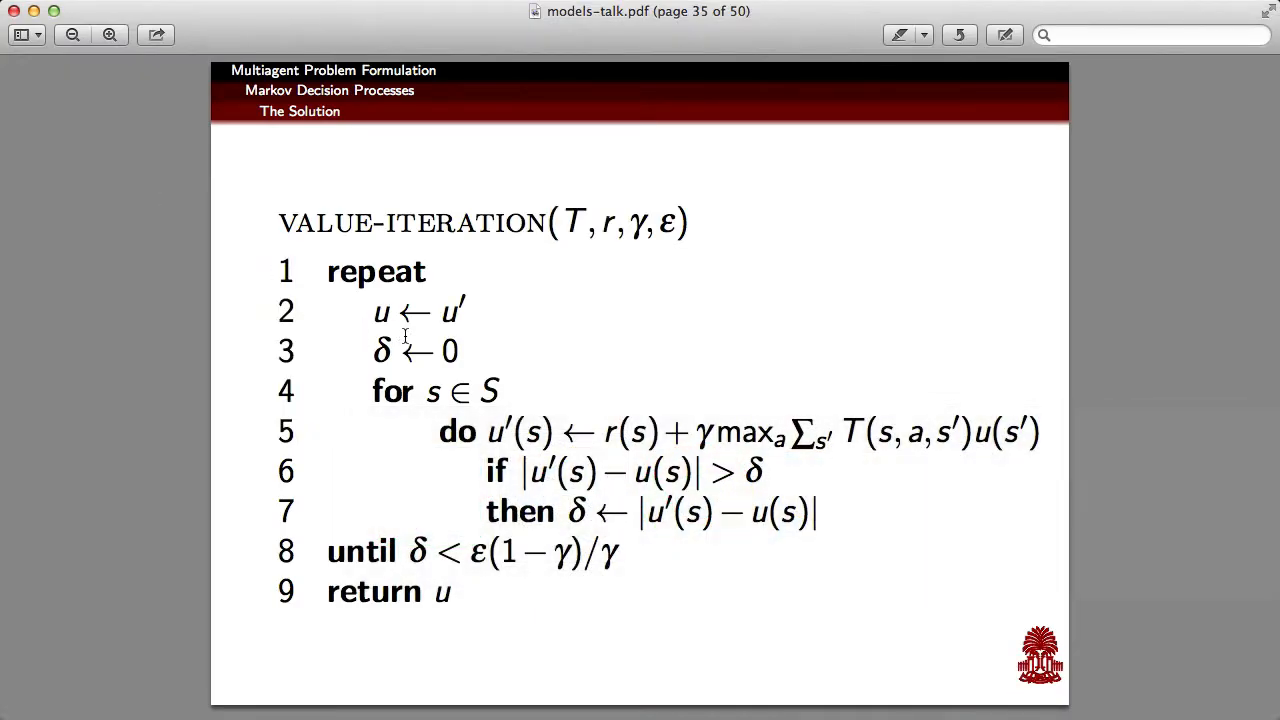
mouse_move(462, 311)
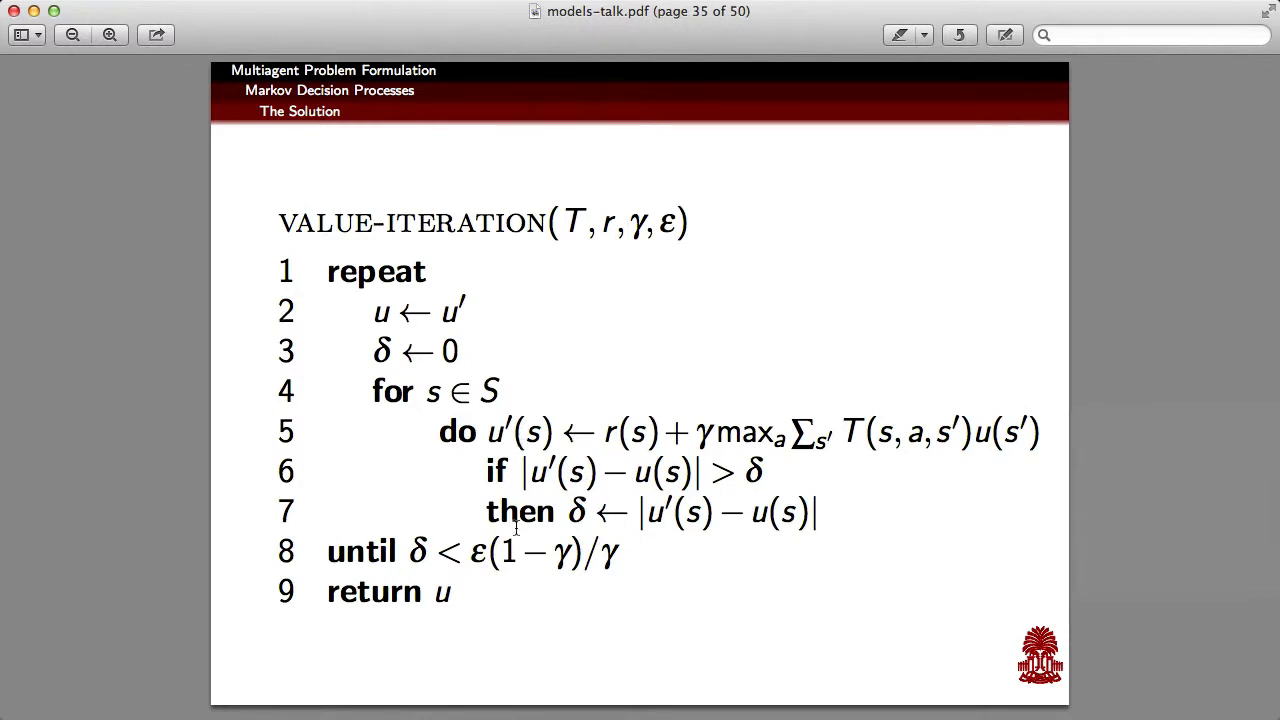
mouse_move(462, 471)
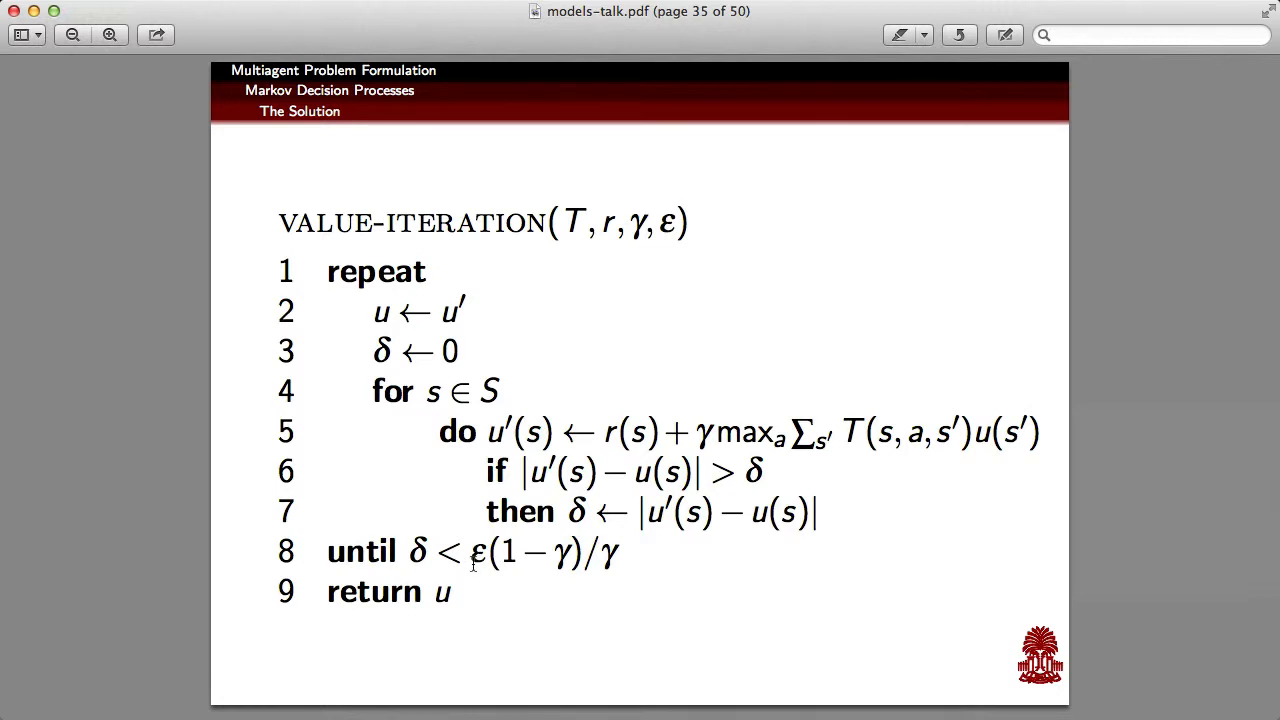
mouse_move(481, 600)
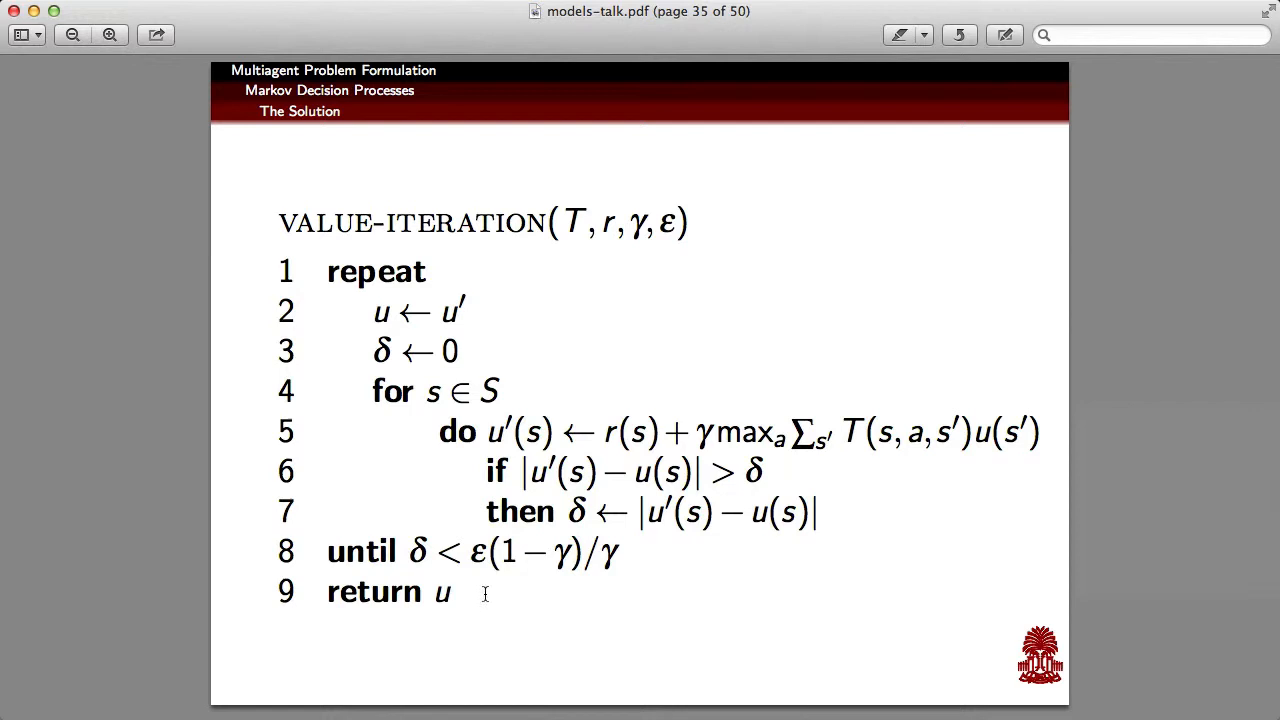
mouse_move(462, 604)
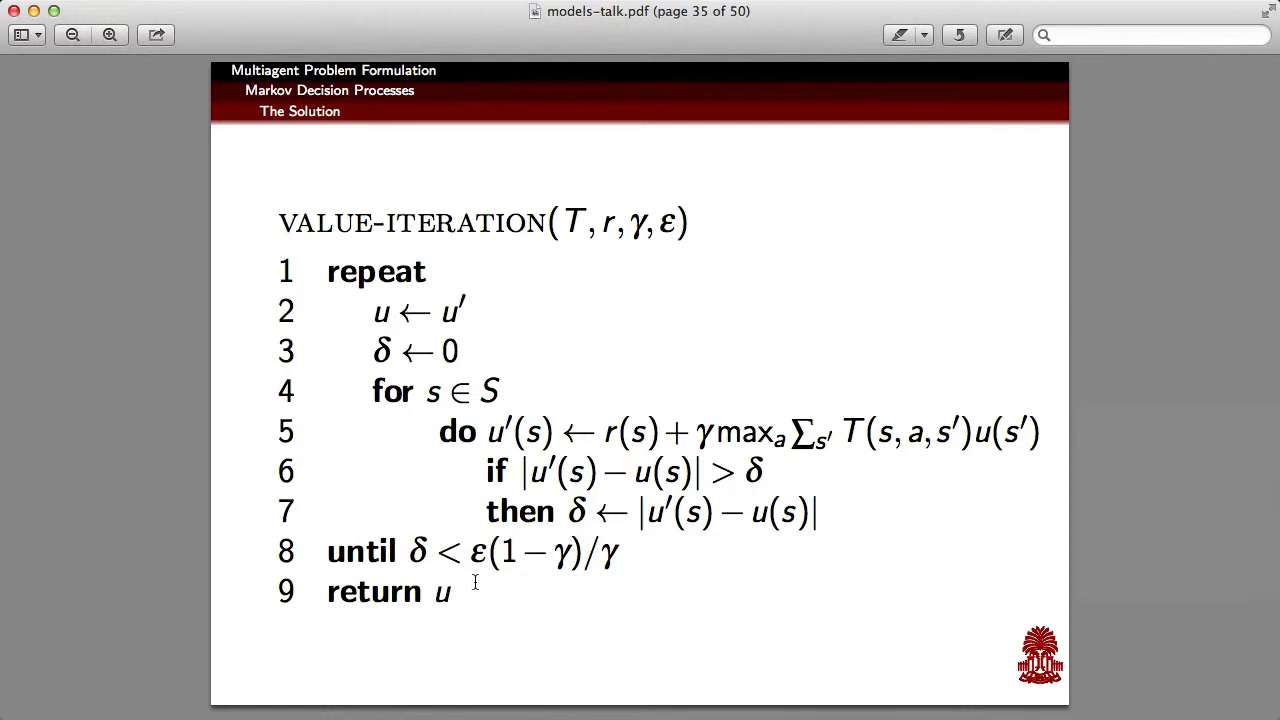
mouse_move(386, 363)
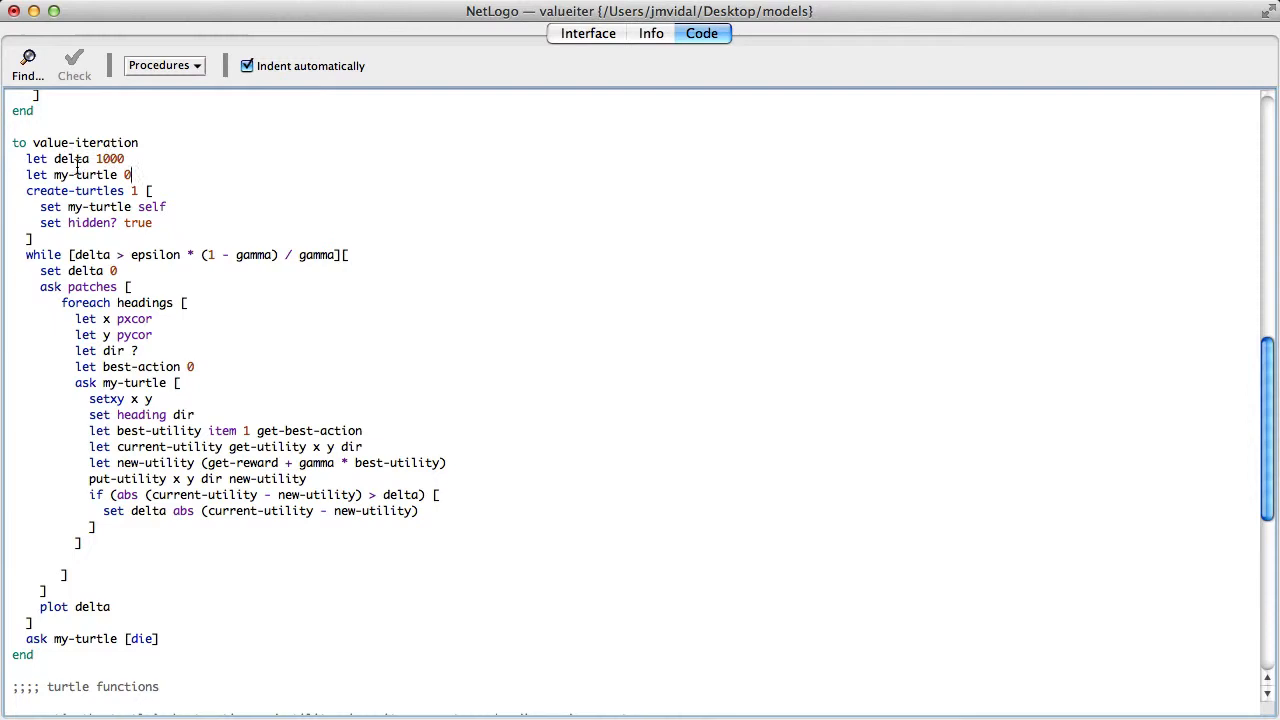
mouse_move(65, 287)
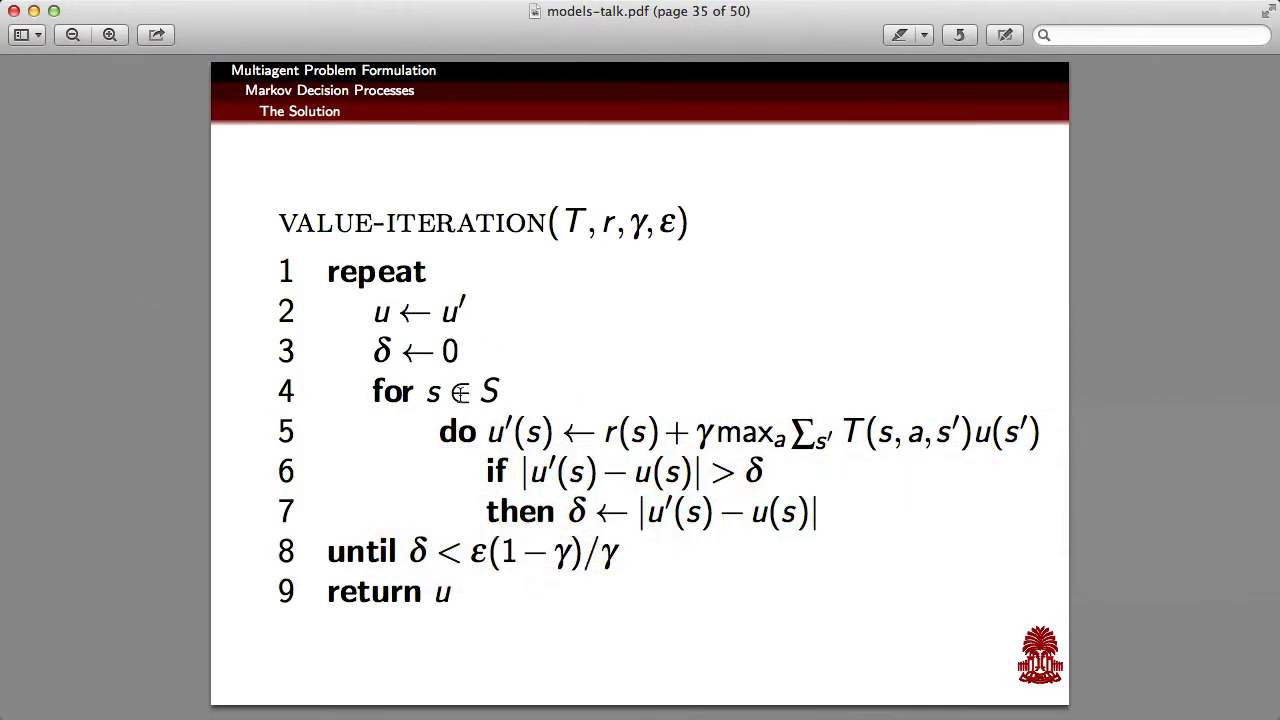
mouse_move(424, 397)
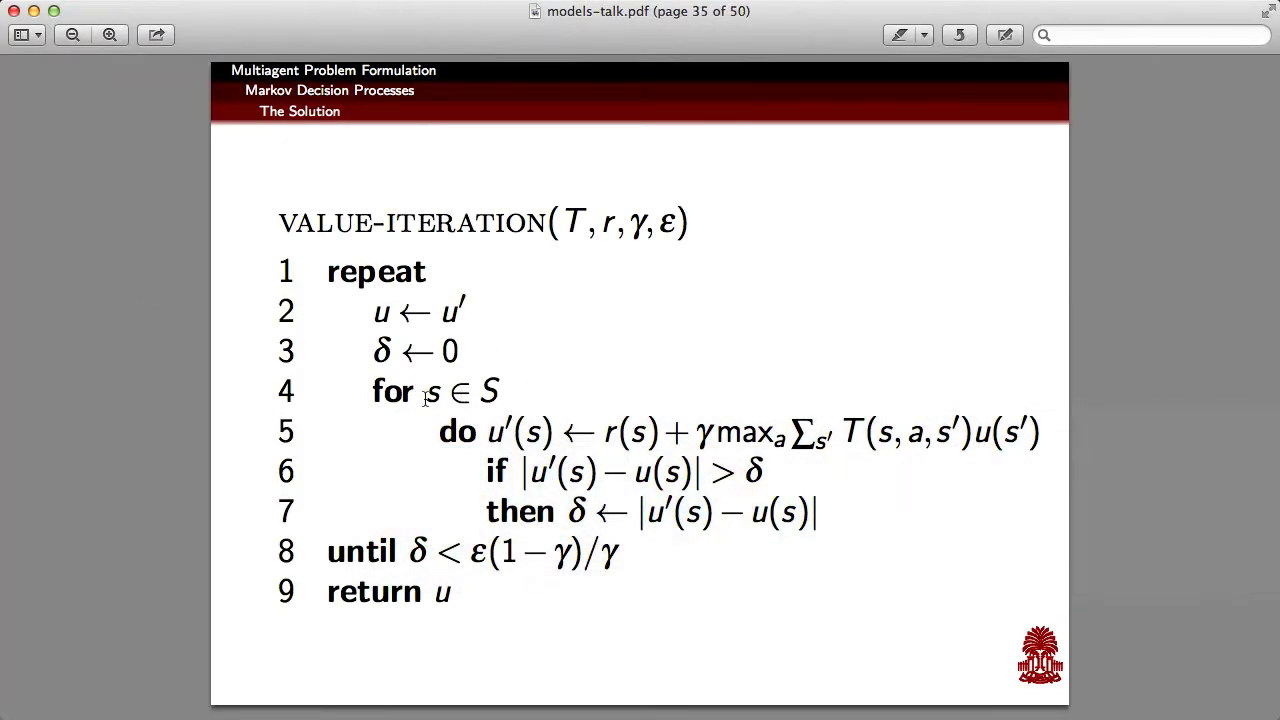
mouse_move(420, 535)
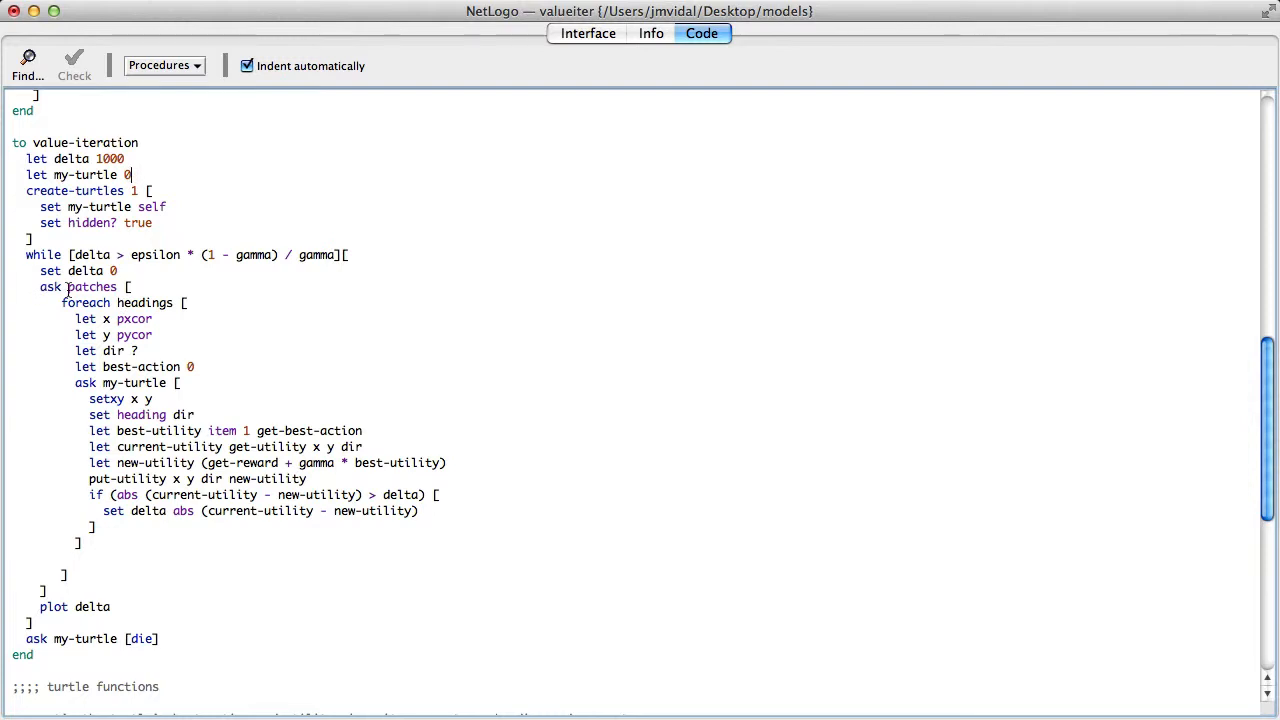
mouse_move(48, 298)
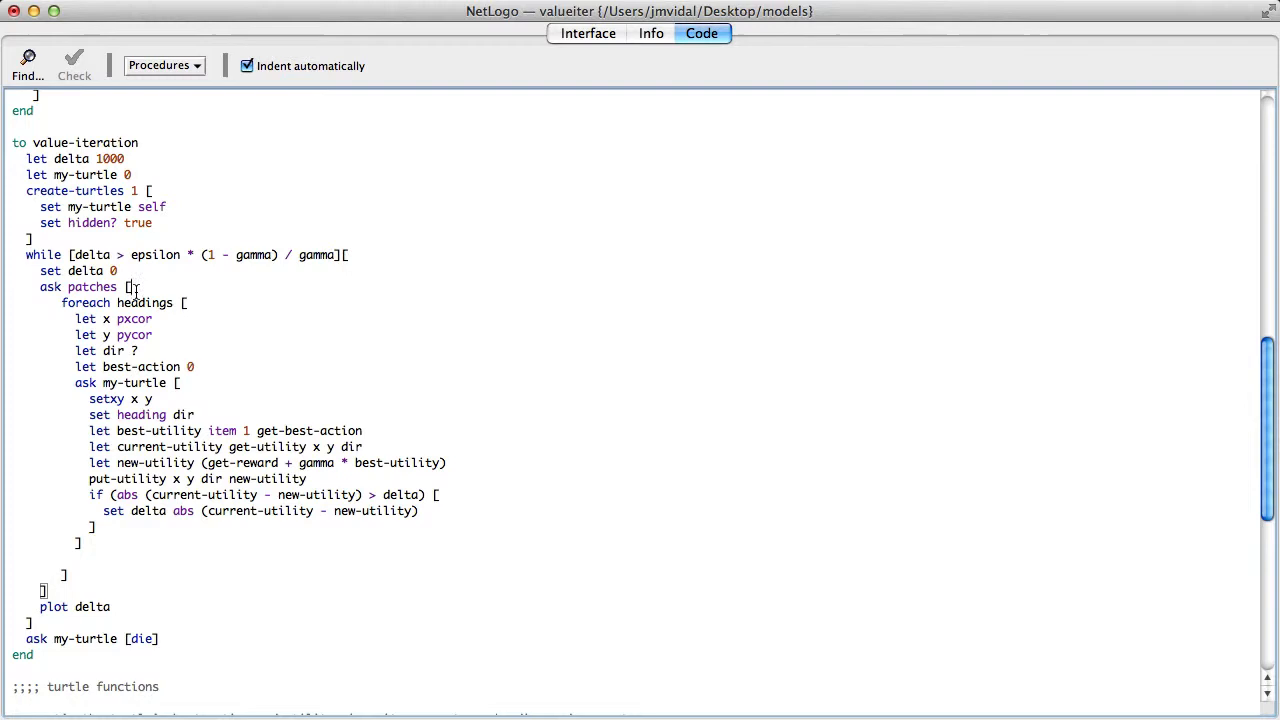
mouse_move(103, 287)
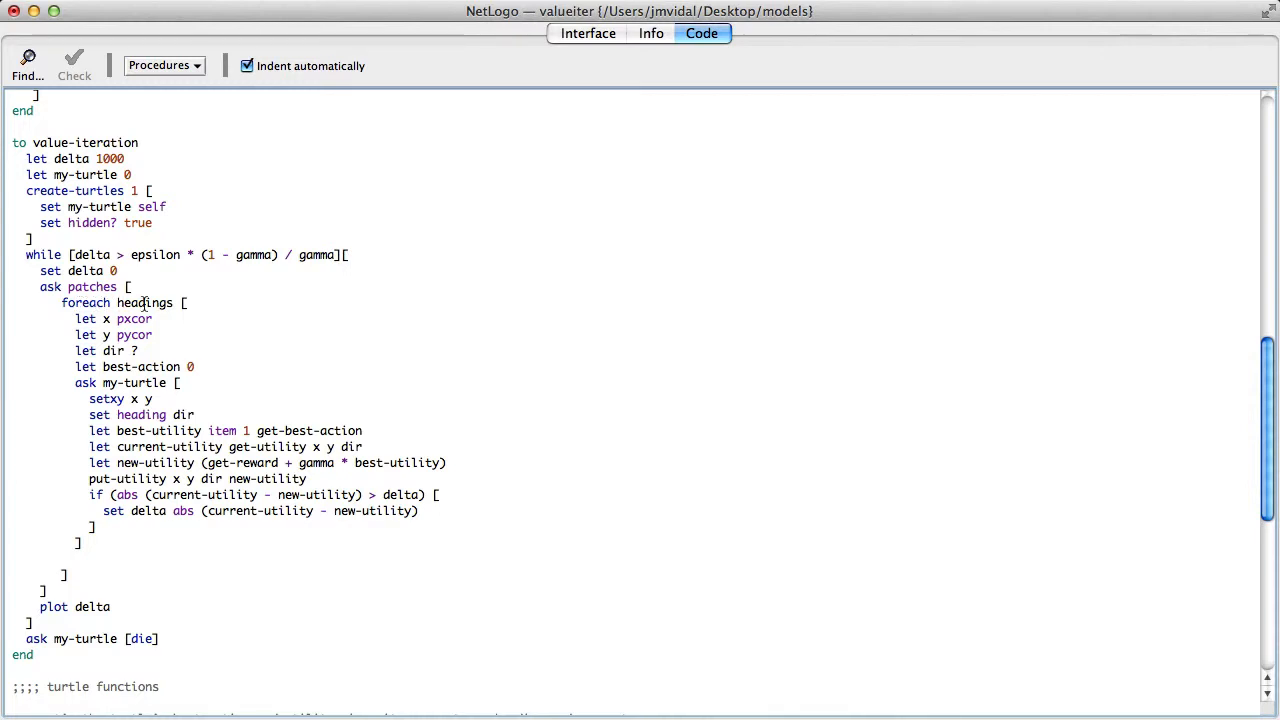
Step: Highlight 'headings' and 'foreach' in the value-iteration loop, then clear the selection
double_click(85, 302)
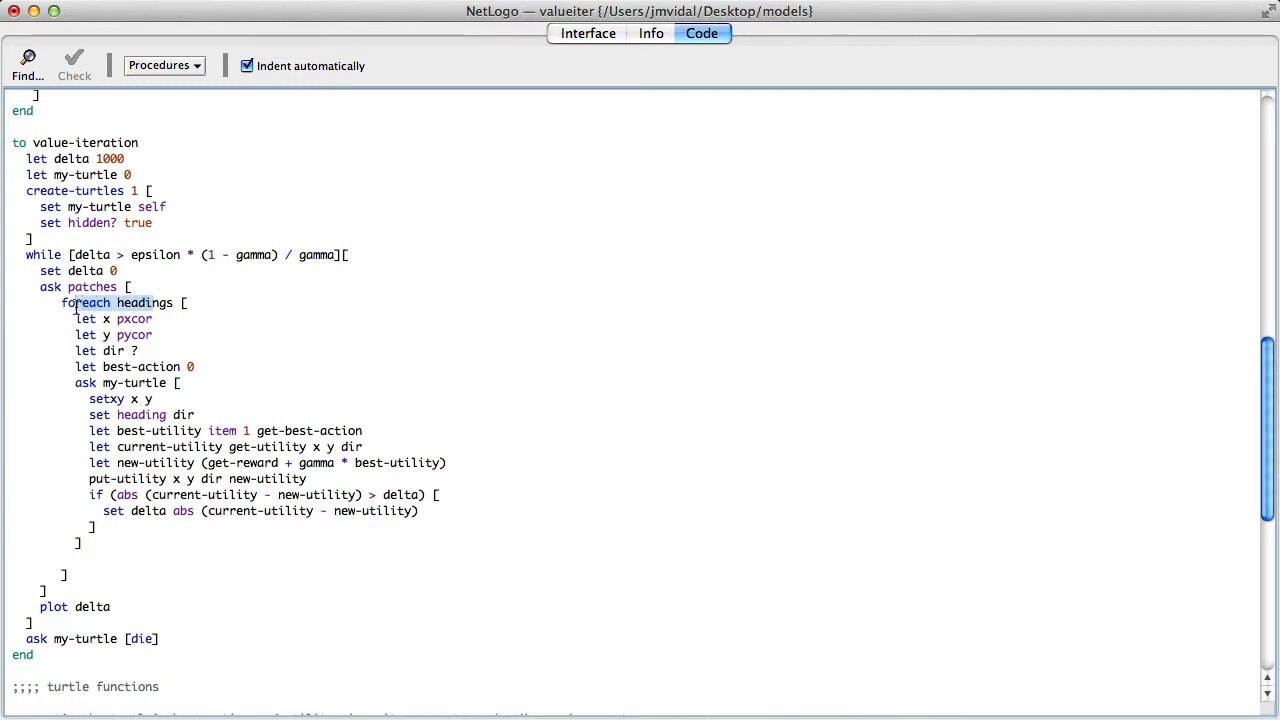
double_click(86, 302)
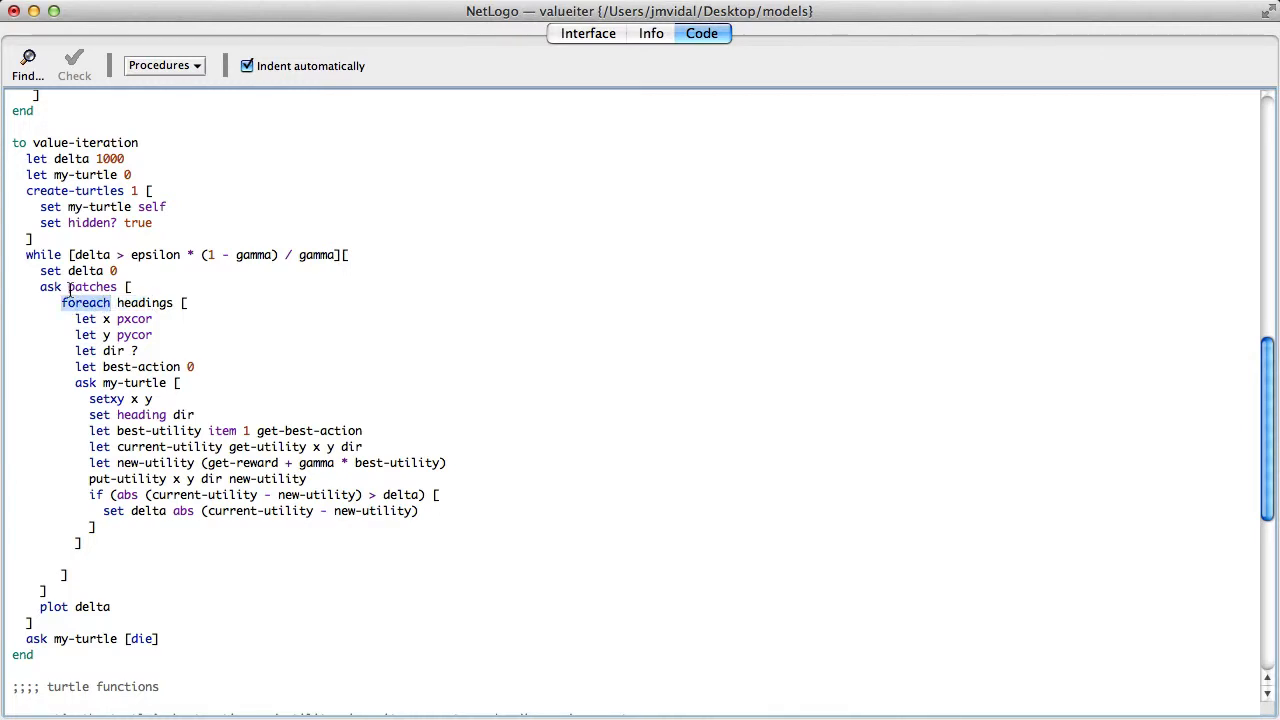
left_click(98, 303)
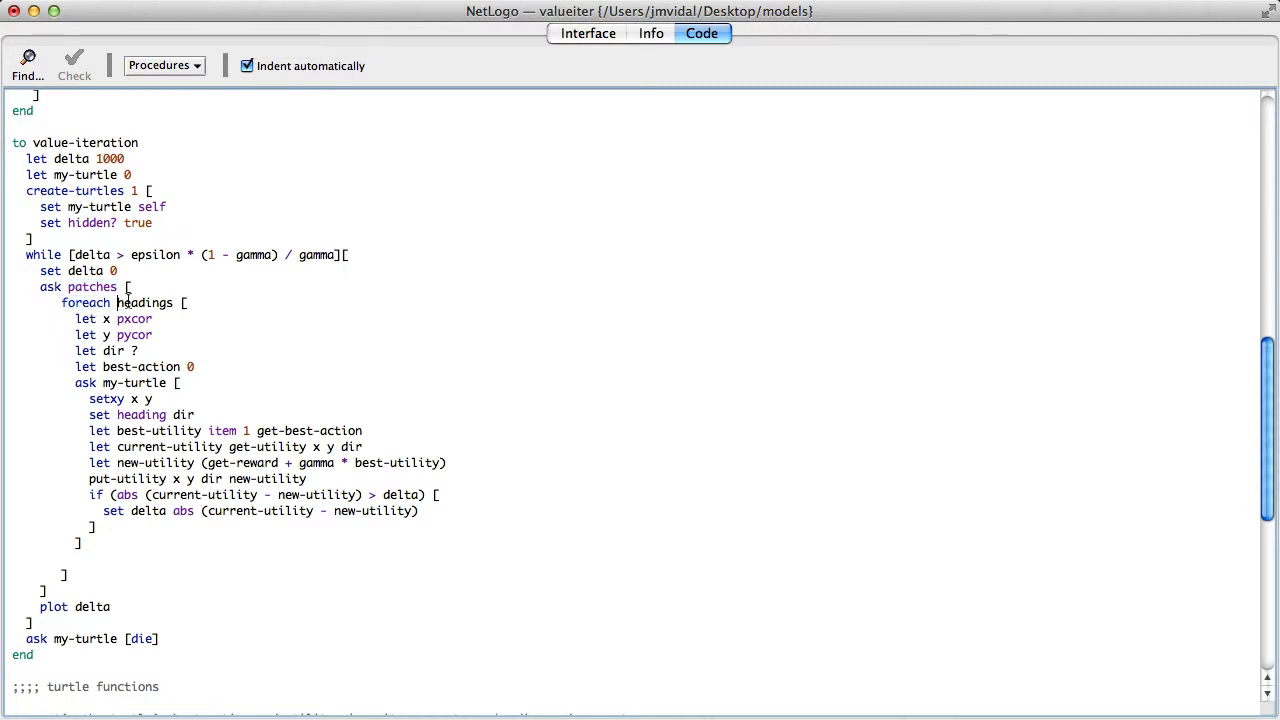
mouse_move(130, 318)
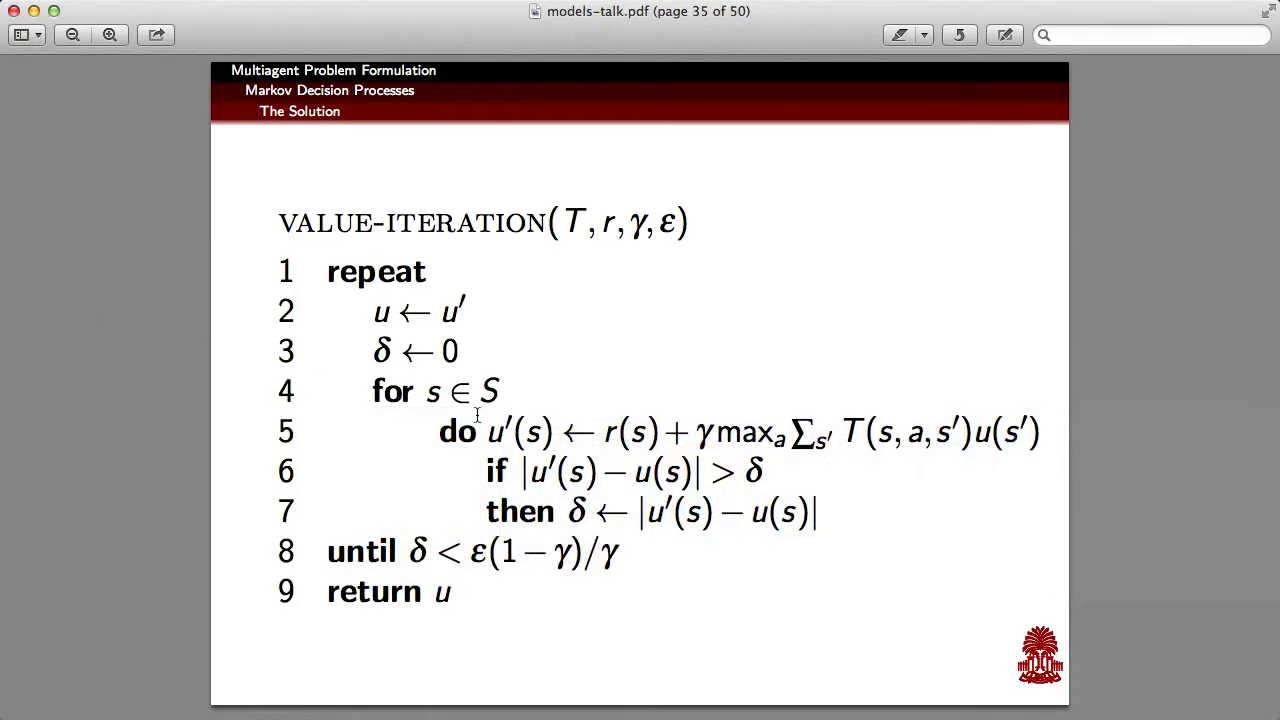
mouse_move(492, 437)
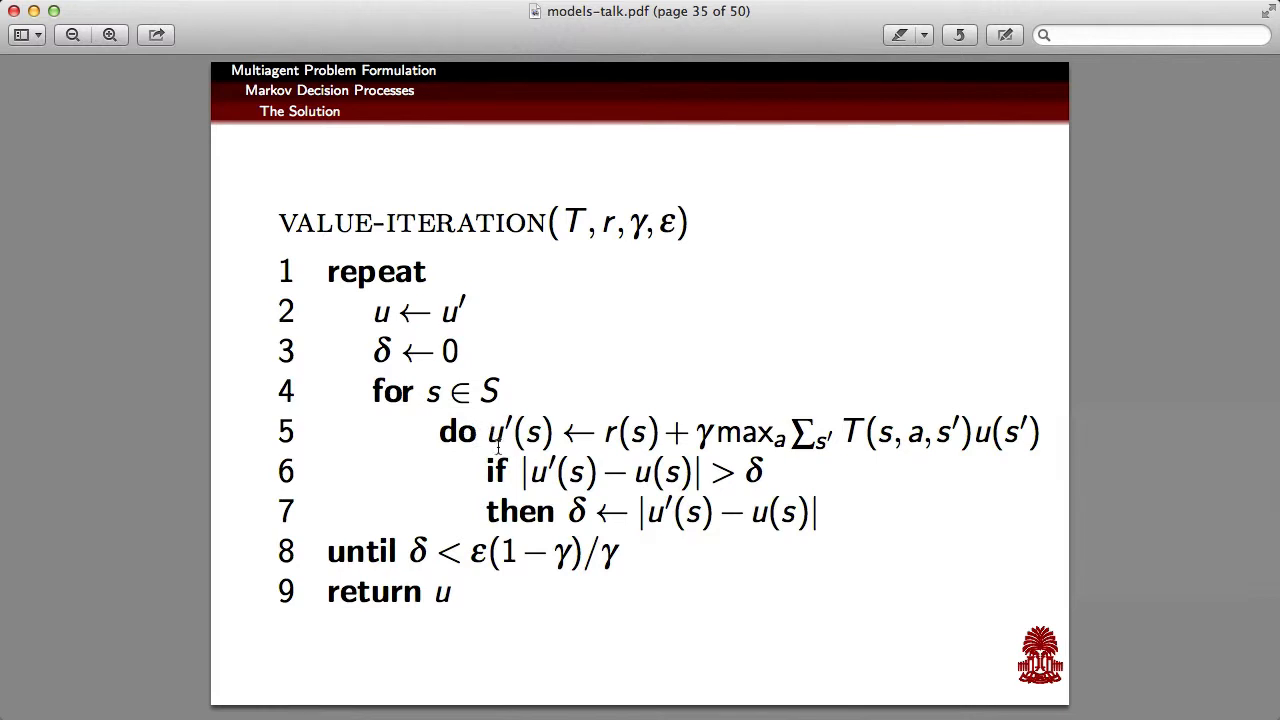
mouse_move(877, 458)
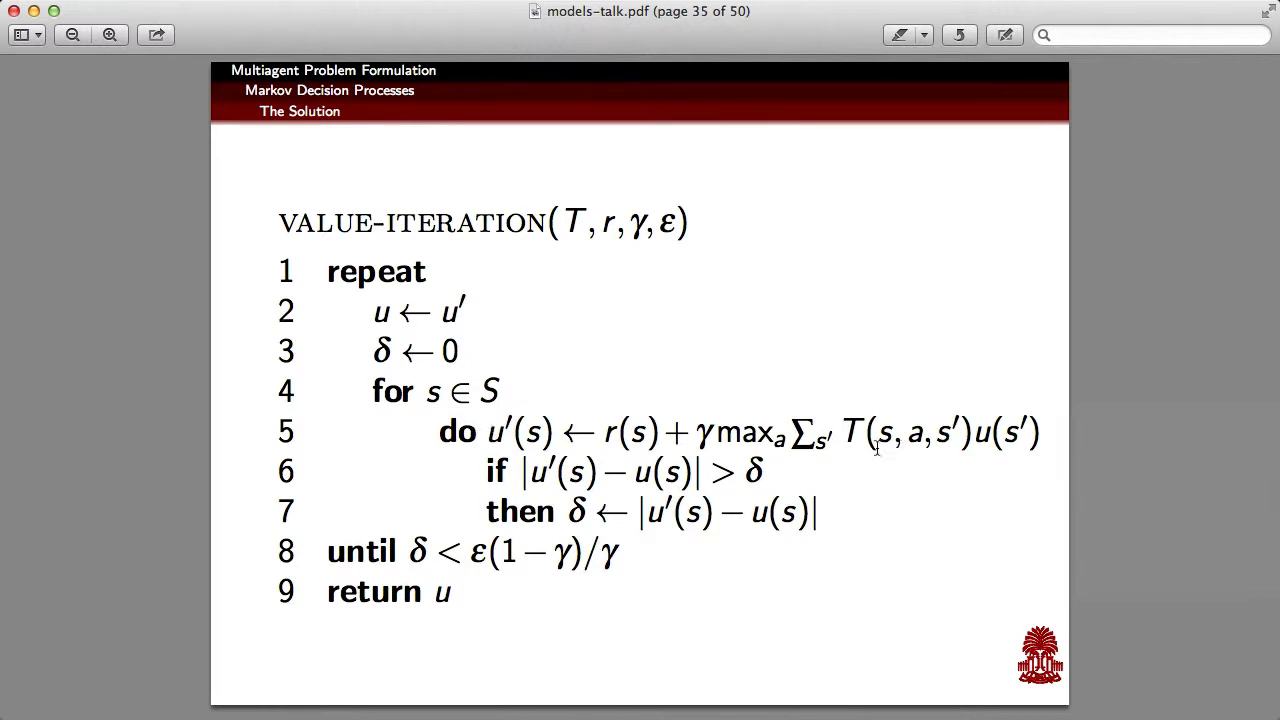
mouse_move(897, 443)
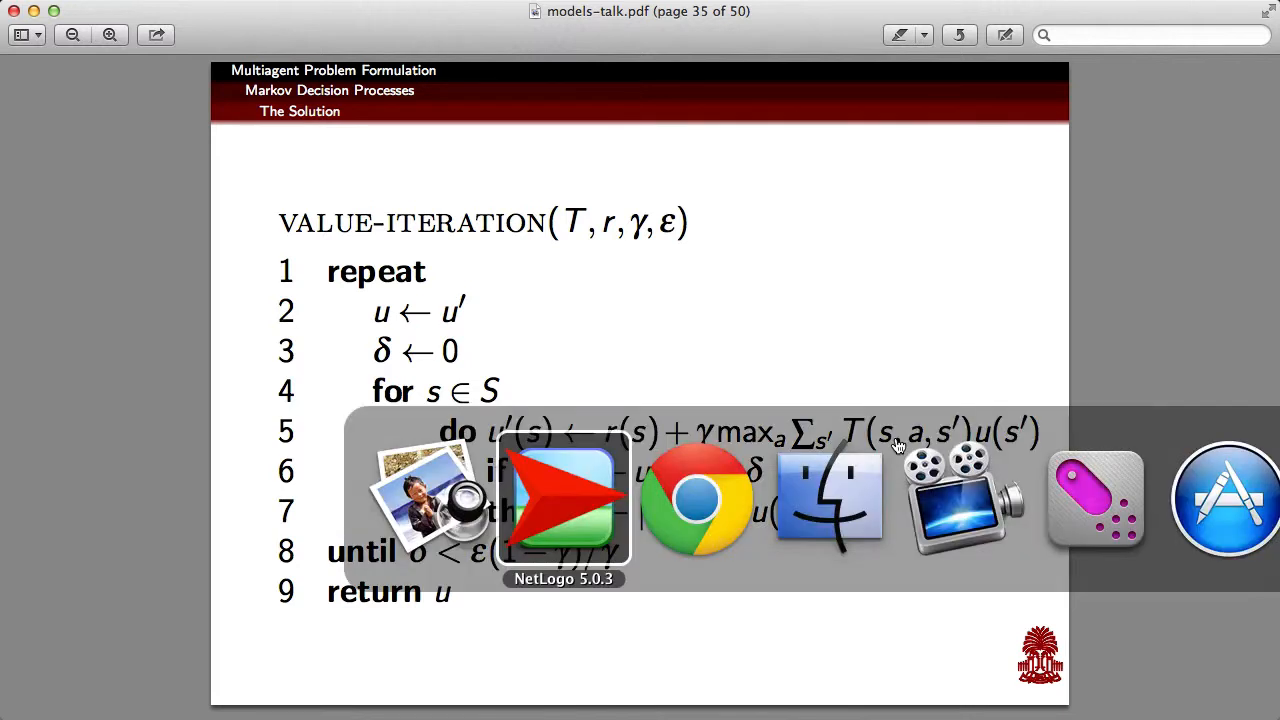
Step: Switch from Preview's pseudocode slide to NetLogo 5.0.3's Code tab
left_click(563, 507)
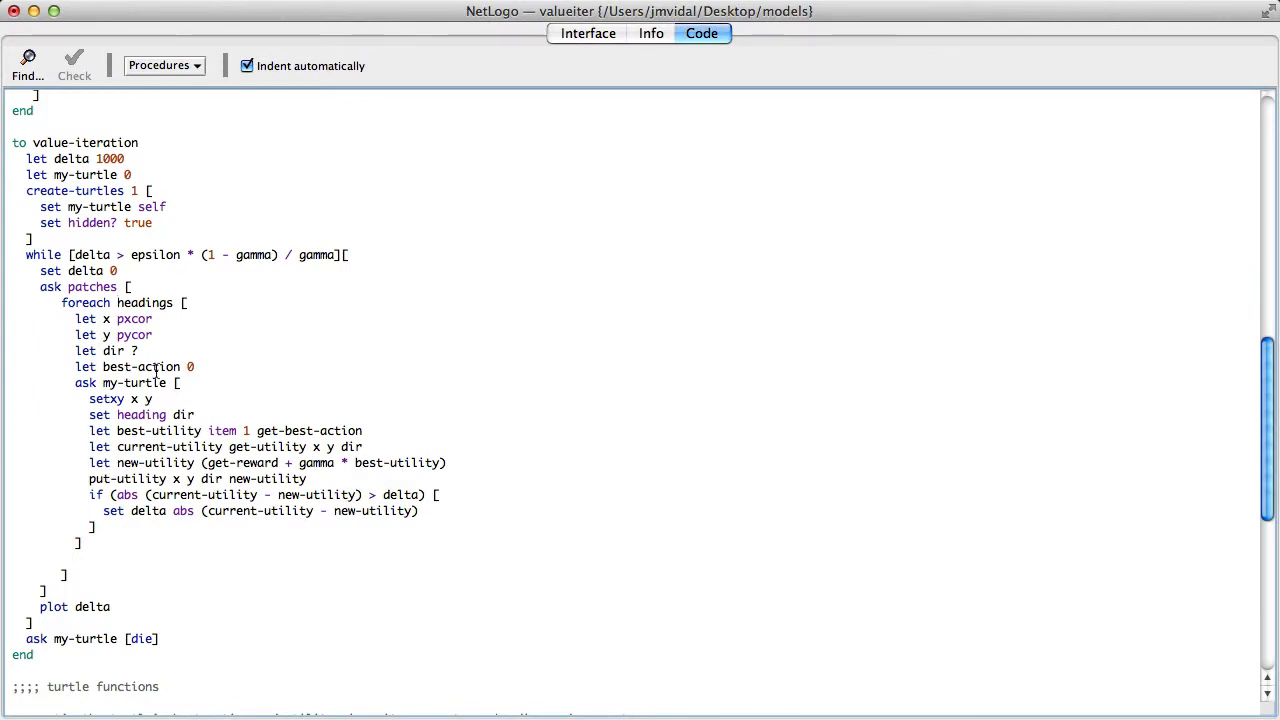
Step: Scroll up to the table extension, globals and put-utility/get-utility/setup procedures
scroll("up", 3)
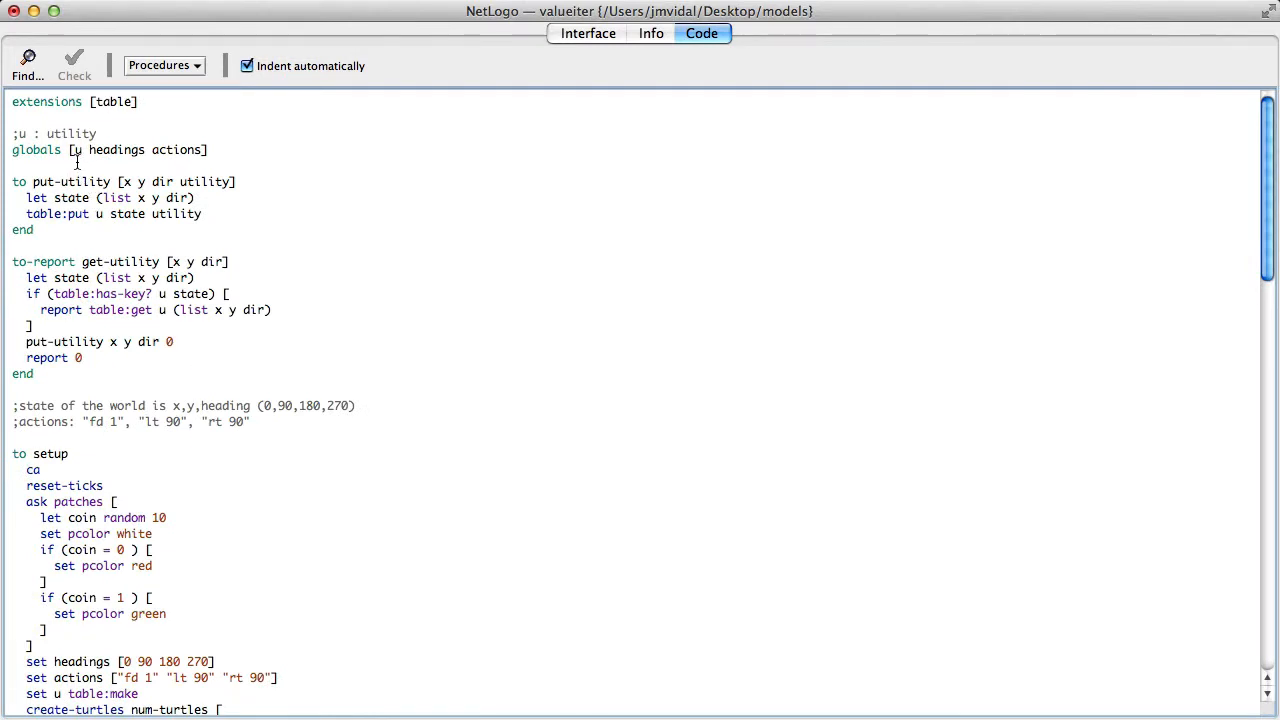
Step: Scroll through put-utility, get-utility and setup down to the go and value-iteration procedures
scroll("down", 3)
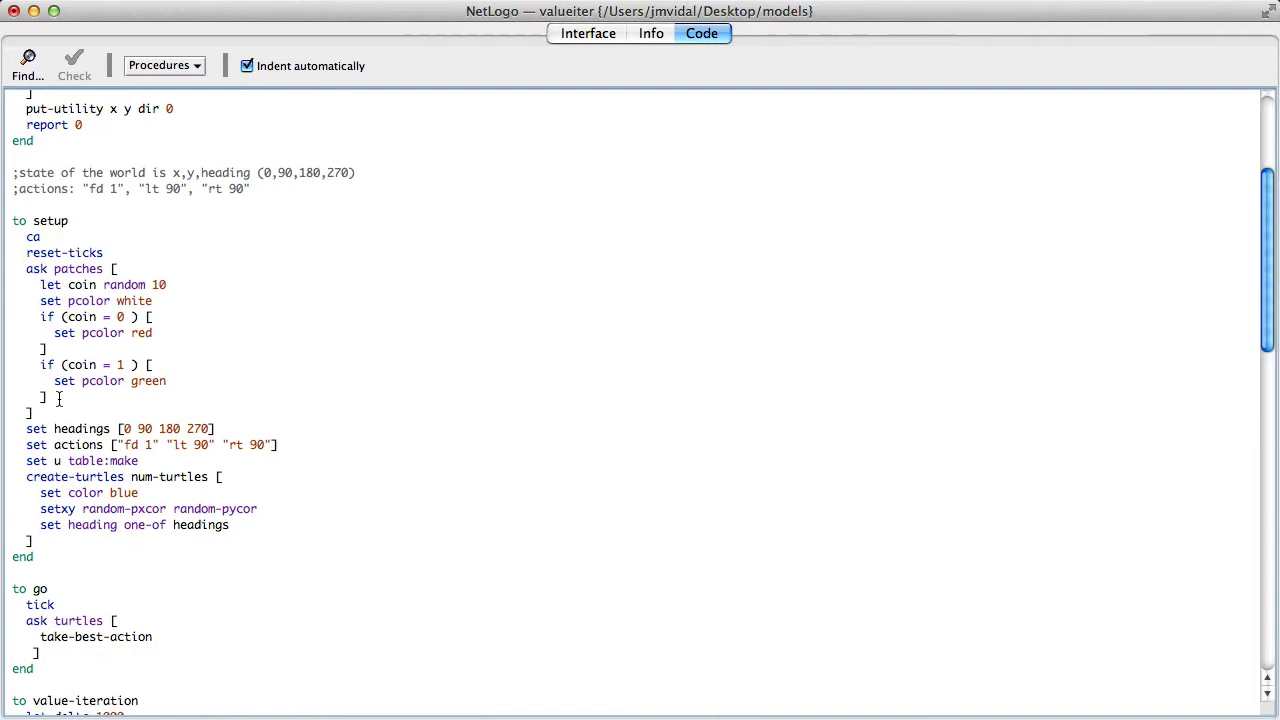
scroll("up", 3)
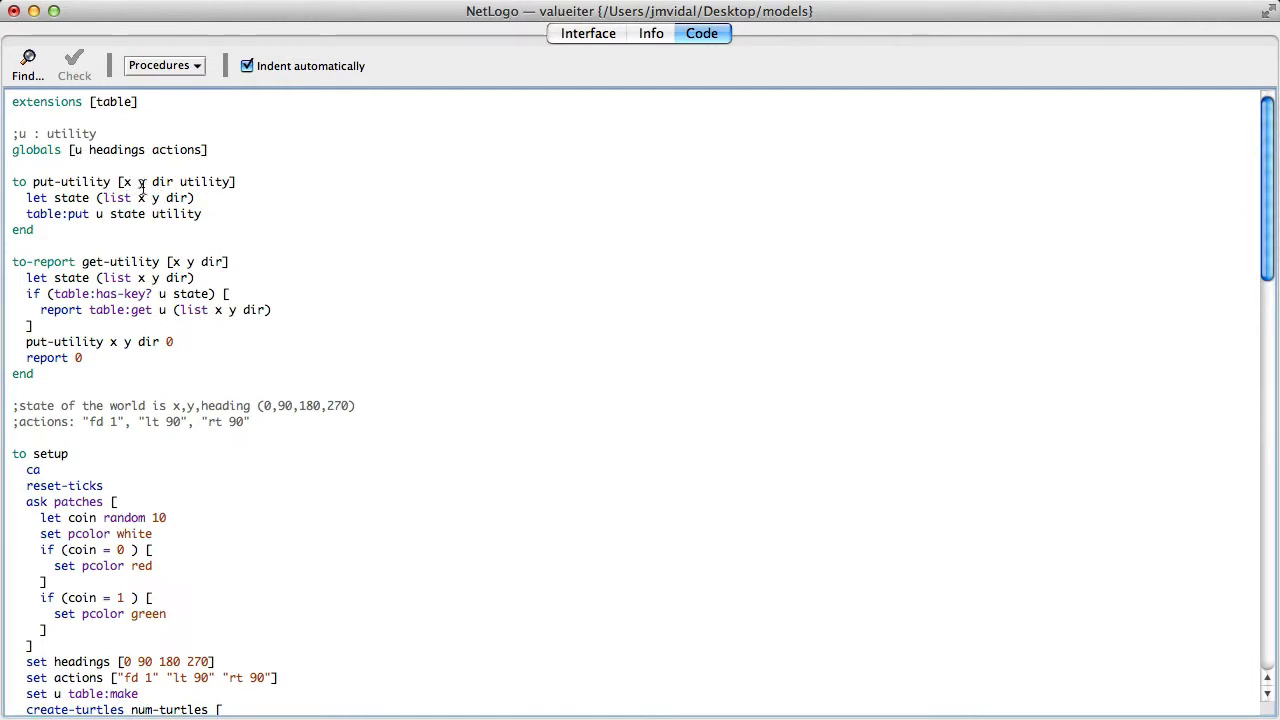
mouse_move(100, 277)
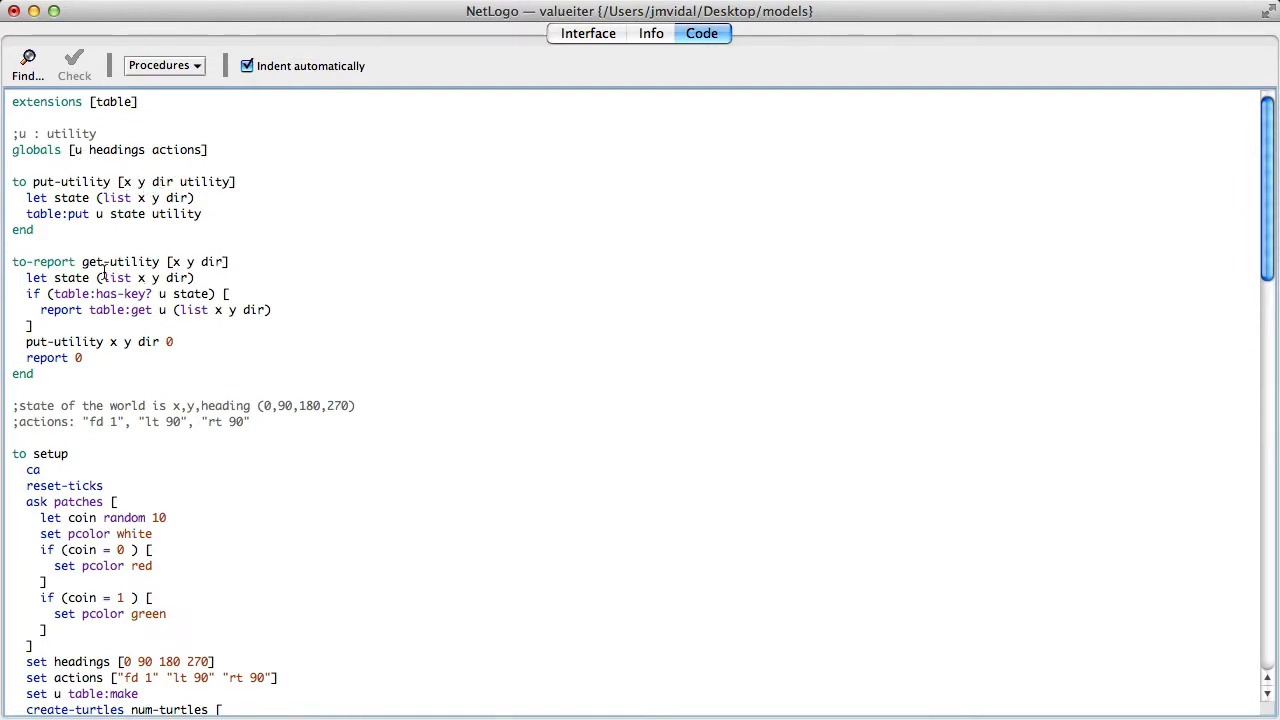
mouse_move(130, 214)
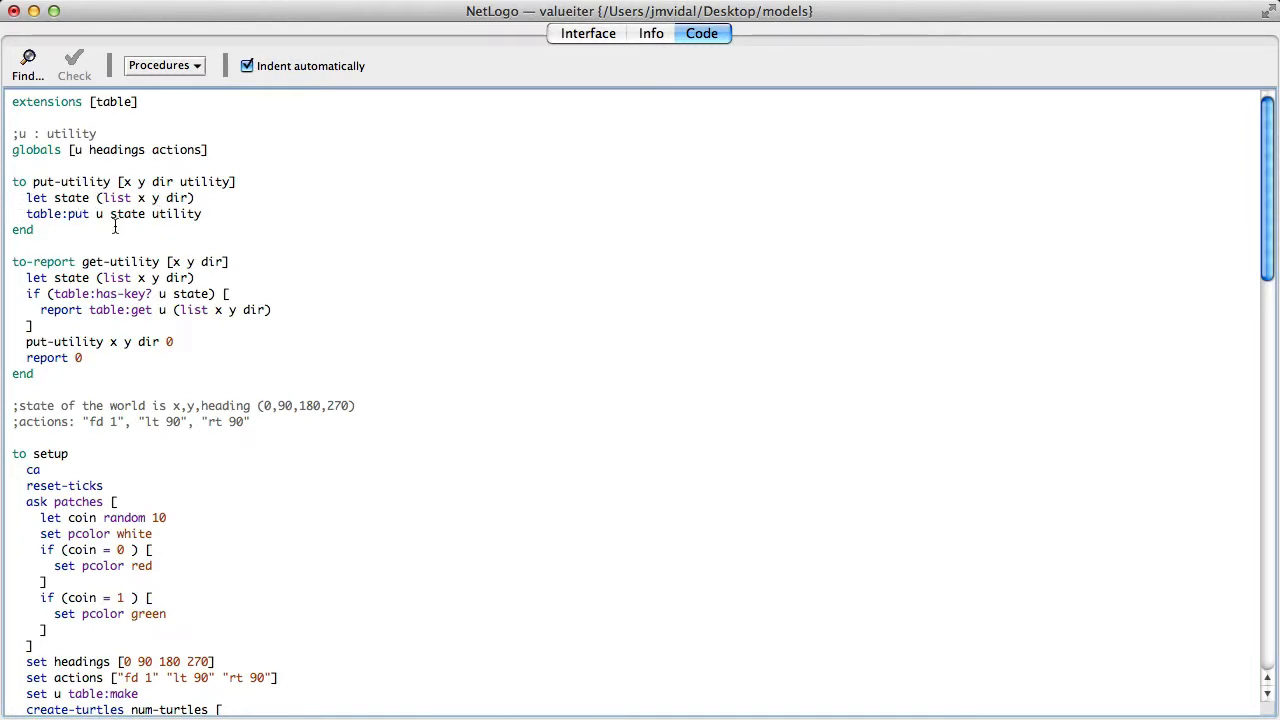
mouse_move(68, 406)
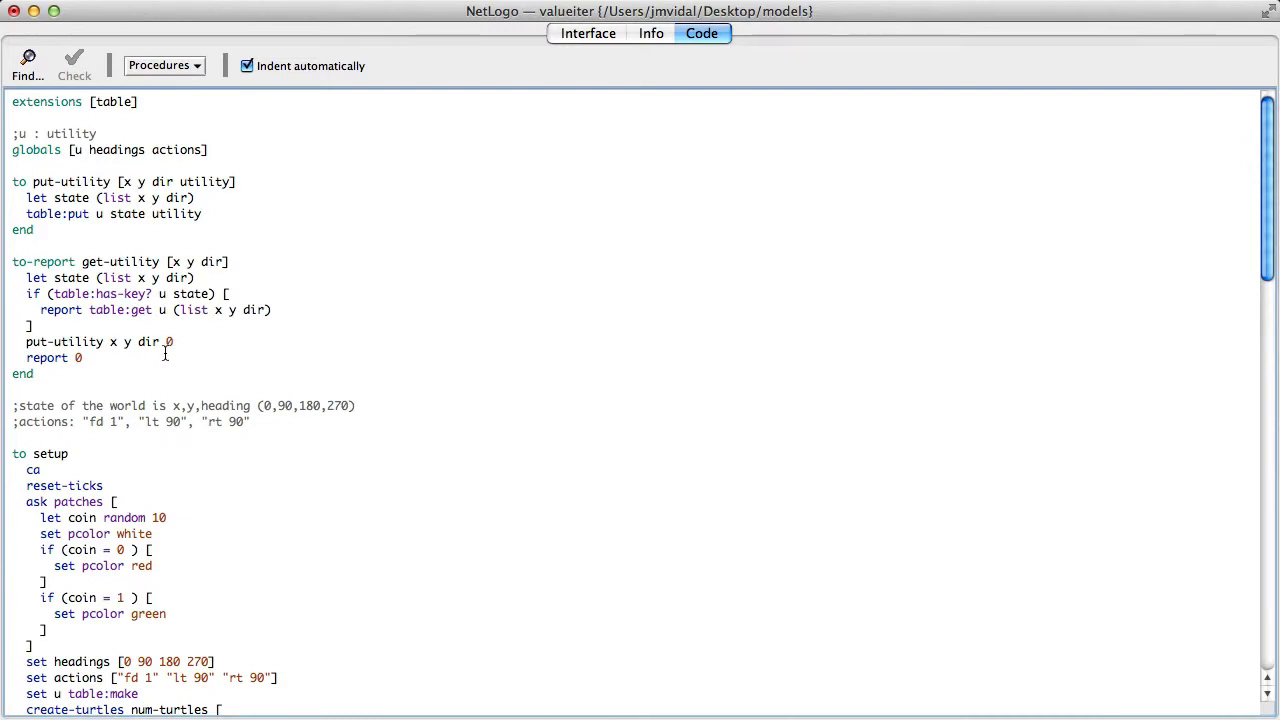
mouse_move(176, 349)
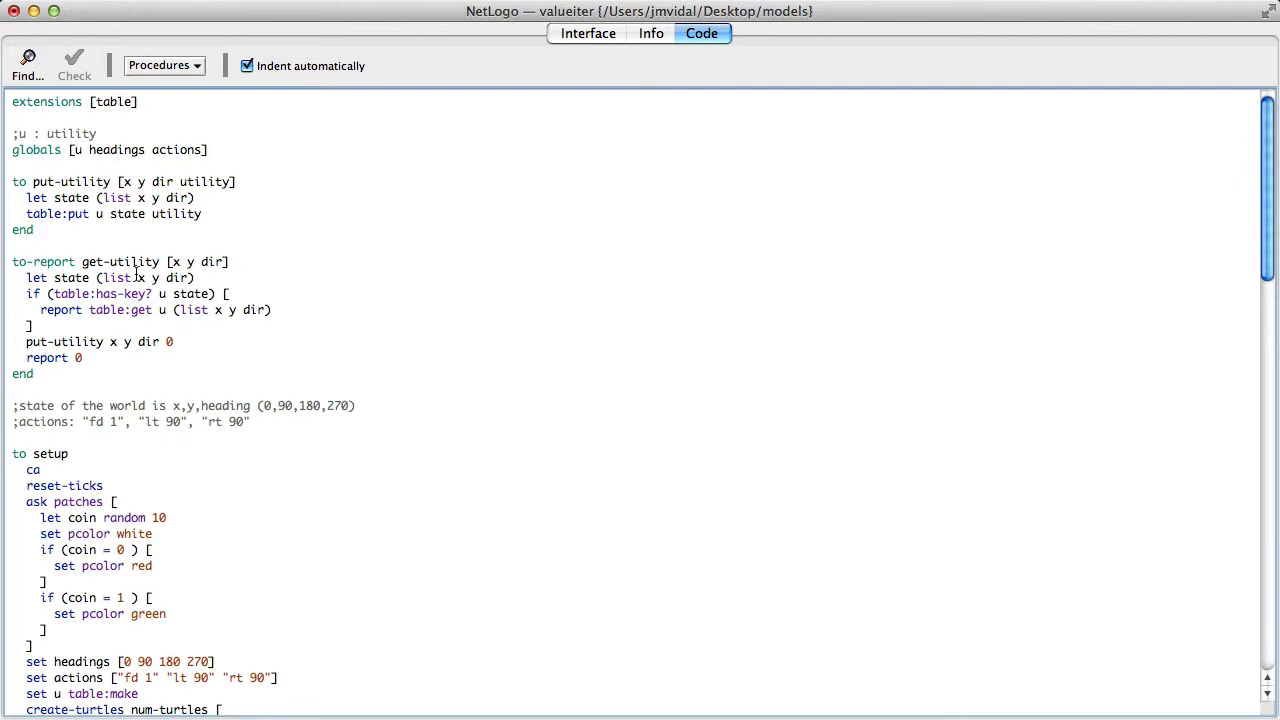
scroll("down", 3)
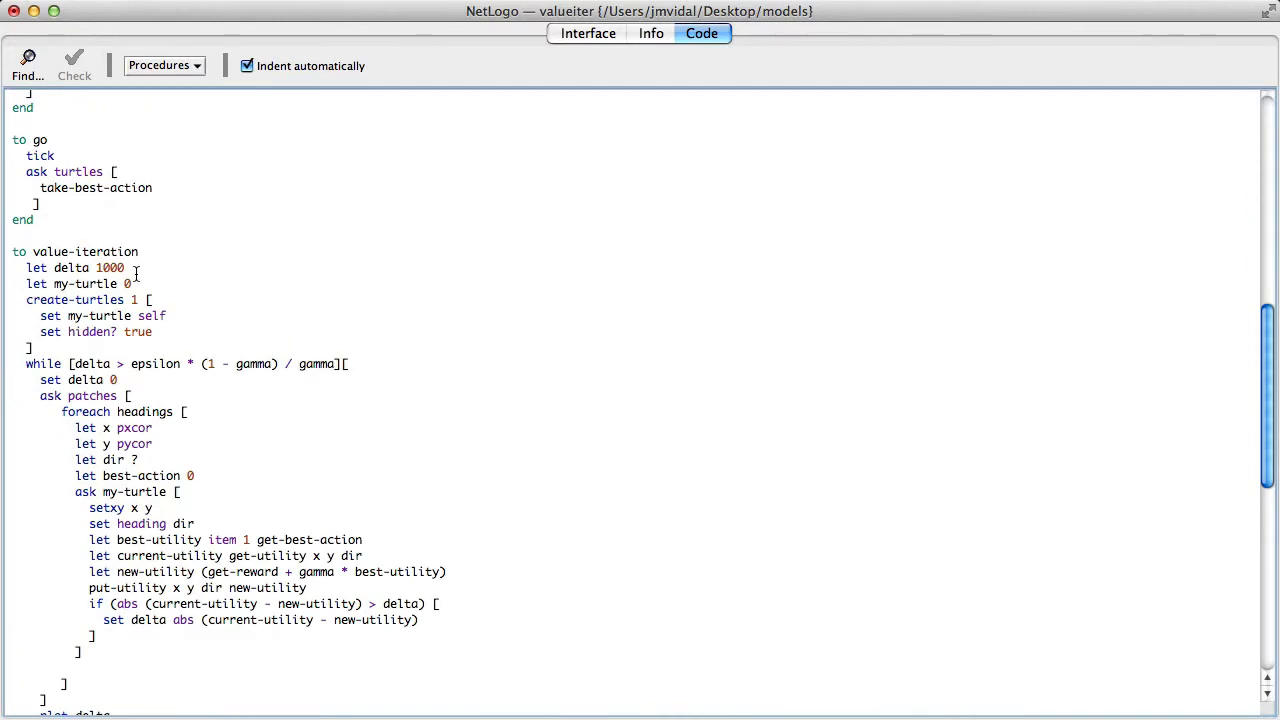
Step: Scroll through the value-iteration procedure, then return to the pseudocode slides in Preview
scroll("down", 3)
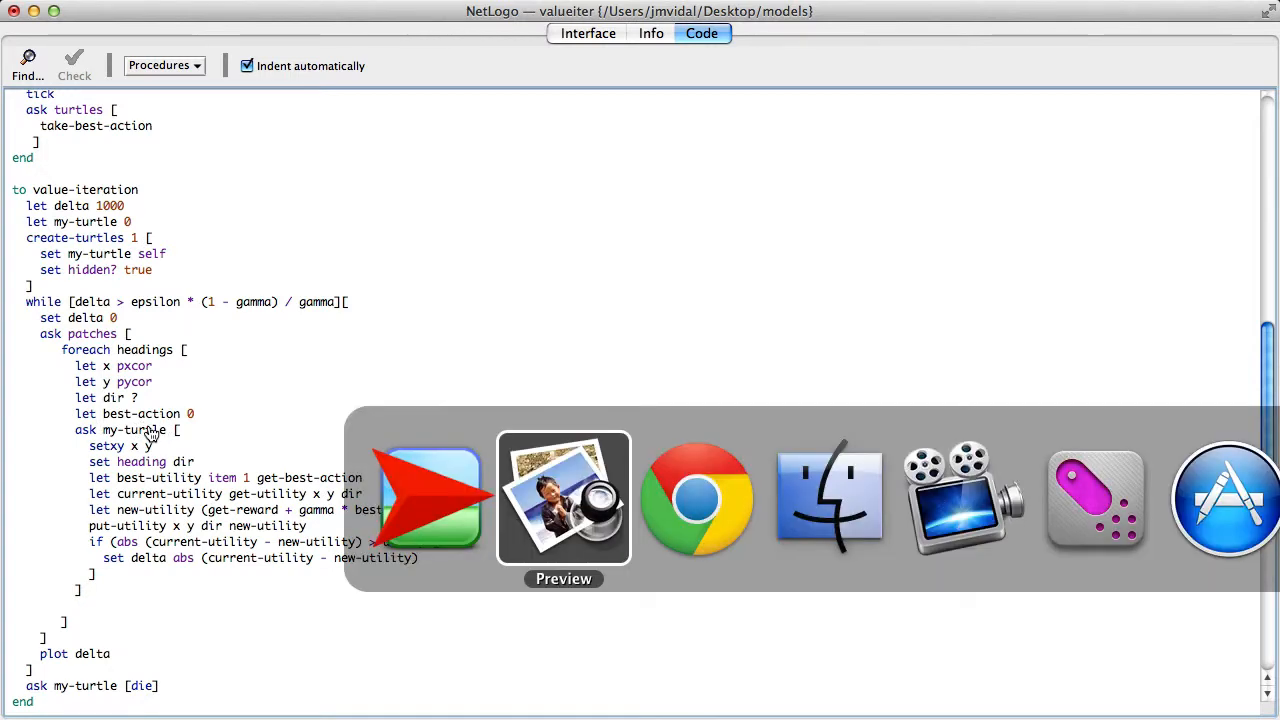
left_click(563, 500)
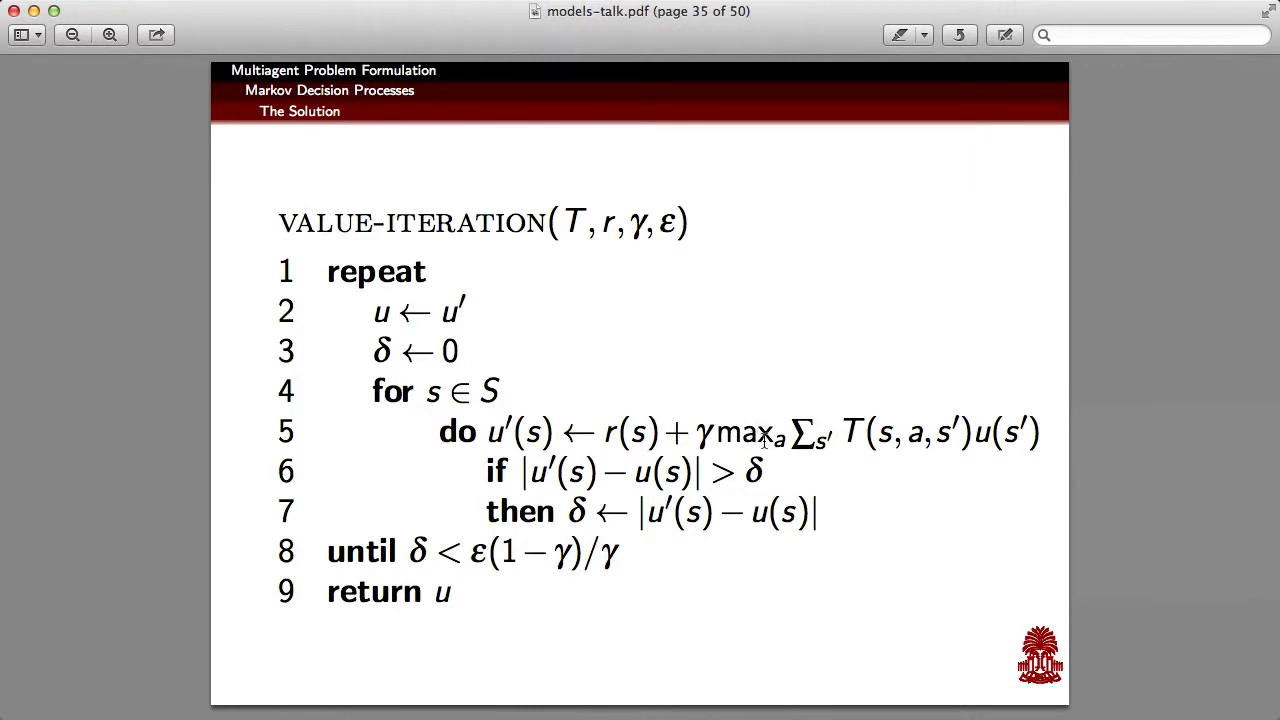
mouse_move(756, 450)
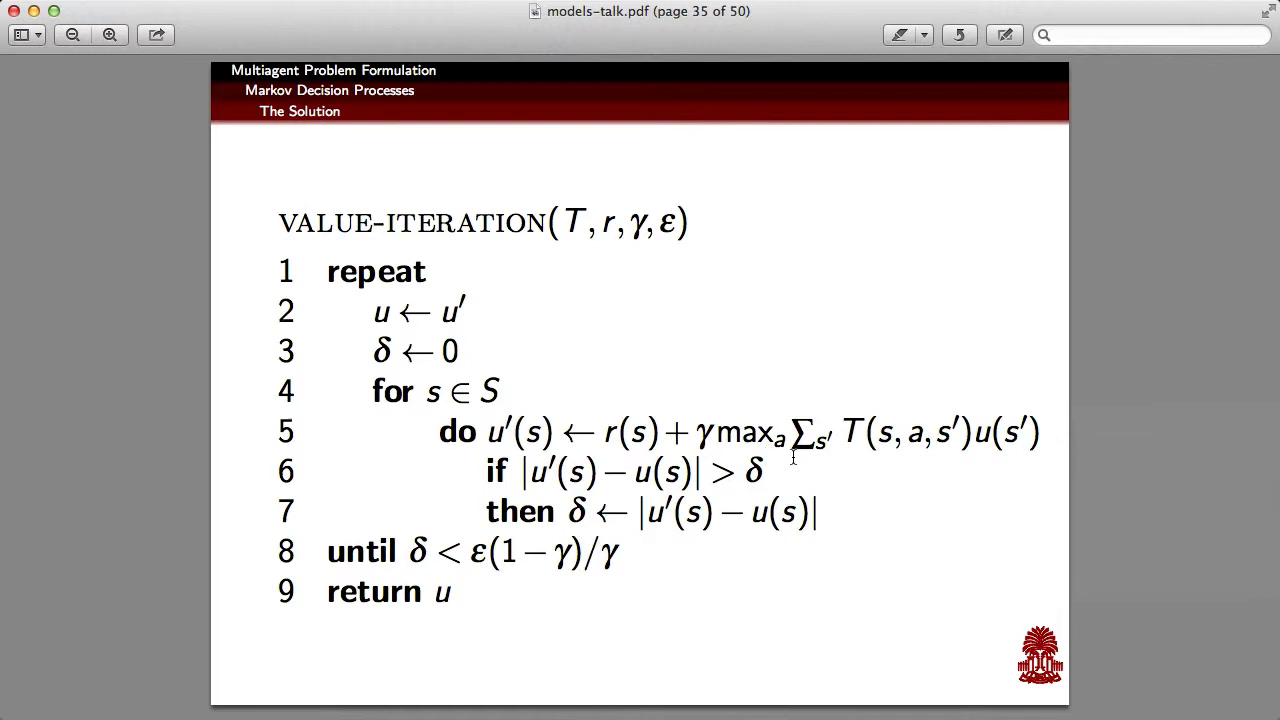
mouse_move(761, 453)
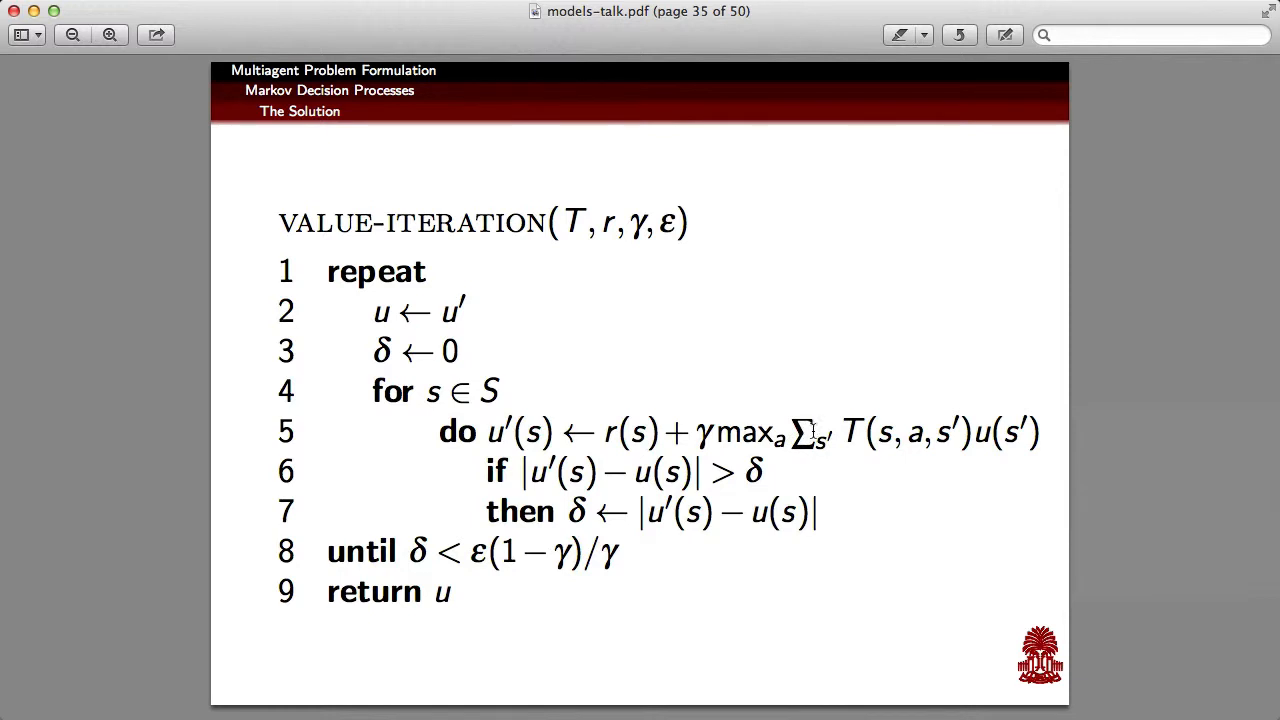
mouse_move(780, 438)
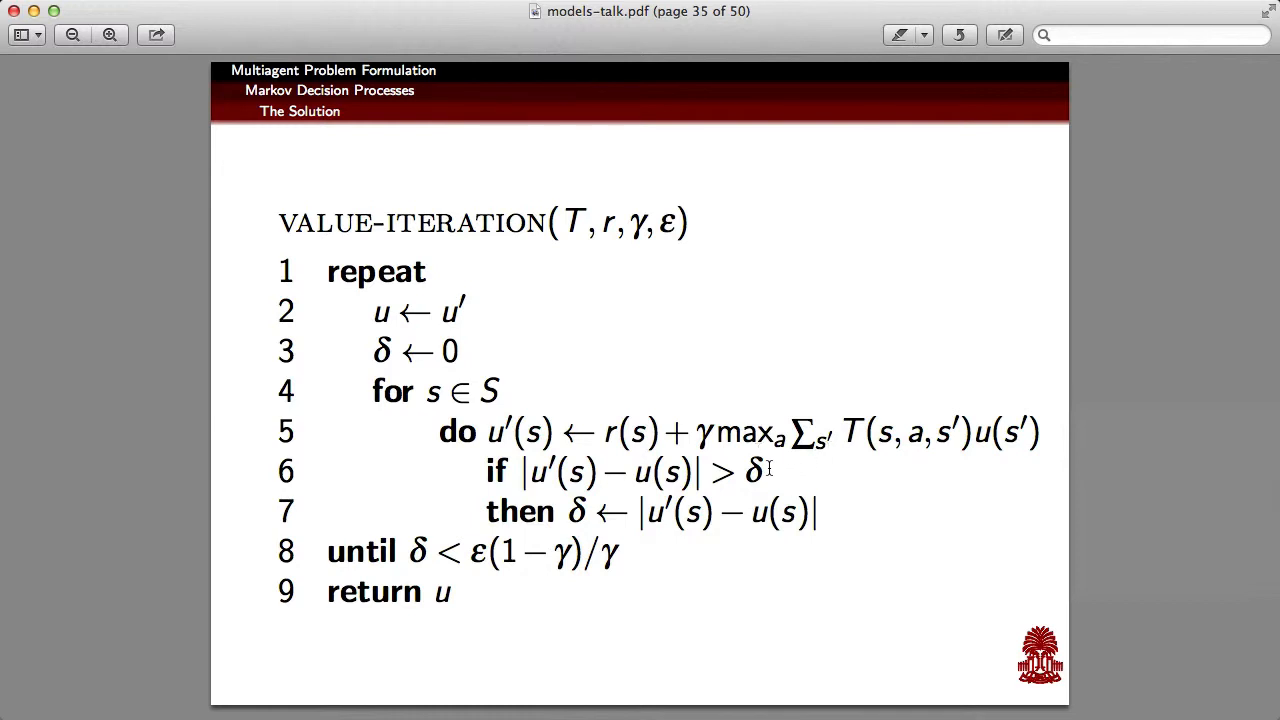
mouse_move(750, 455)
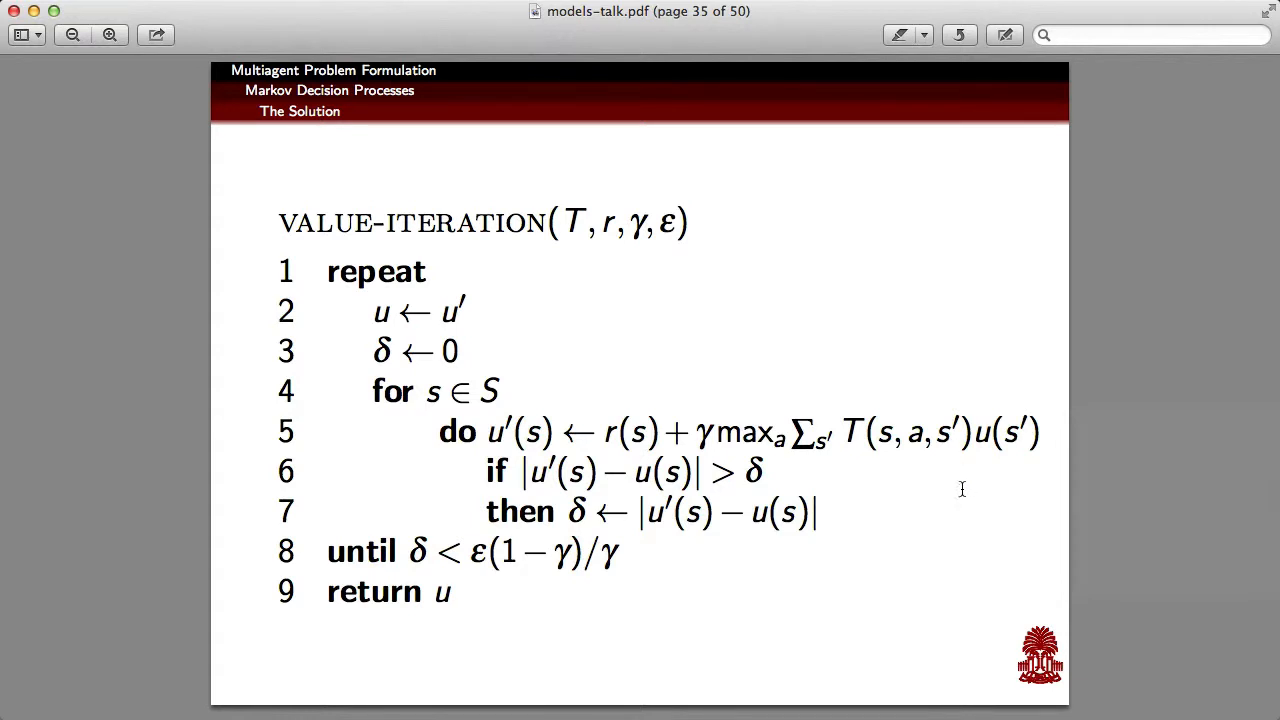
mouse_move(1014, 451)
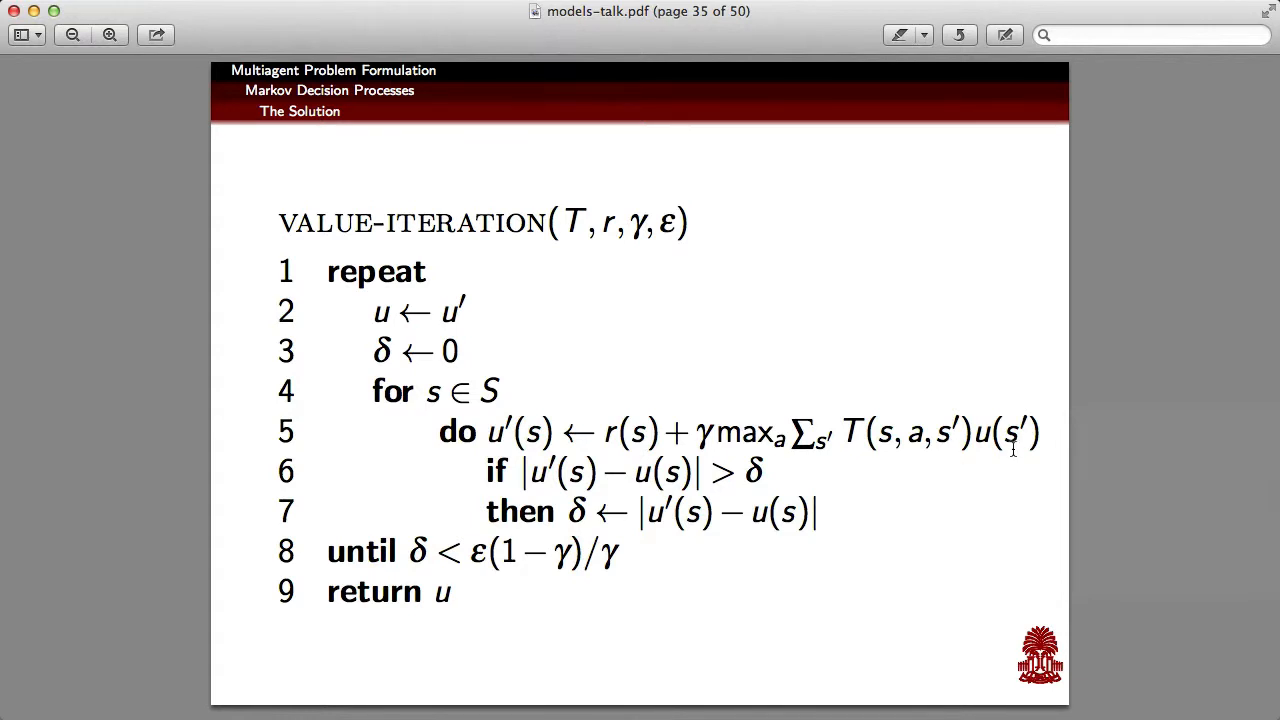
mouse_move(804, 467)
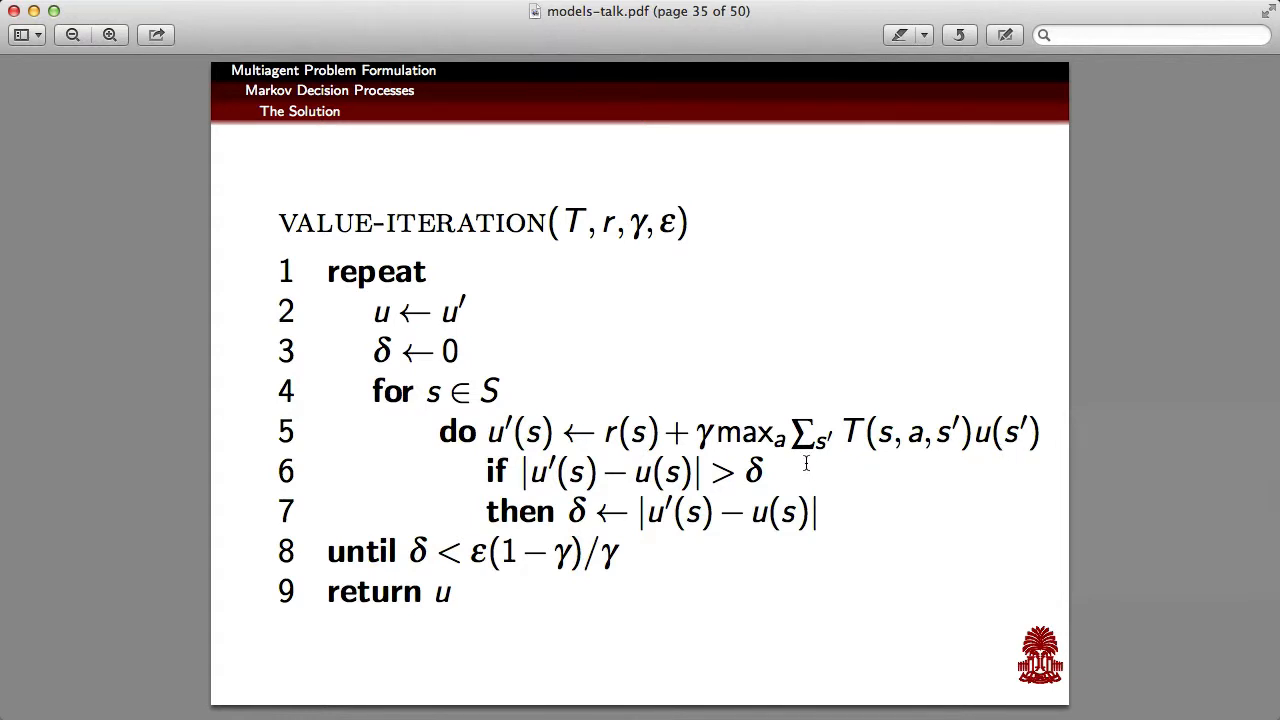
mouse_move(867, 487)
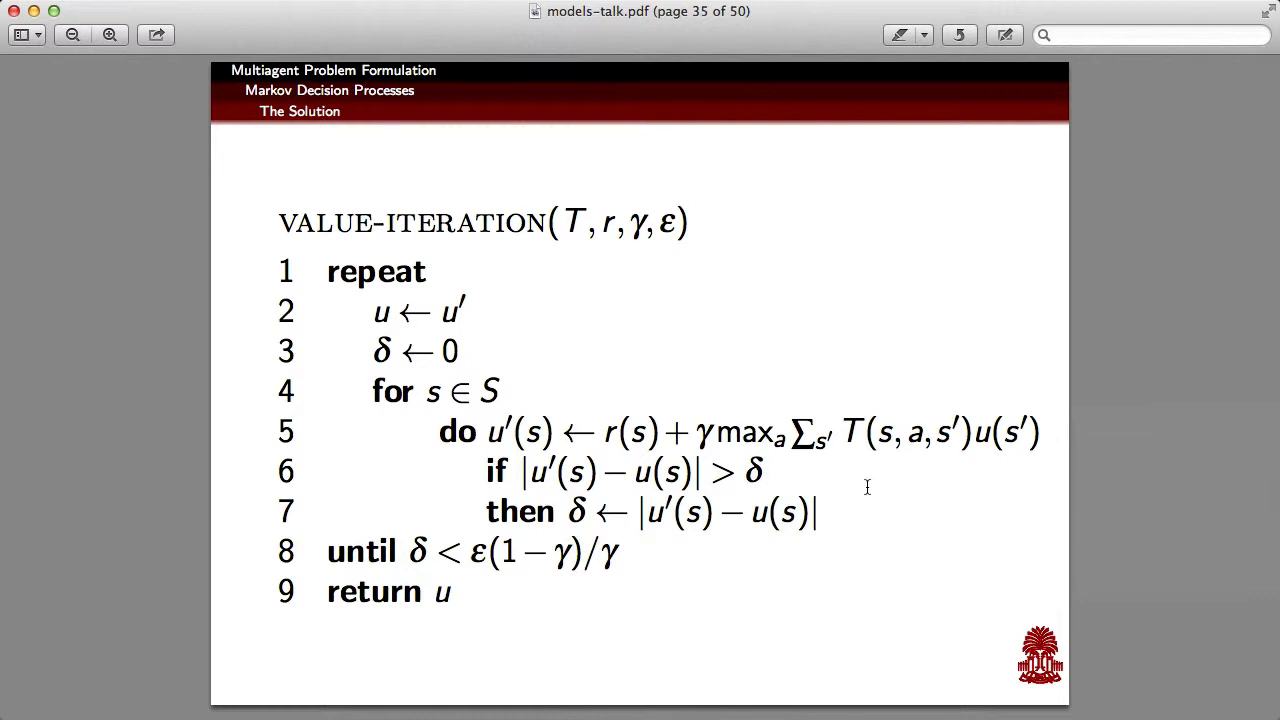
mouse_move(915, 457)
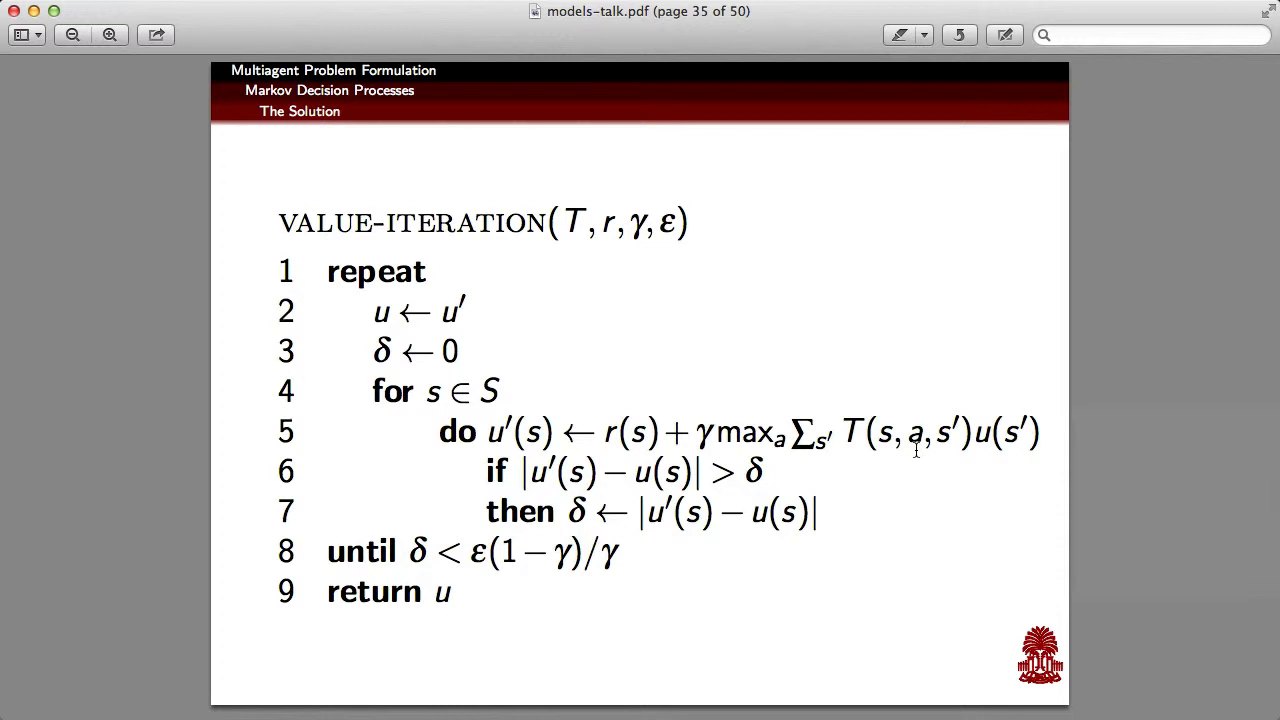
mouse_move(908, 470)
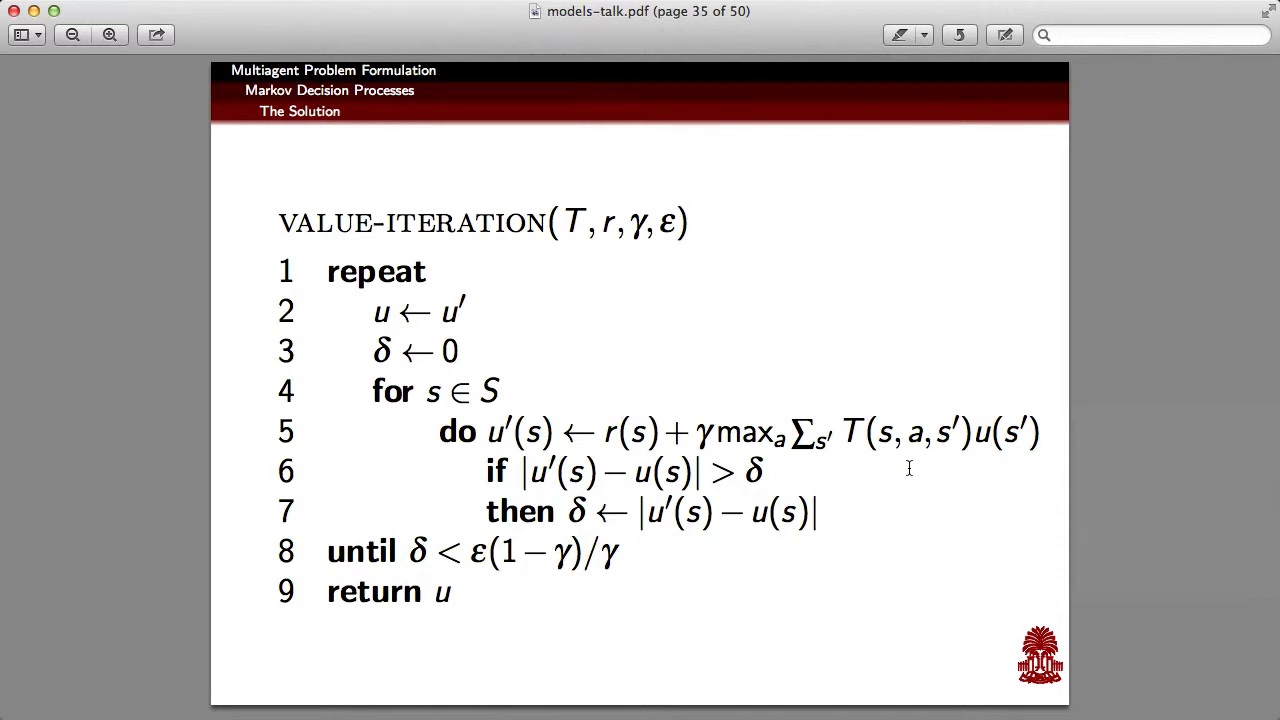
mouse_move(881, 472)
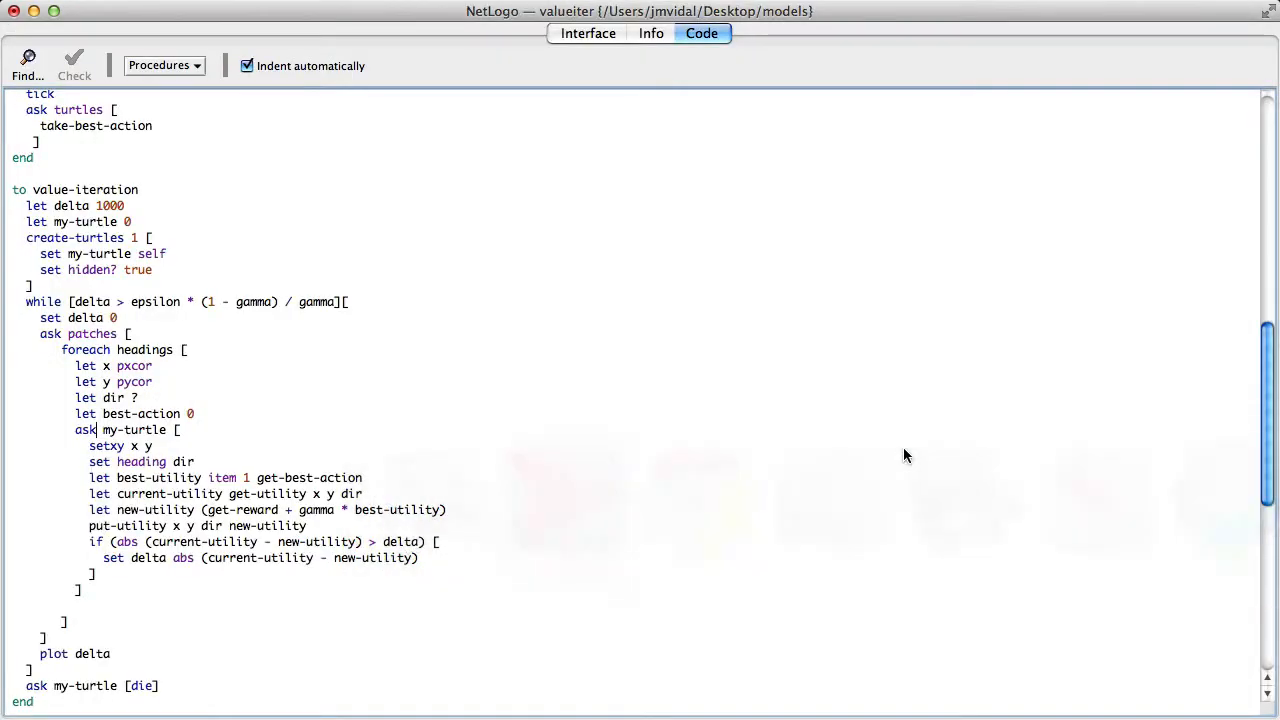
Step: Show the model's Interface, then open the Code tab with the value-iteration procedure
left_click(588, 33)
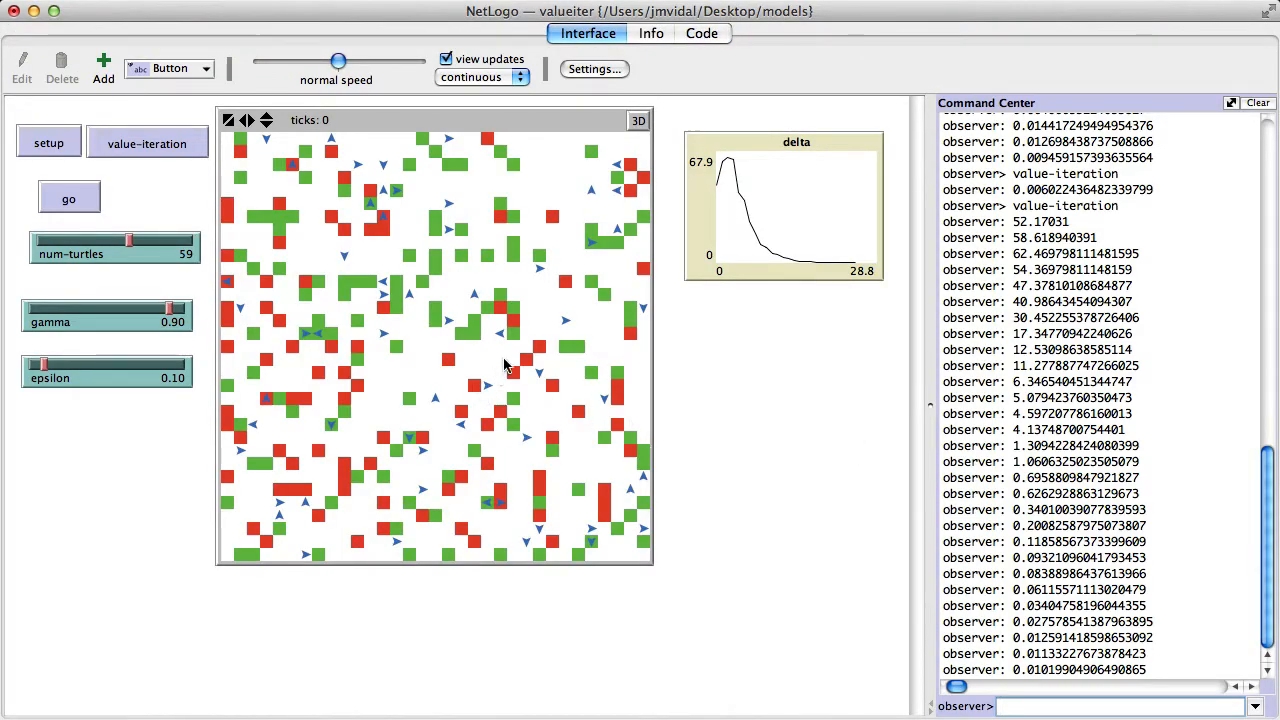
mouse_move(480, 392)
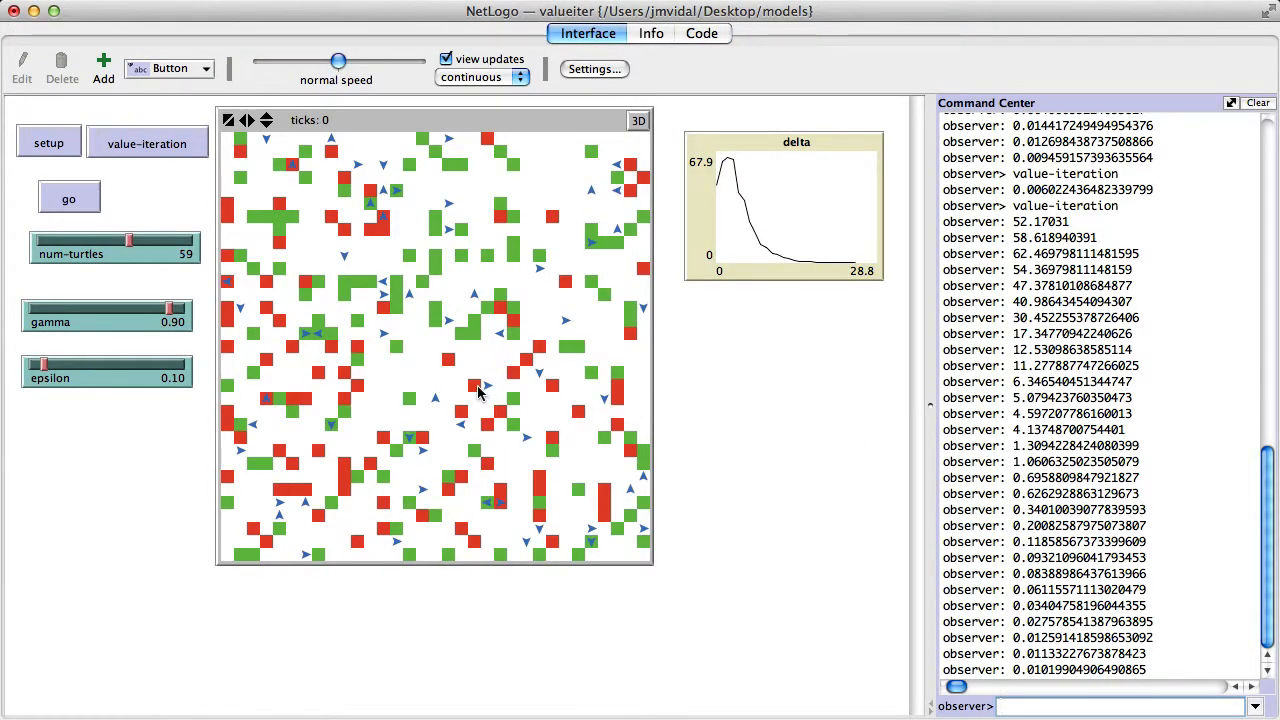
mouse_move(555, 260)
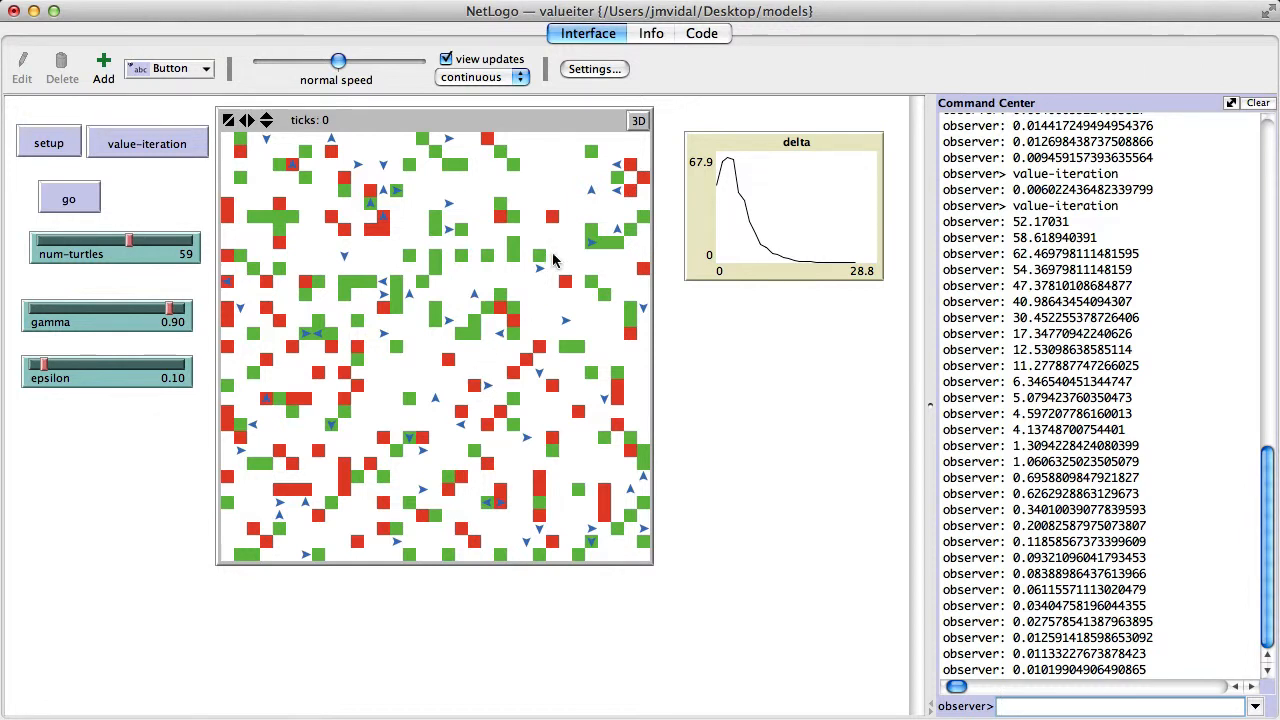
mouse_move(547, 143)
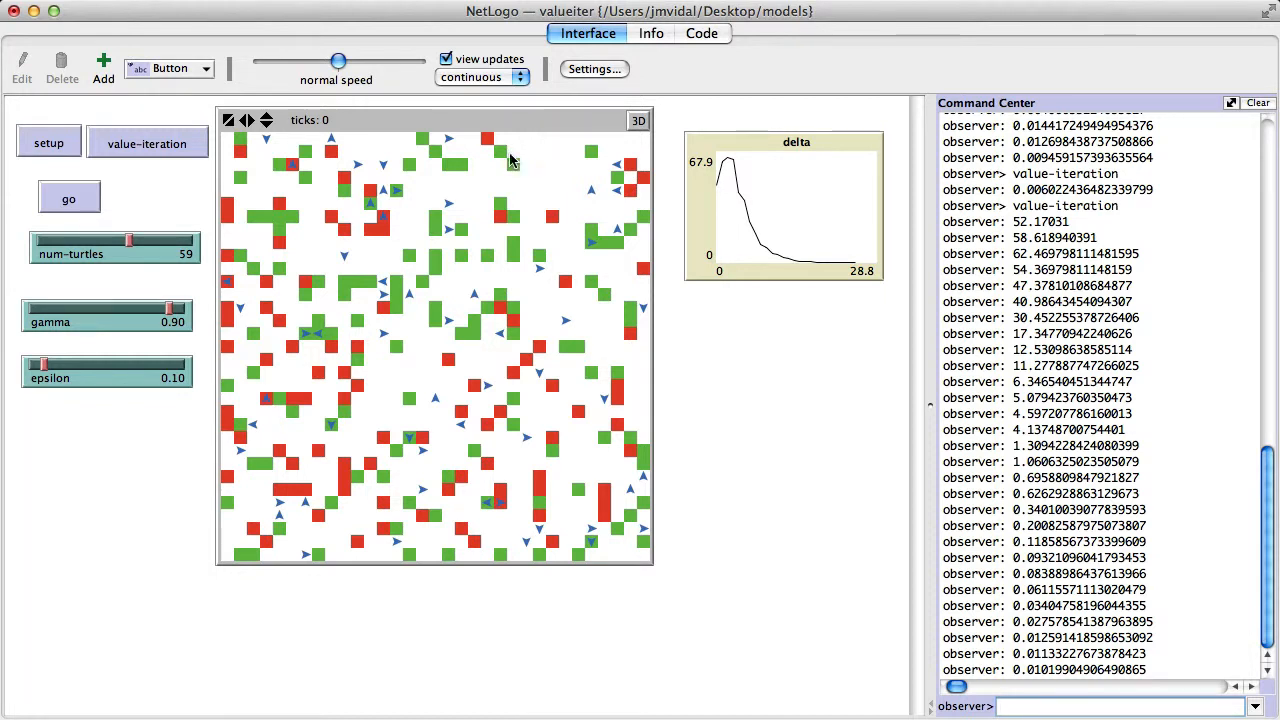
mouse_move(237, 158)
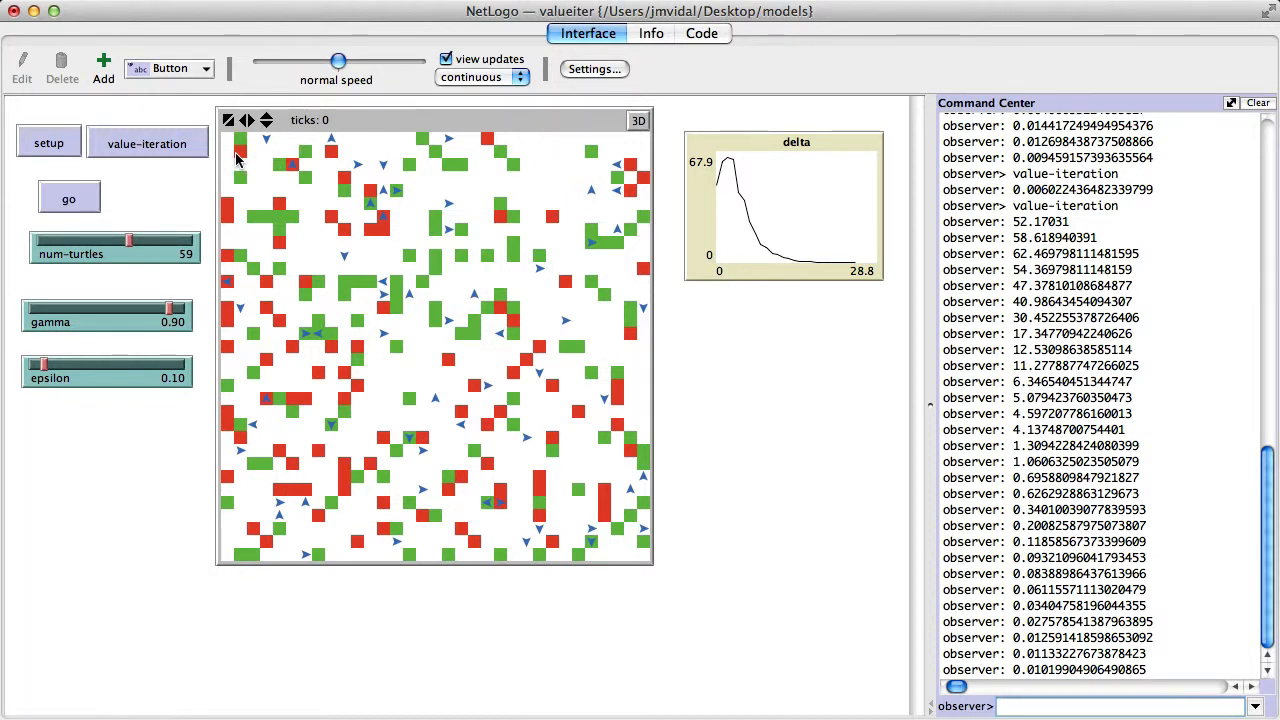
mouse_move(372, 231)
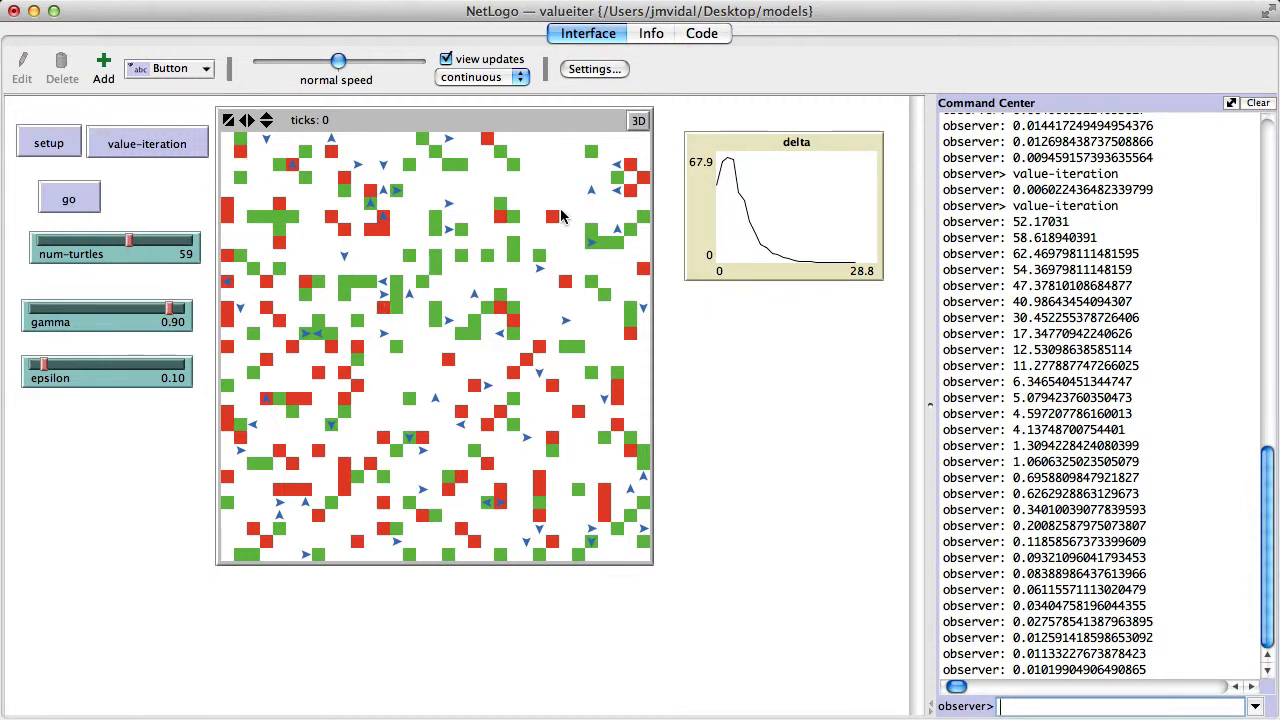
left_click(703, 34)
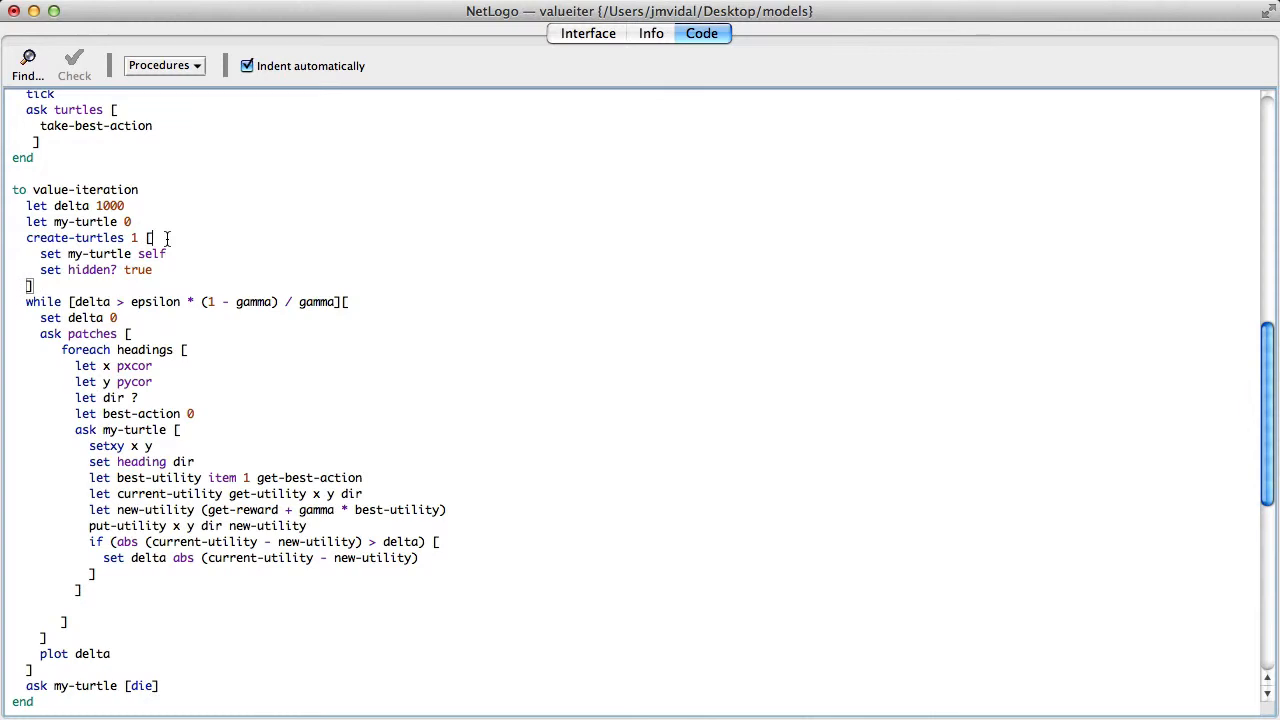
mouse_move(132, 238)
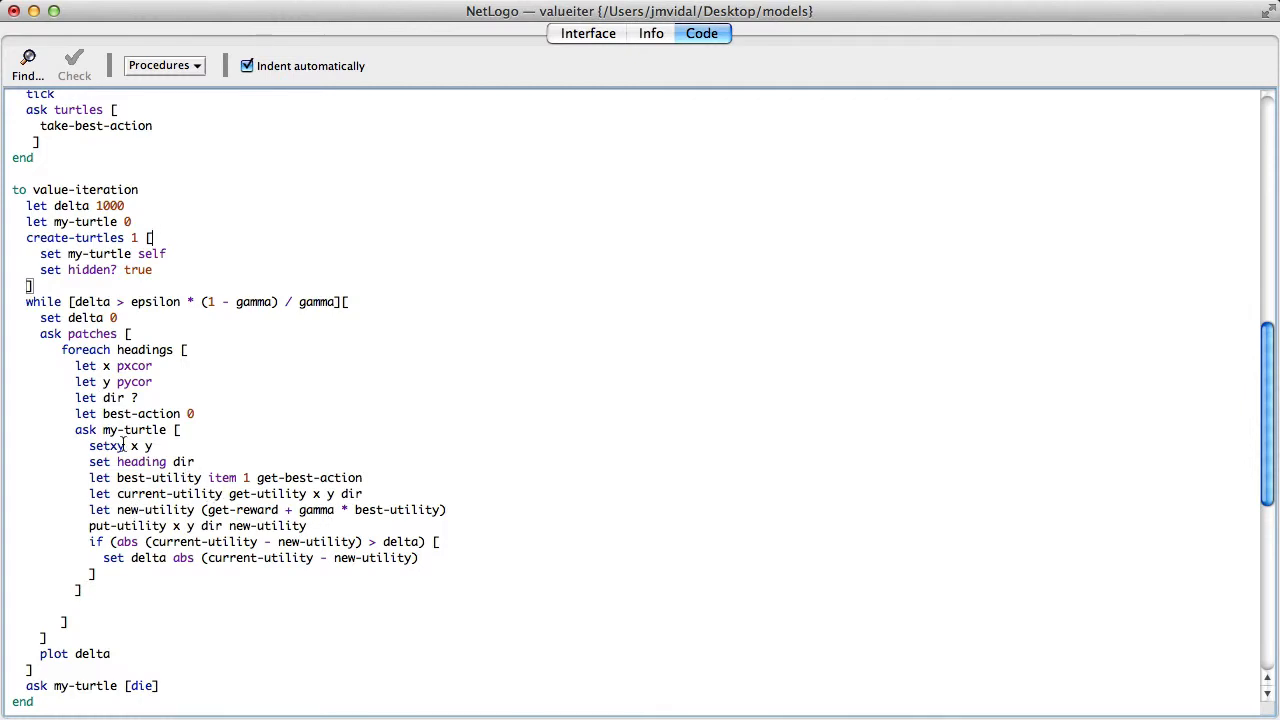
left_click_drag(67, 253, 153, 446)
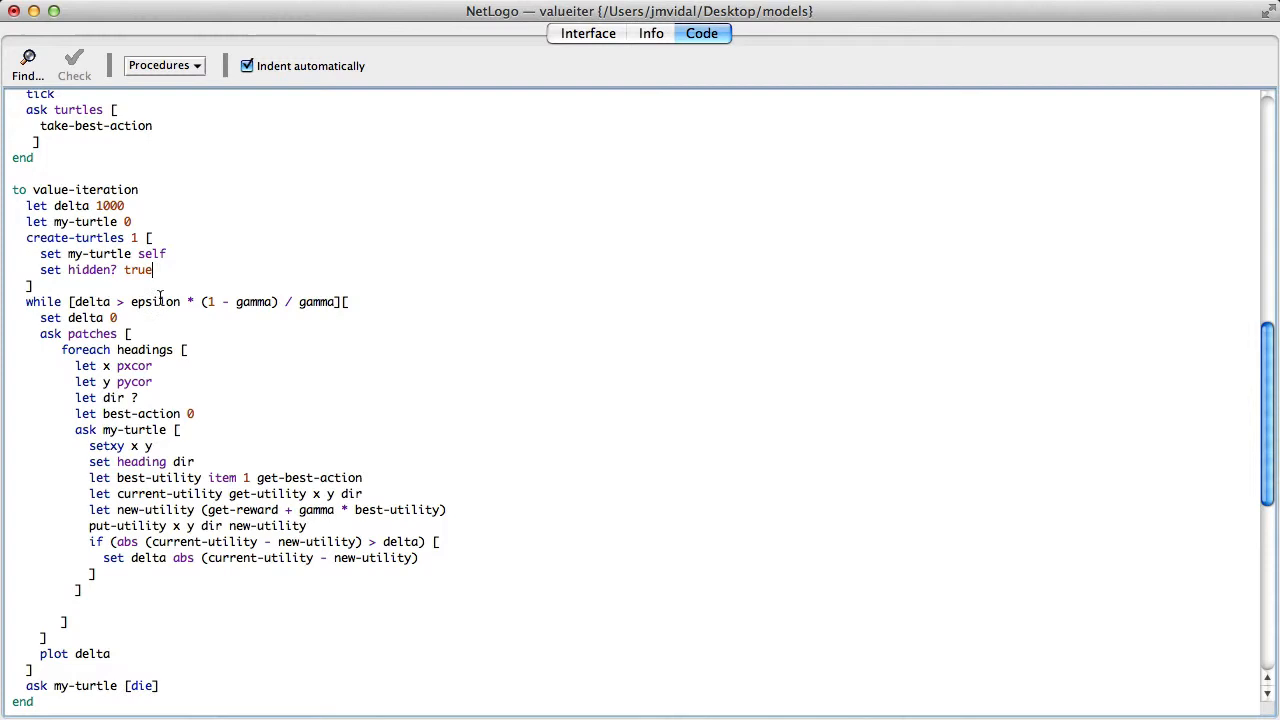
mouse_move(127, 461)
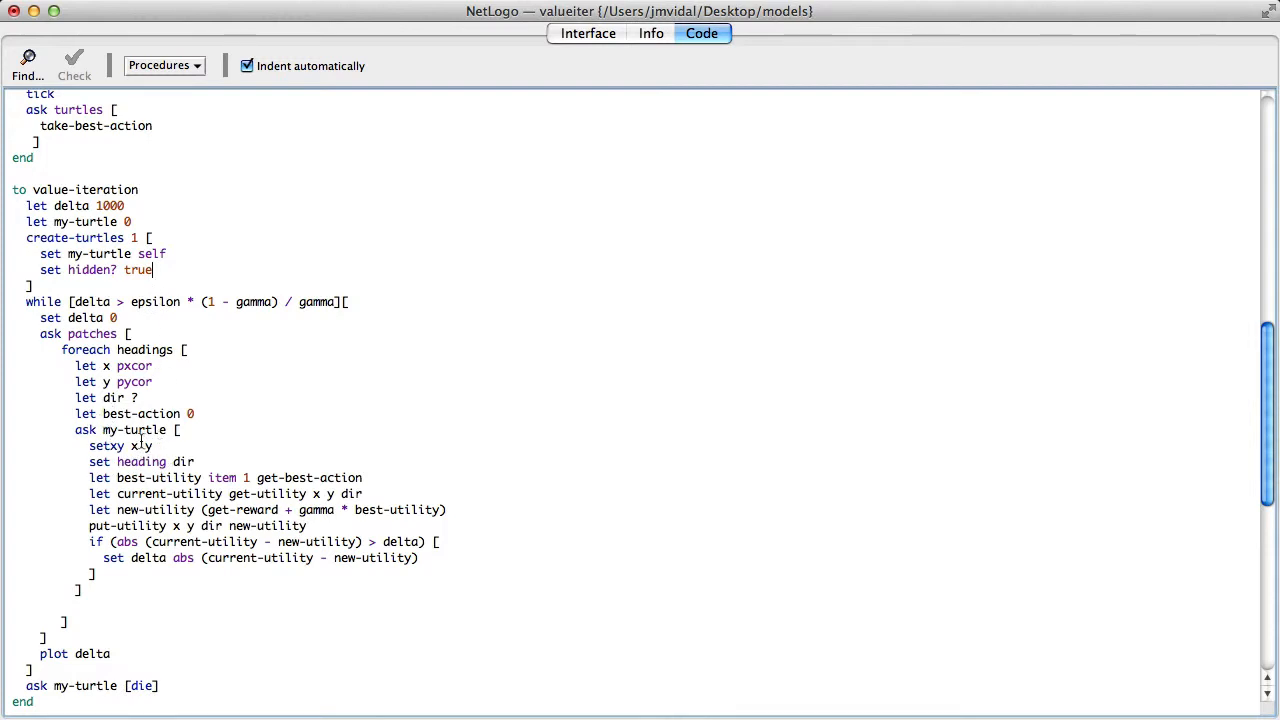
mouse_move(258, 509)
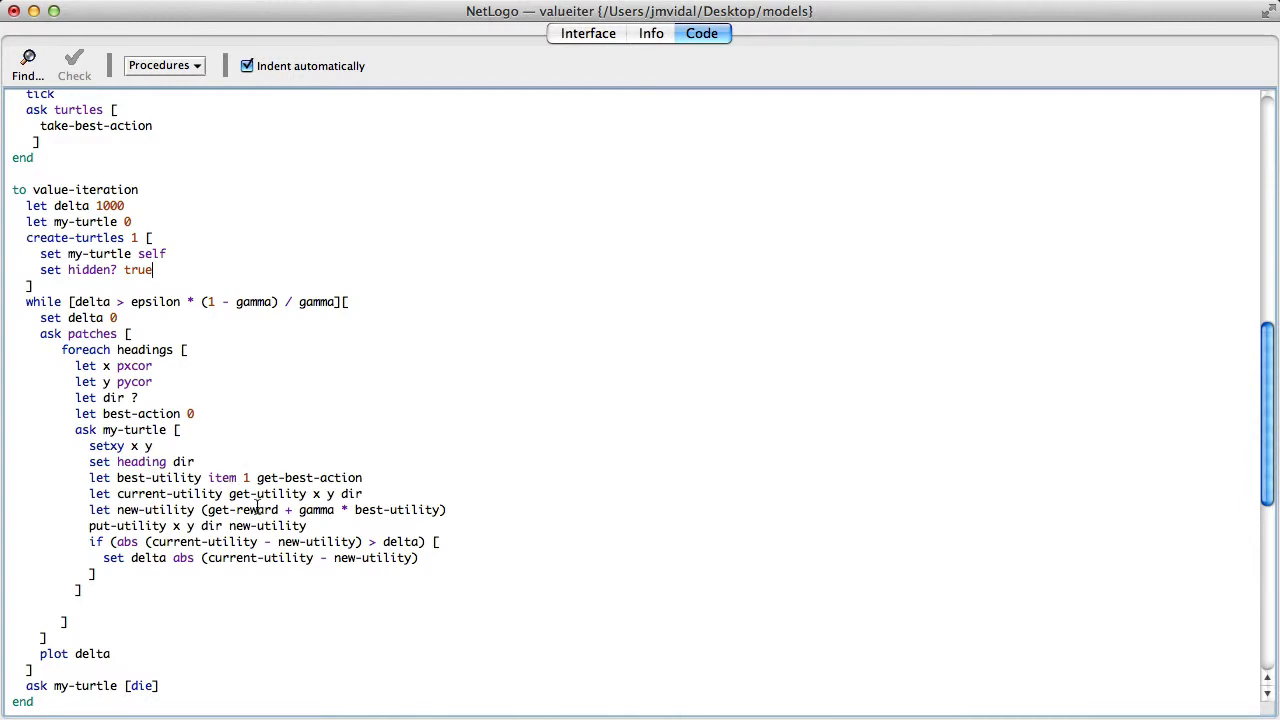
mouse_move(318, 482)
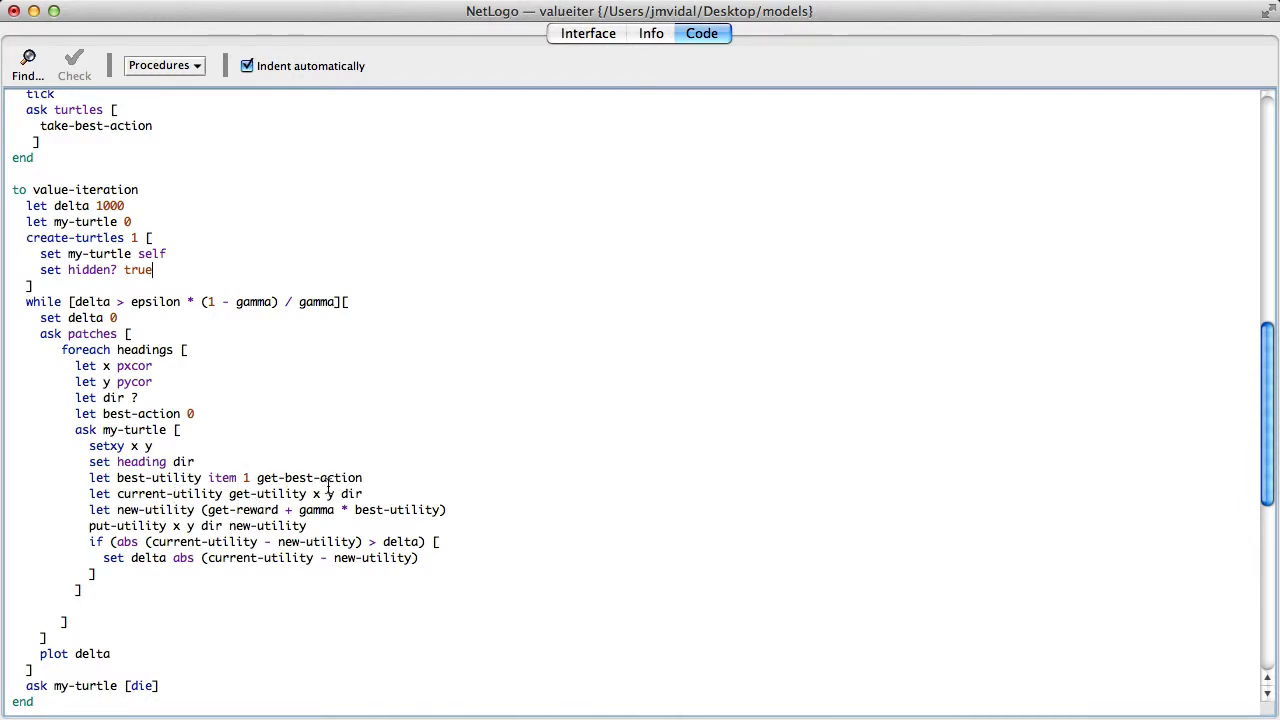
scroll("down", 3)
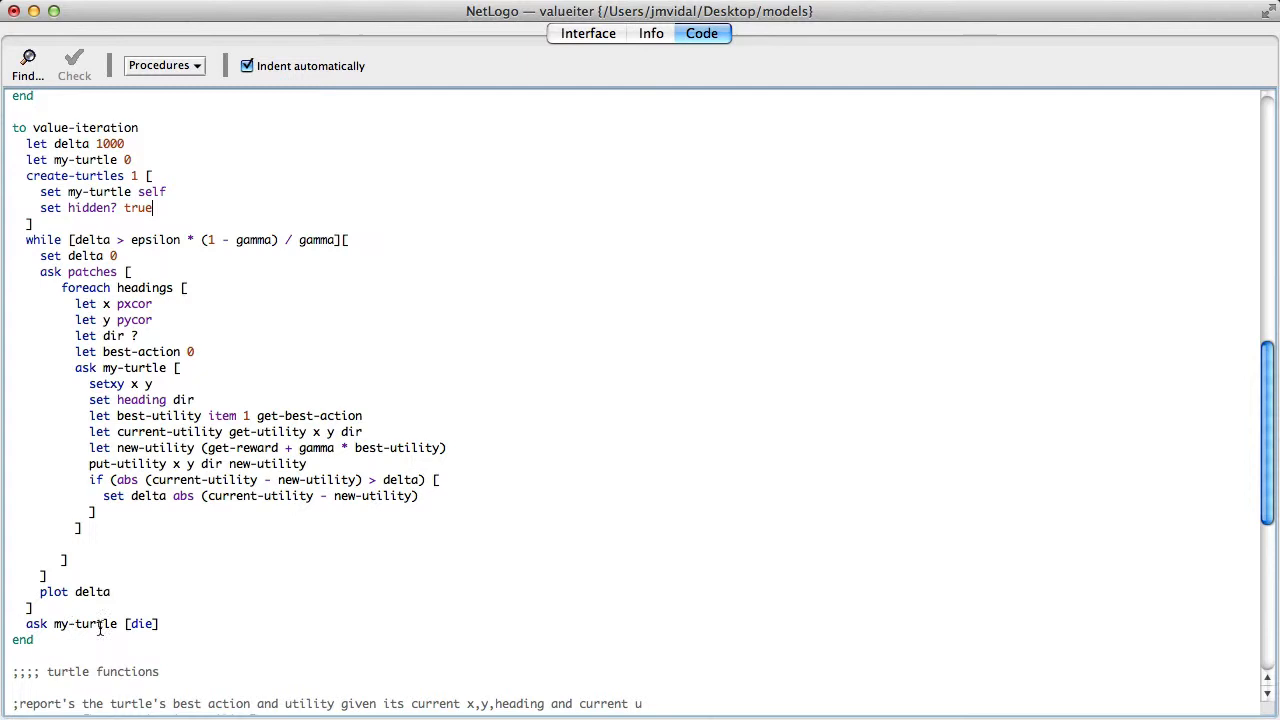
mouse_move(113, 630)
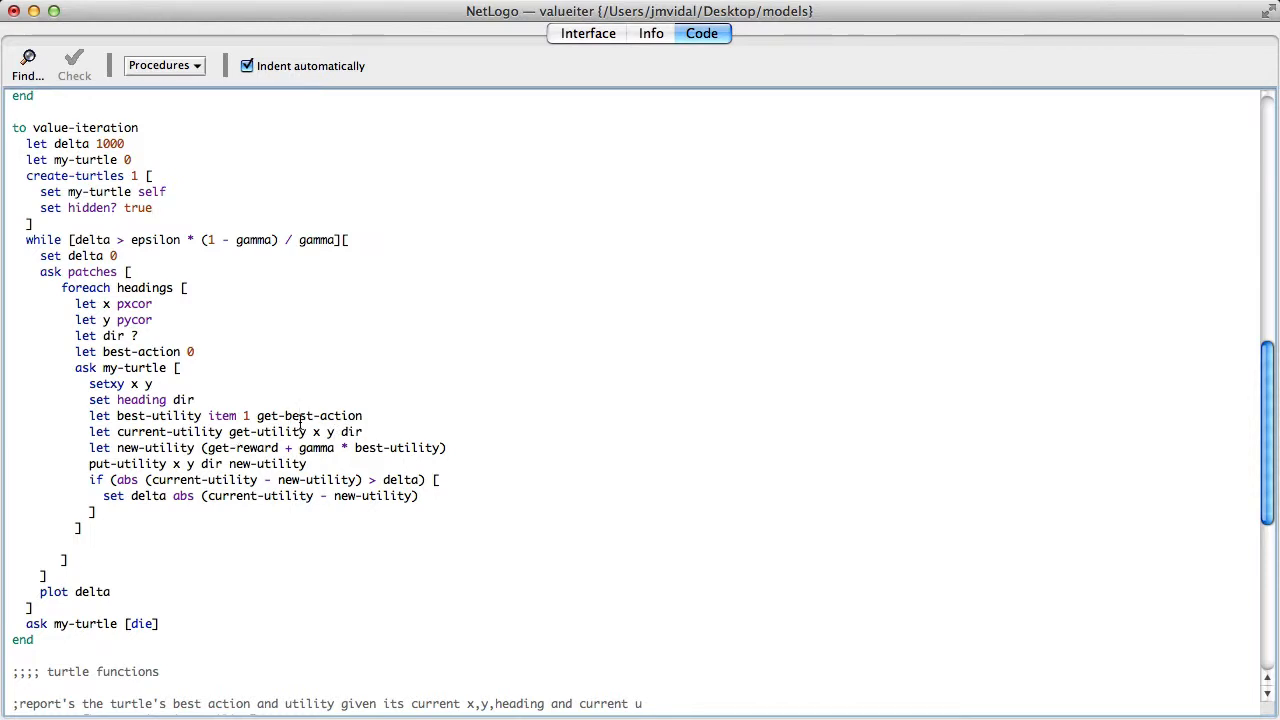
scroll("down", 3)
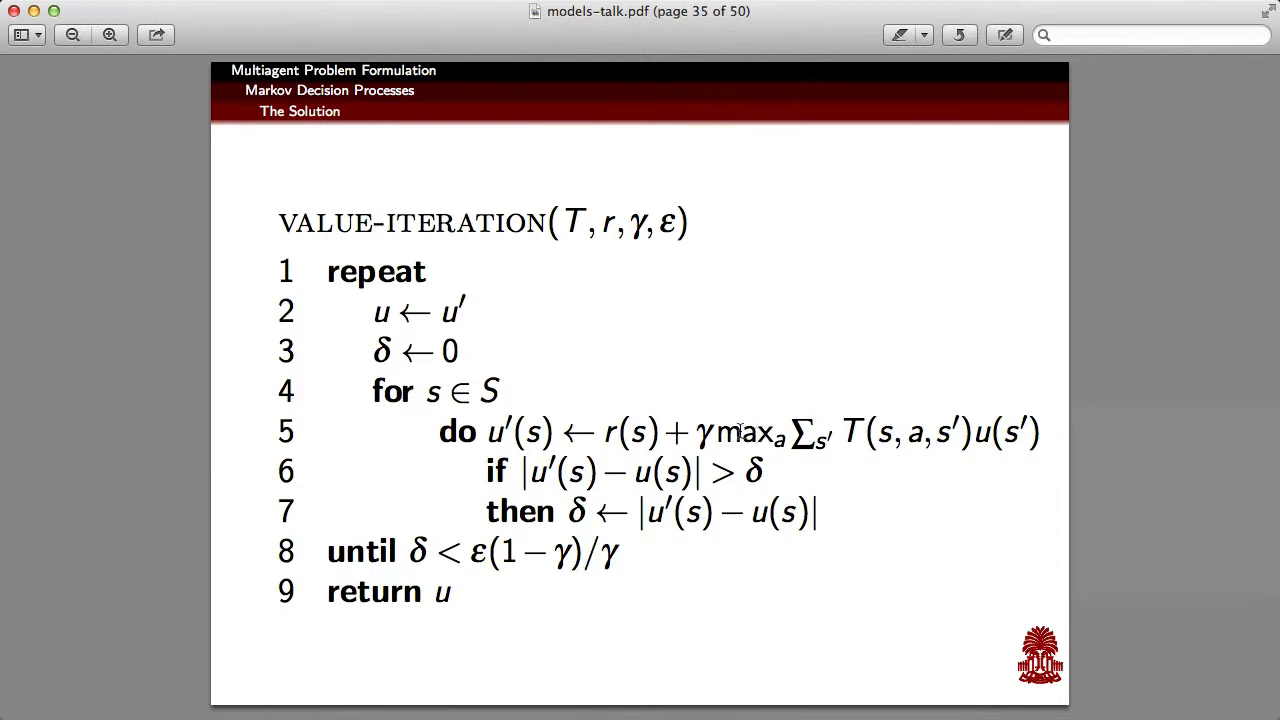
mouse_move(1025, 433)
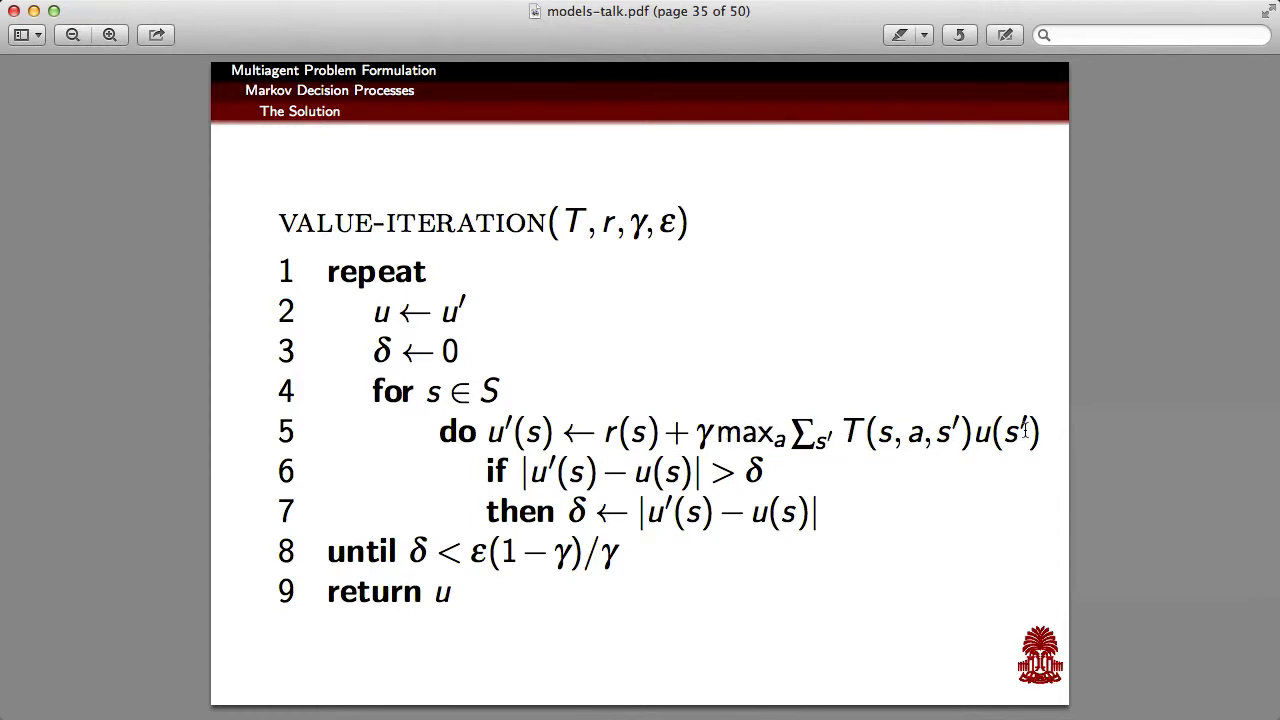
mouse_move(768, 439)
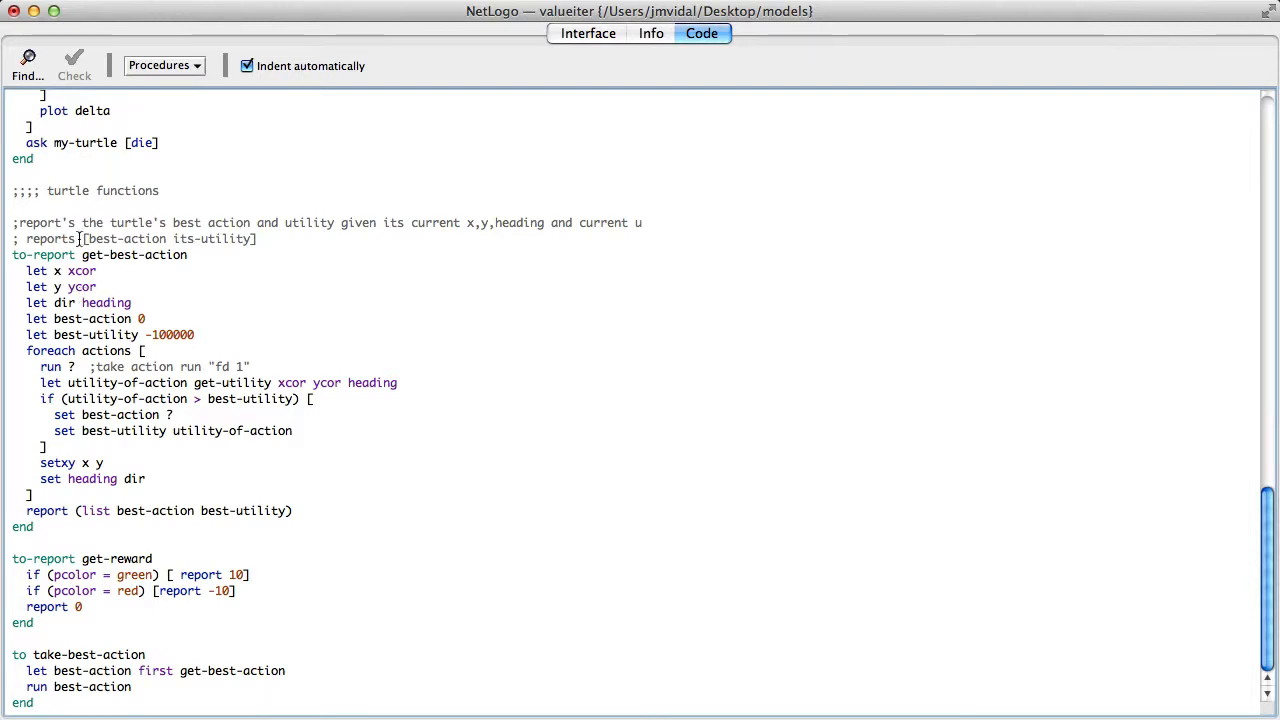
mouse_move(89, 463)
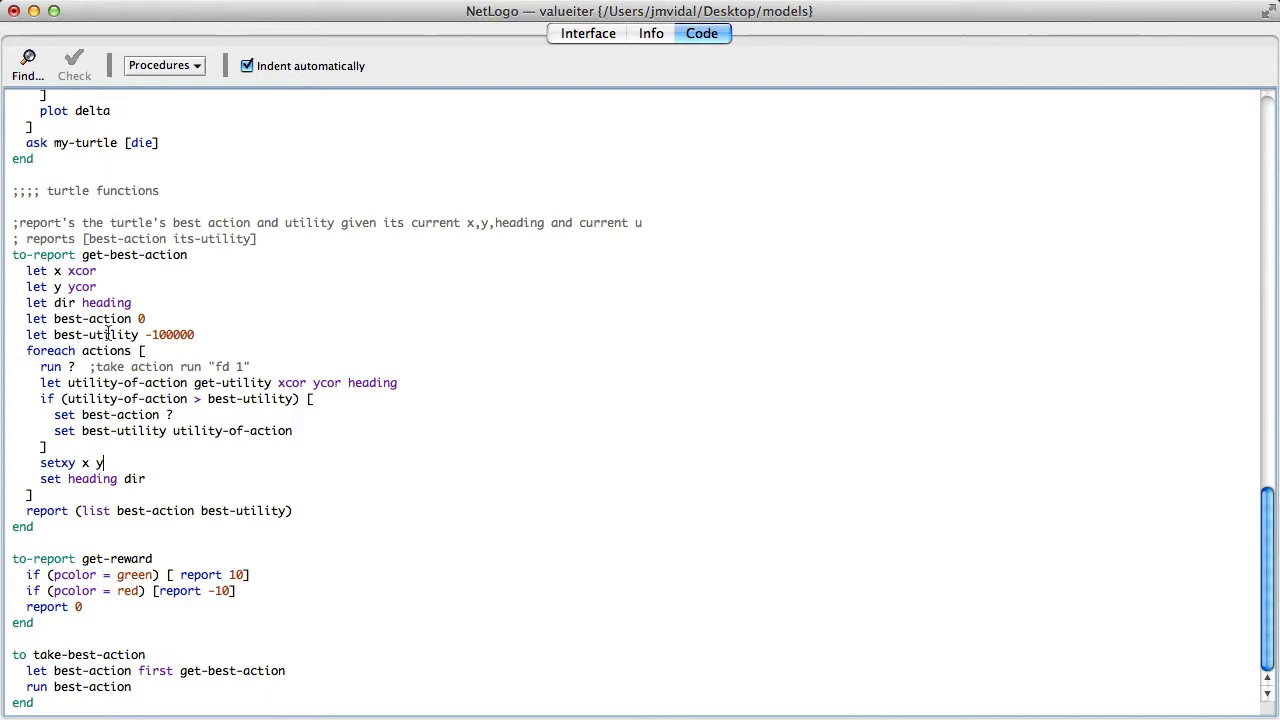
mouse_move(115, 287)
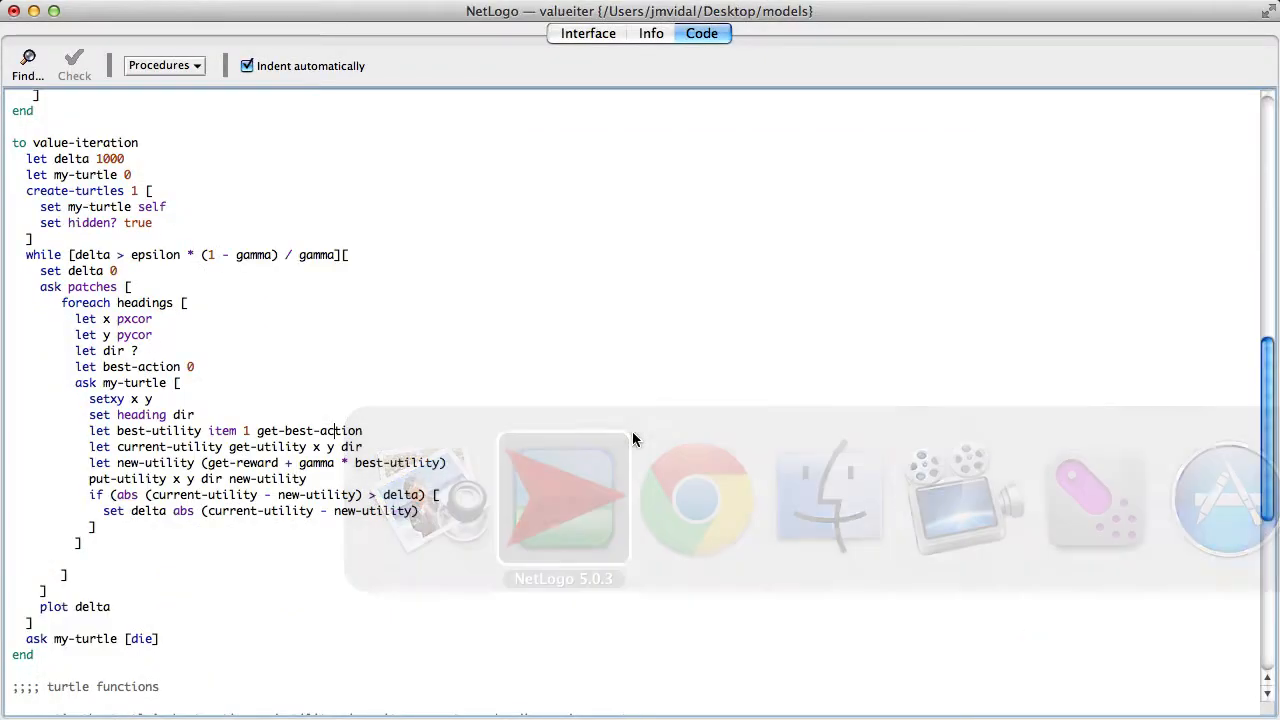
Step: Scroll down to get-best-action and get-reward, then back up to value-iteration
scroll("down", 3)
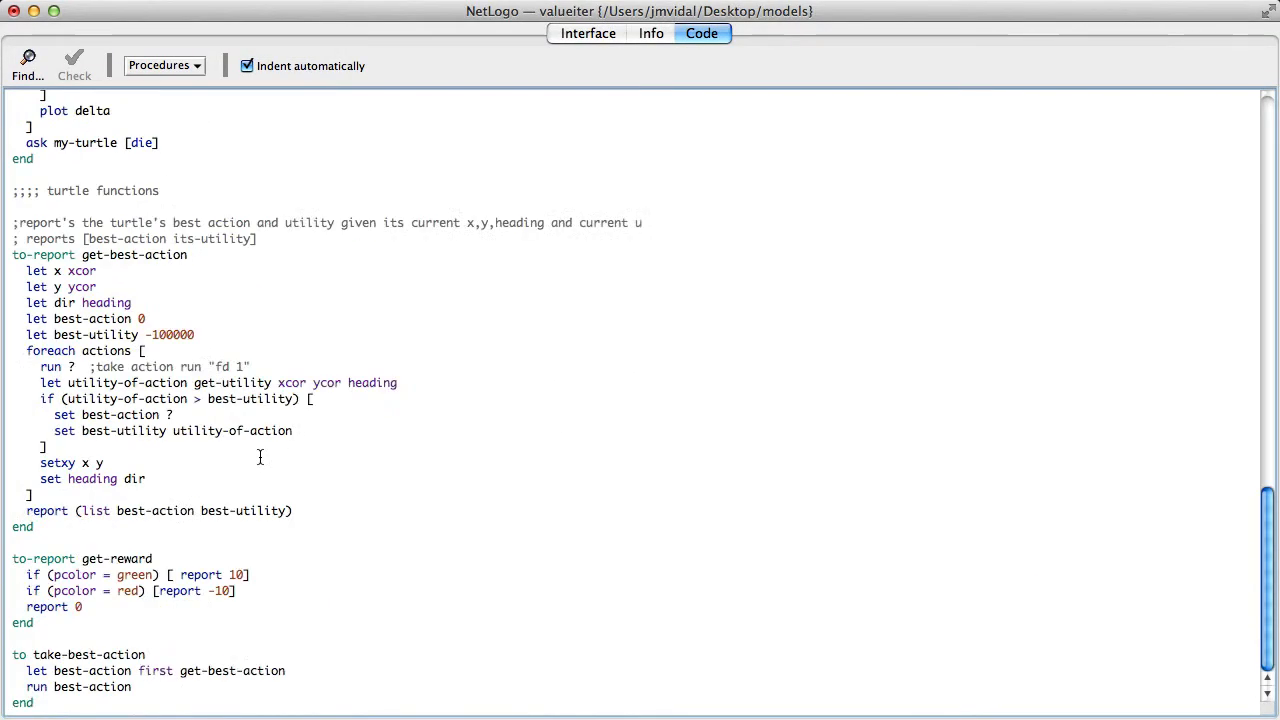
mouse_move(75, 566)
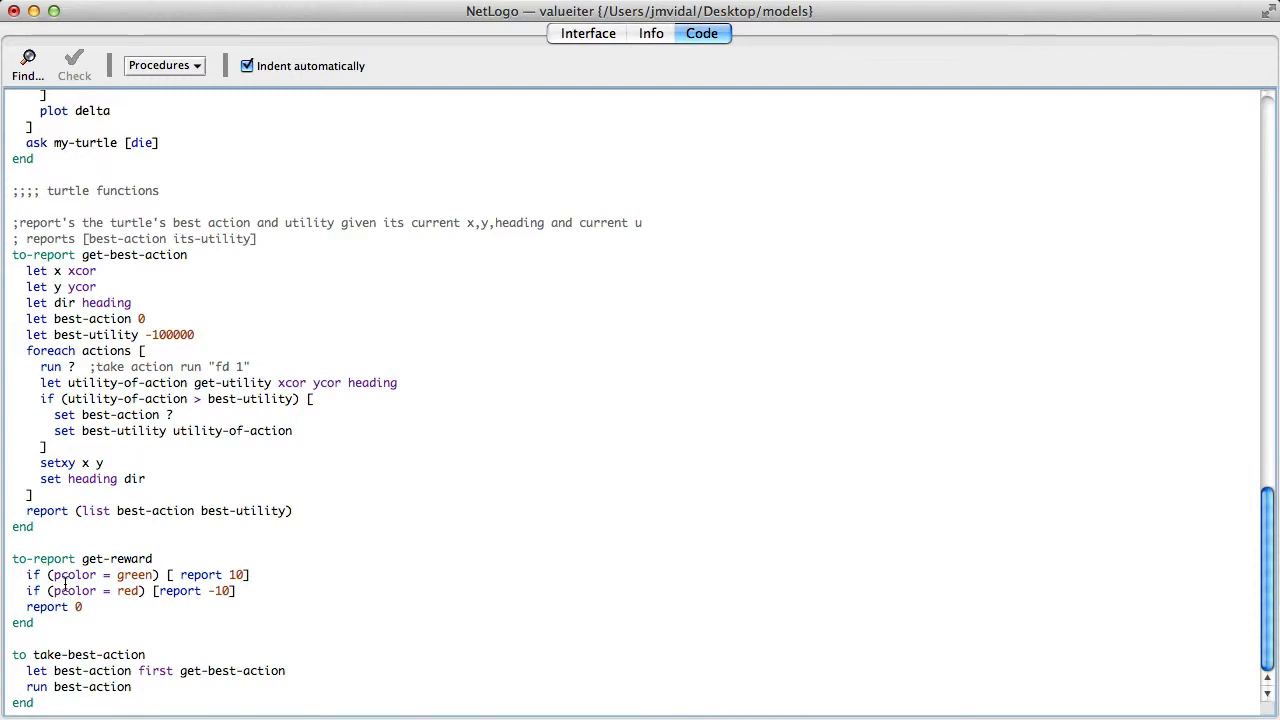
scroll("up", 3)
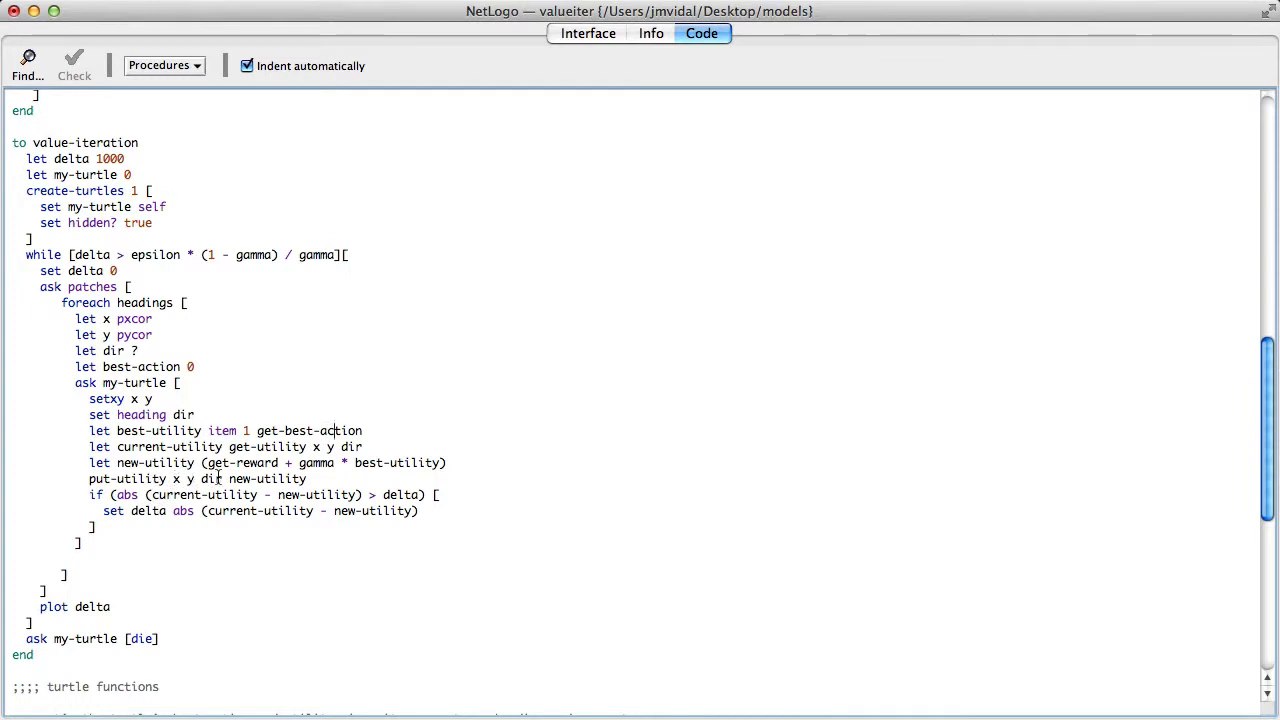
mouse_move(147, 530)
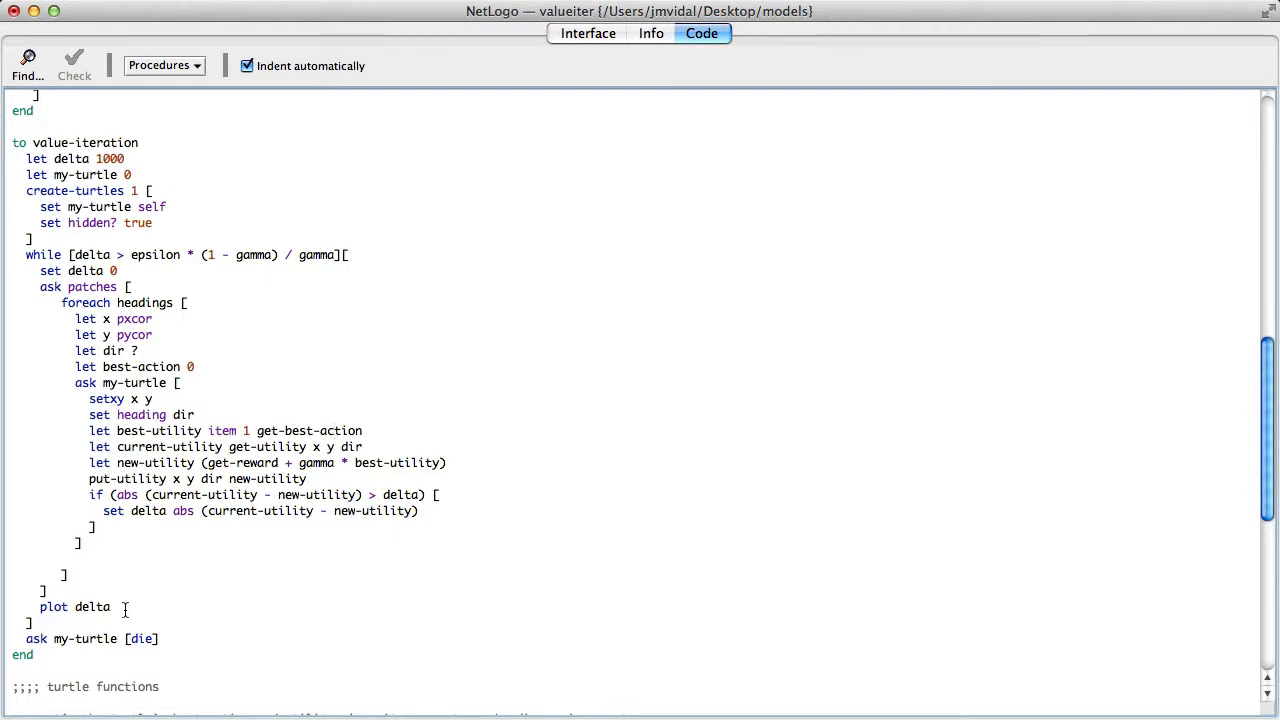
Step: Scroll to the top of the code and return to the Interface tab
scroll("up", 3)
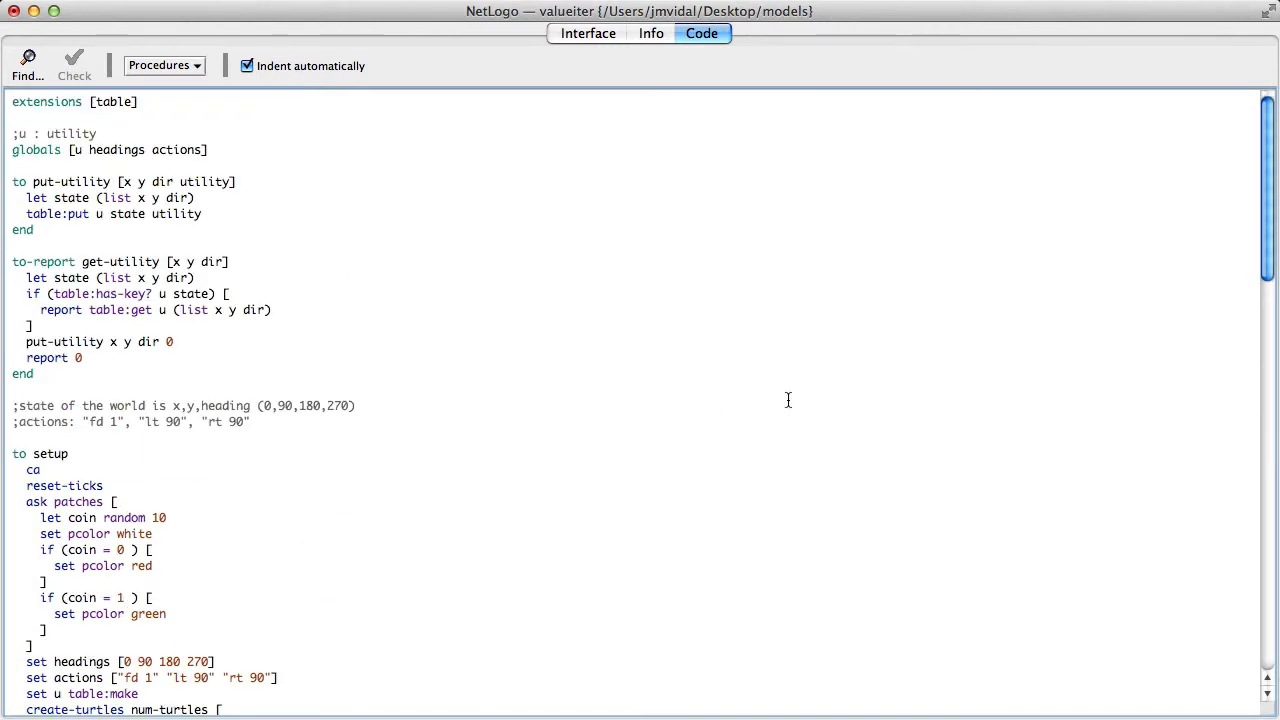
left_click(588, 34)
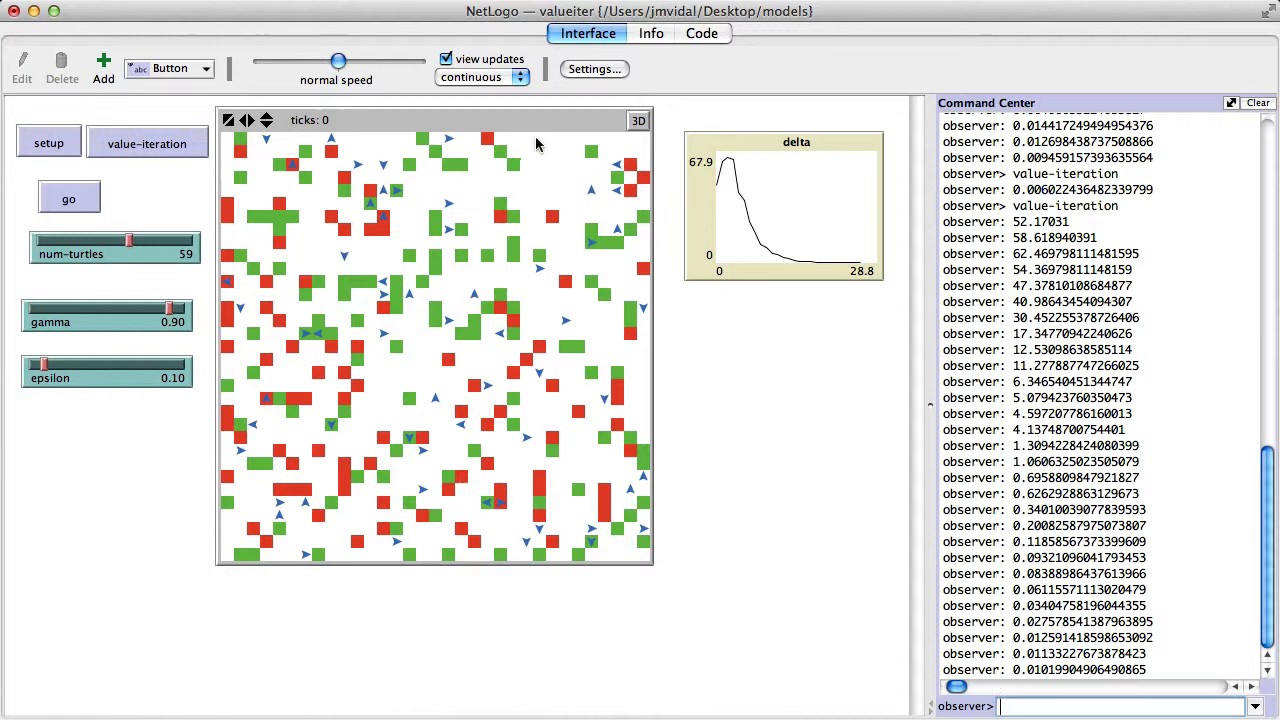
Step: Run setup, value-iteration and go, so turtles move to green patches
left_click(147, 143)
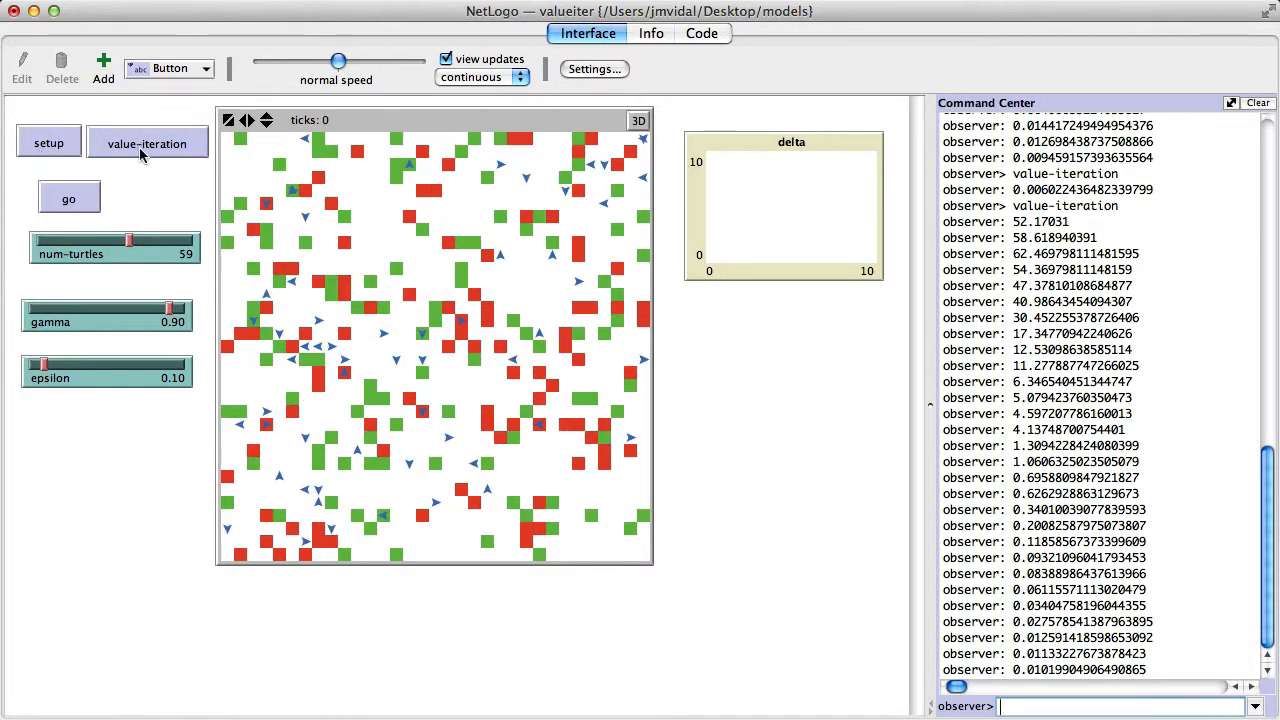
left_click(147, 143)
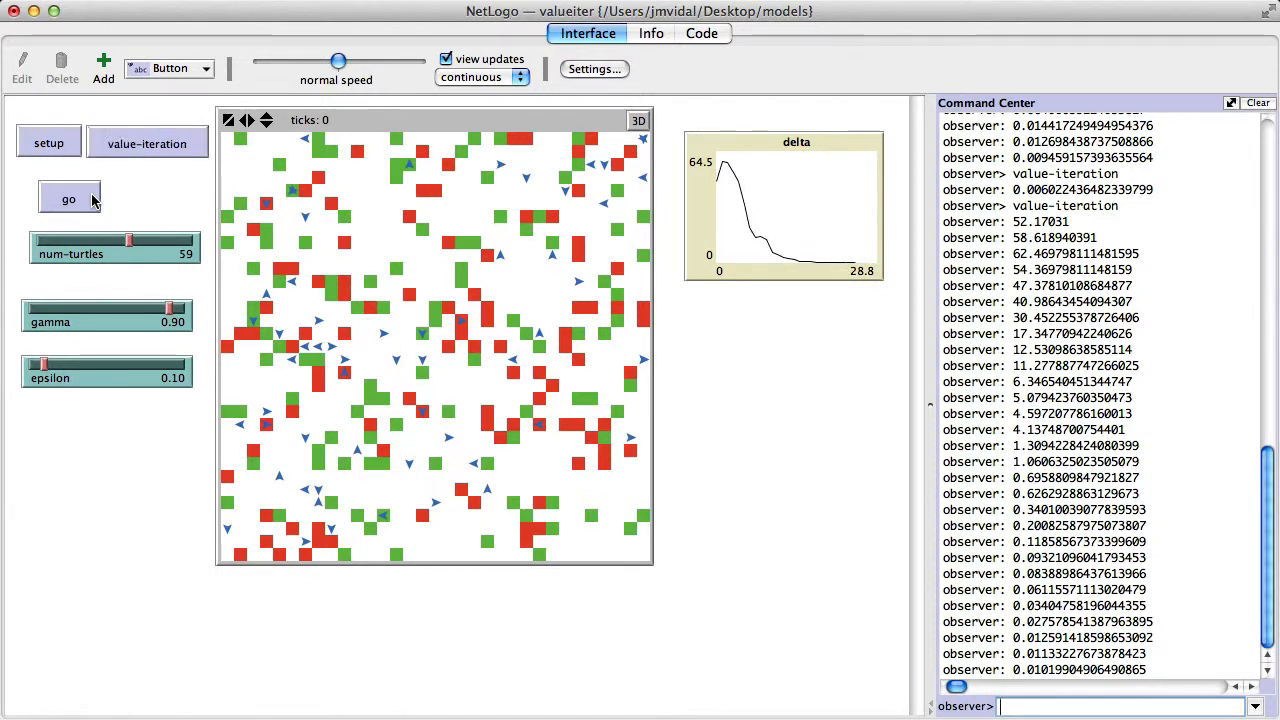
left_click(69, 198)
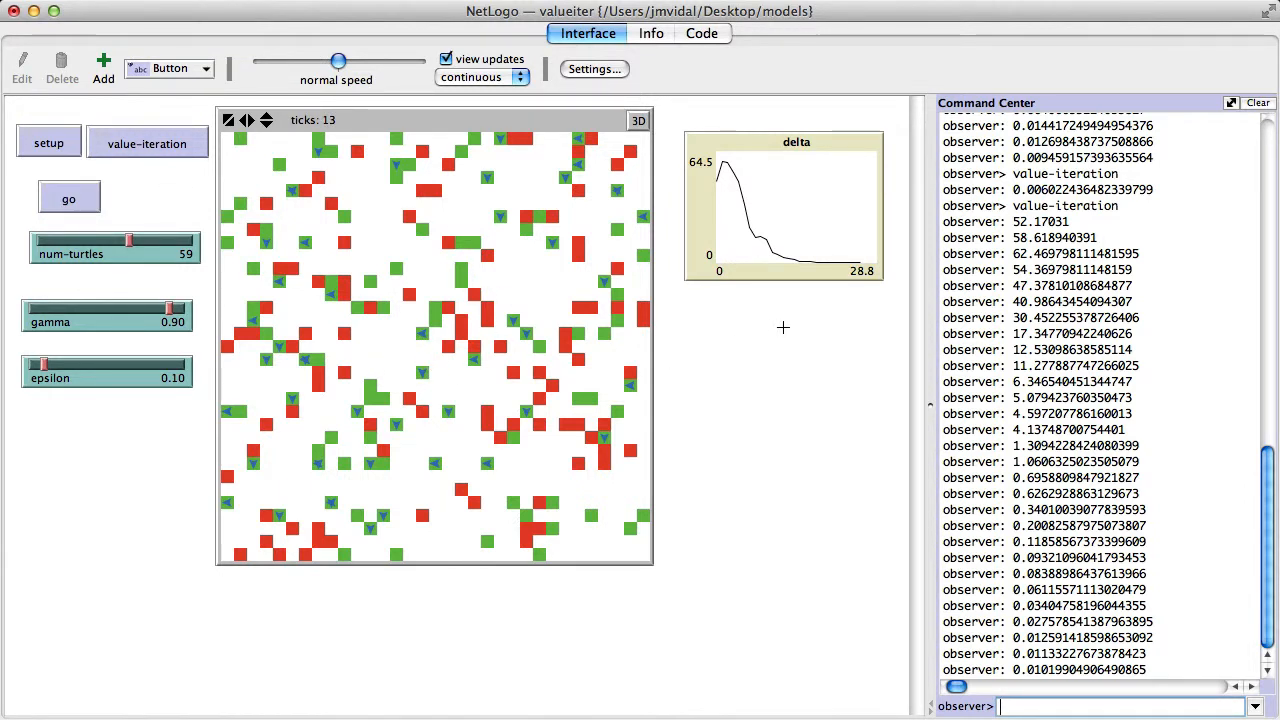
mouse_move(954, 146)
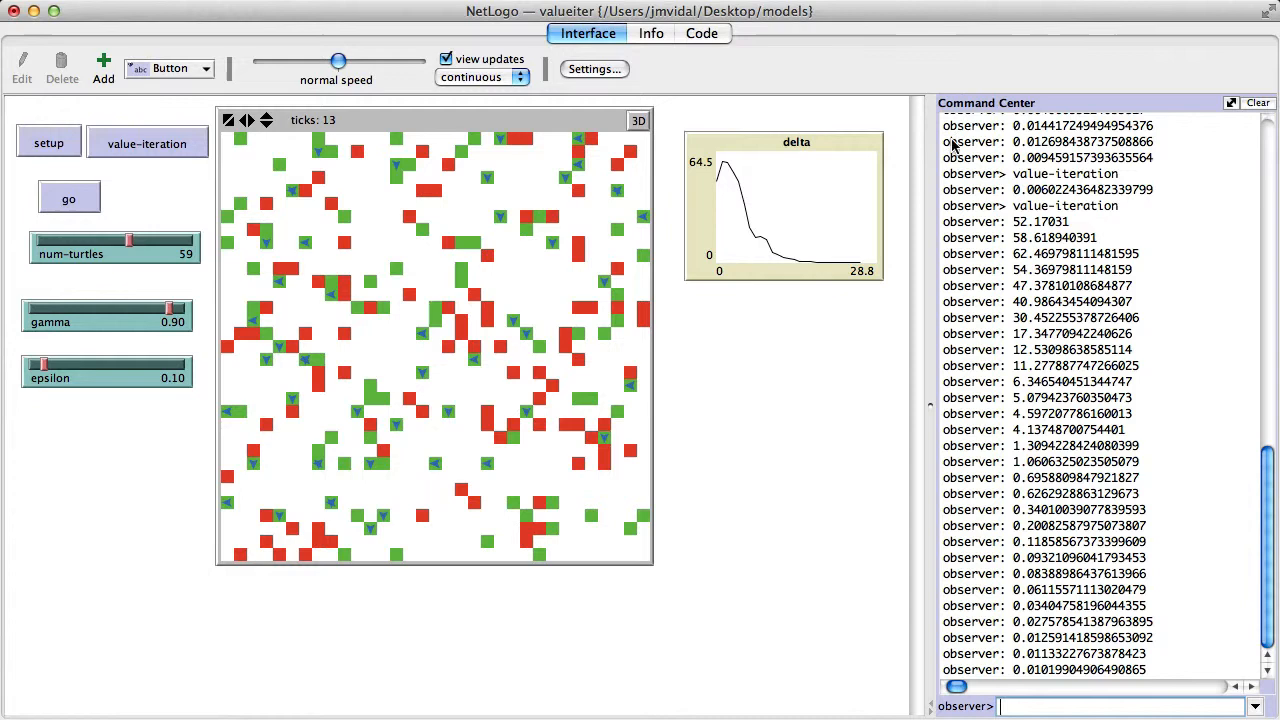